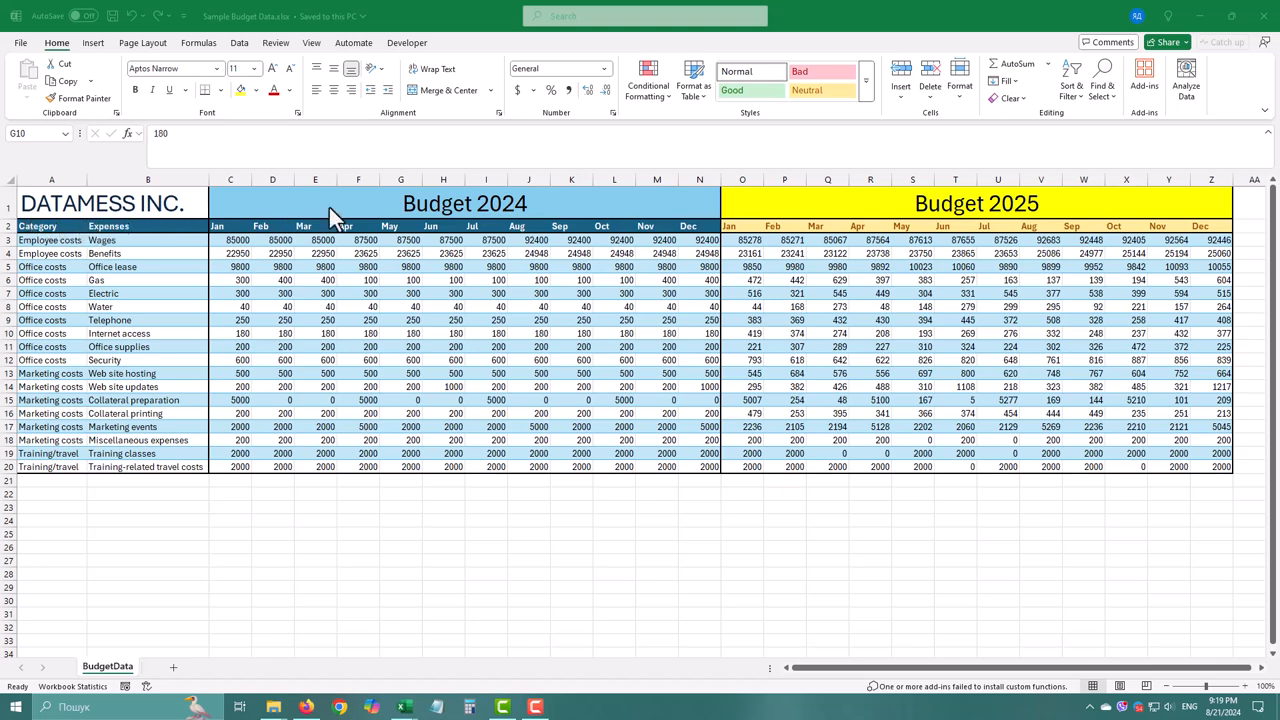
{"action": "mouse_move", "coordinate": [70, 262]}
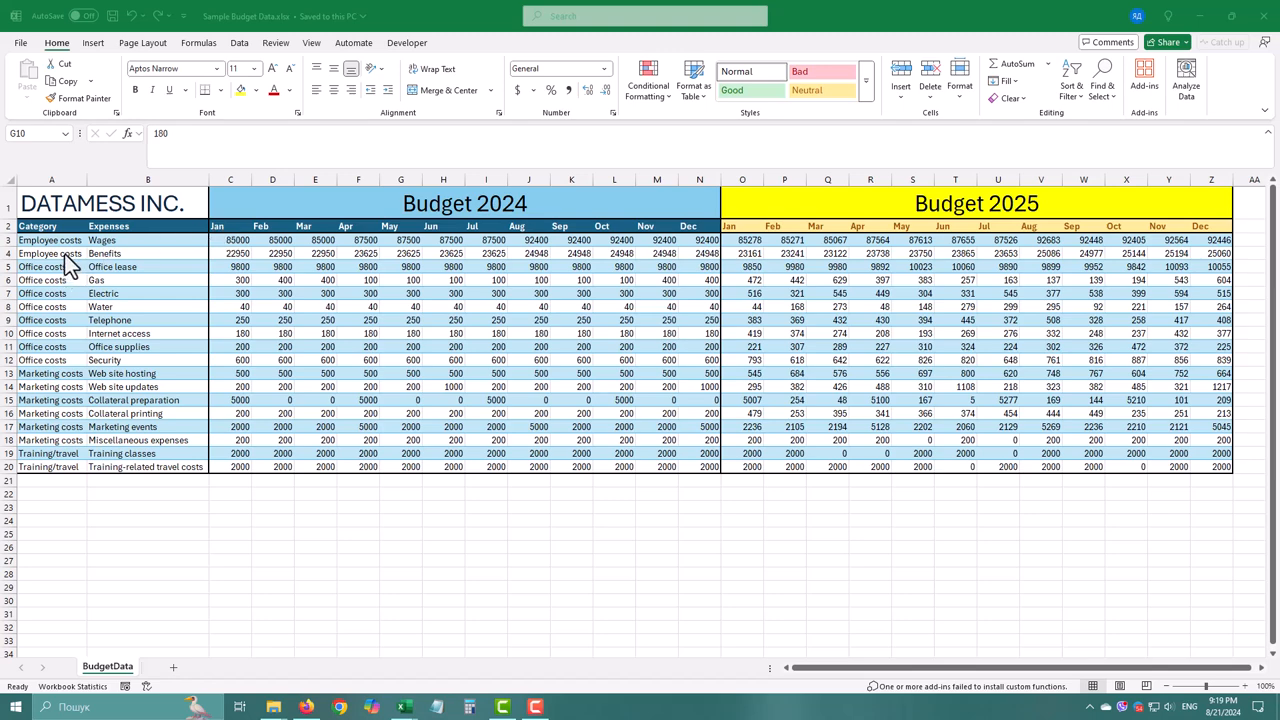
{"action": "mouse_move", "coordinate": [149, 350]}
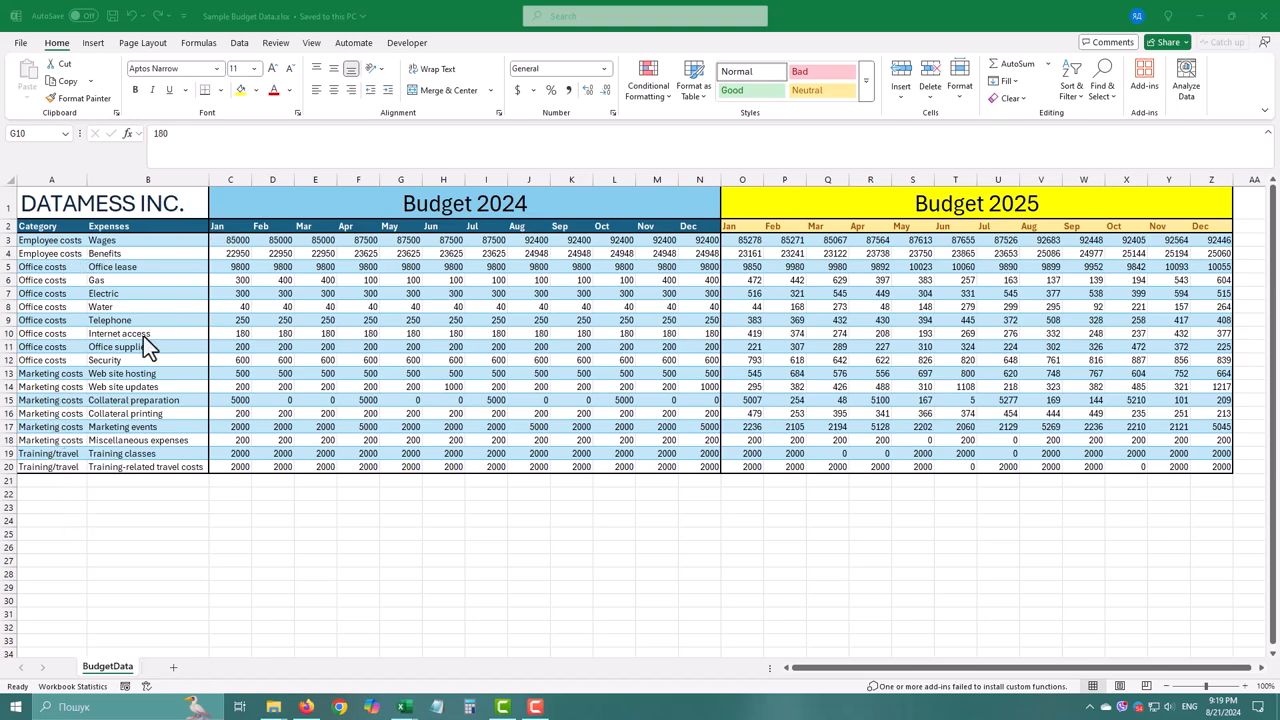
{"action": "mouse_move", "coordinate": [248, 245]}
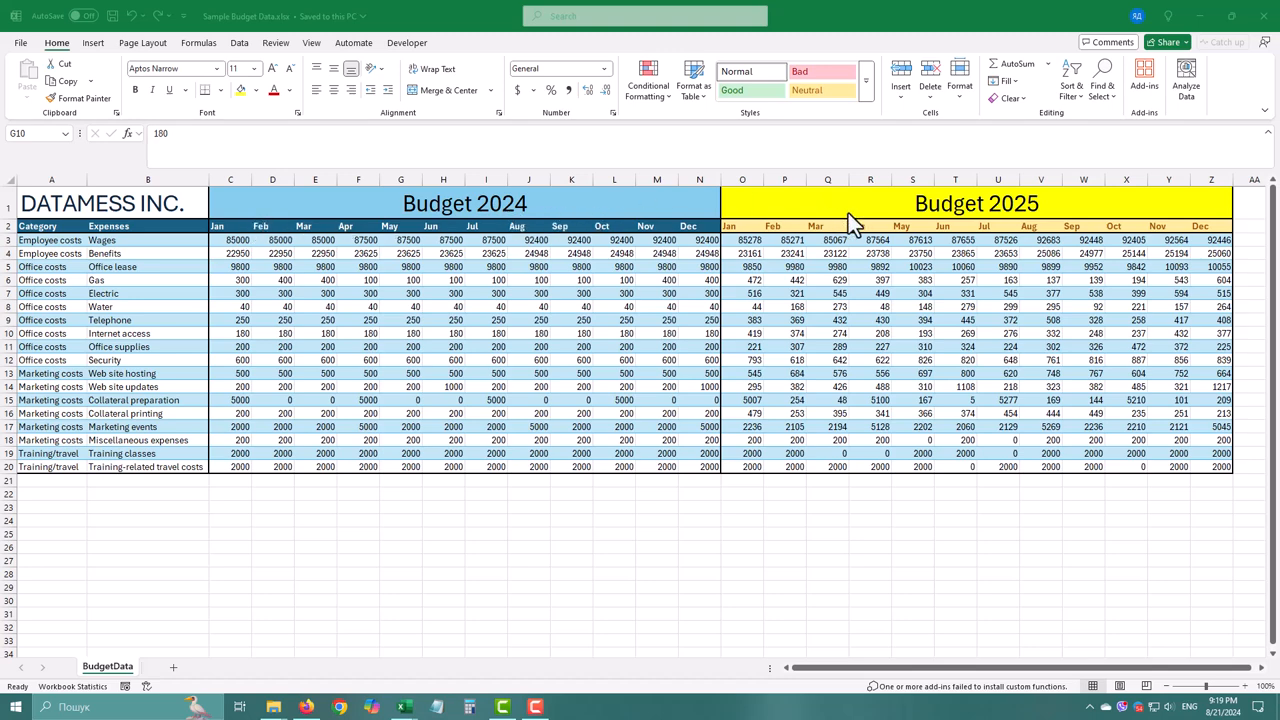
{"action": "mouse_move", "coordinate": [235, 238]}
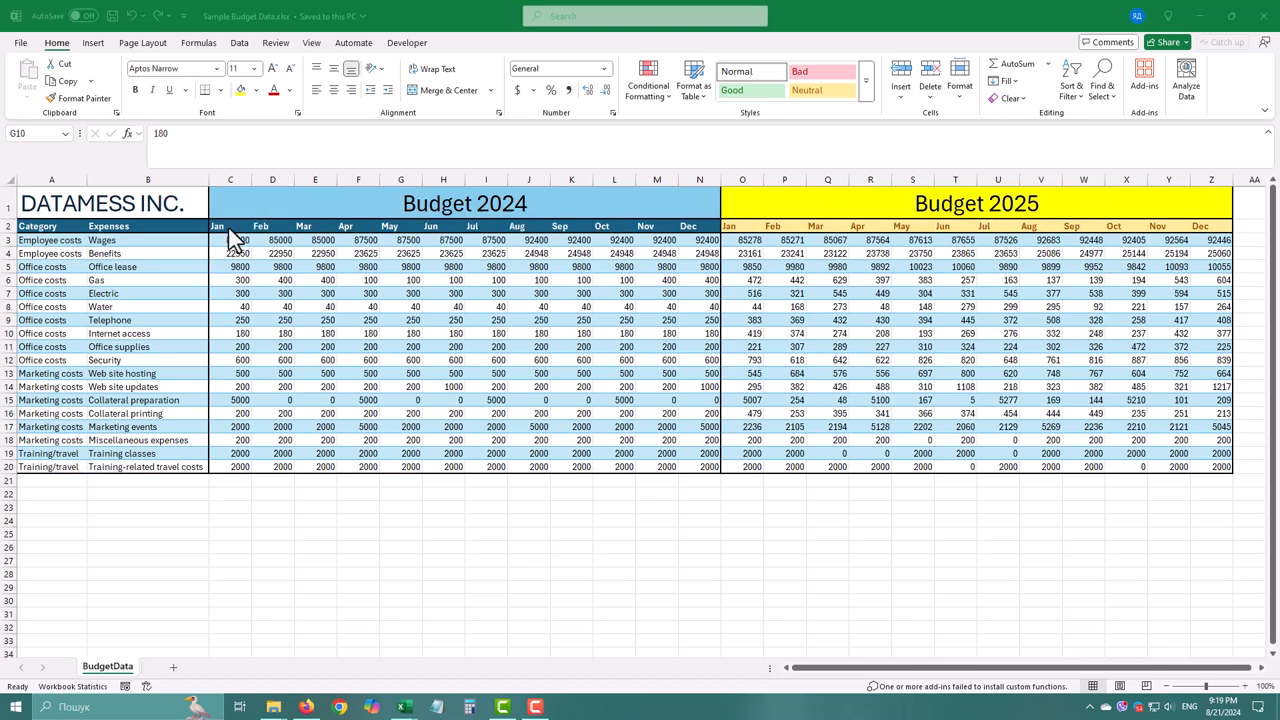
{"action": "mouse_move", "coordinate": [705, 238]}
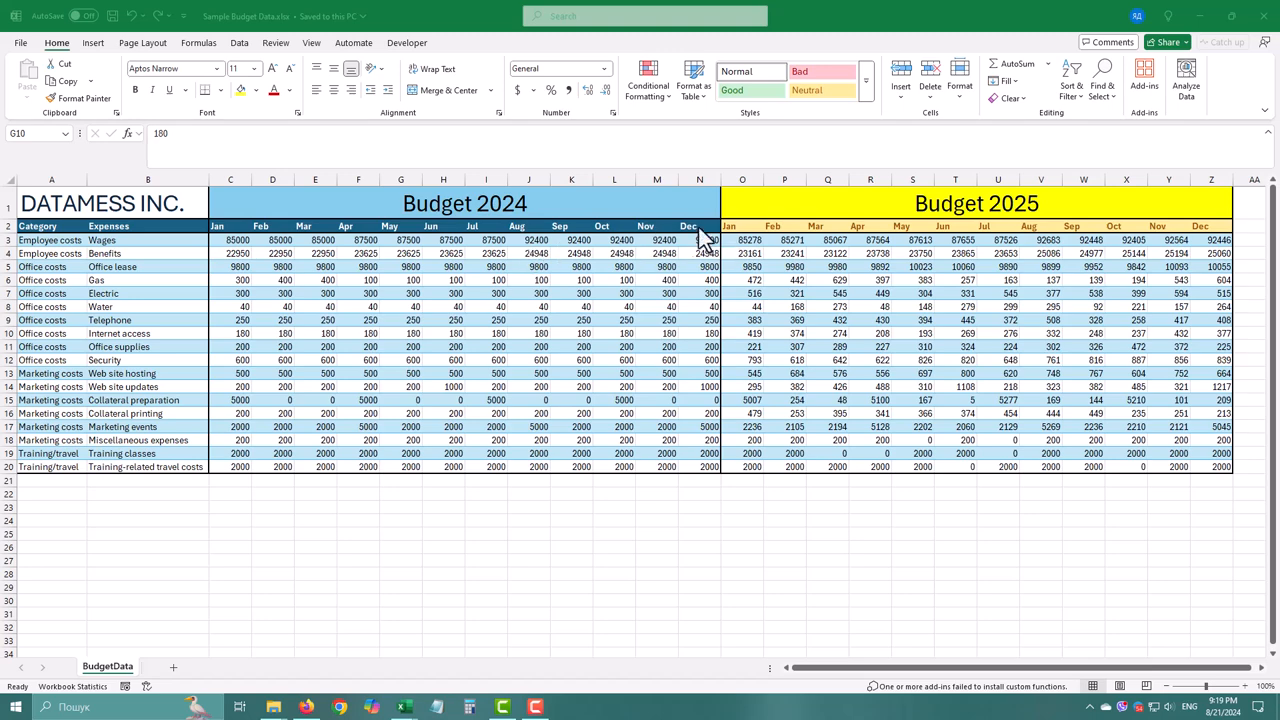
{"action": "mouse_move", "coordinate": [437, 384]}
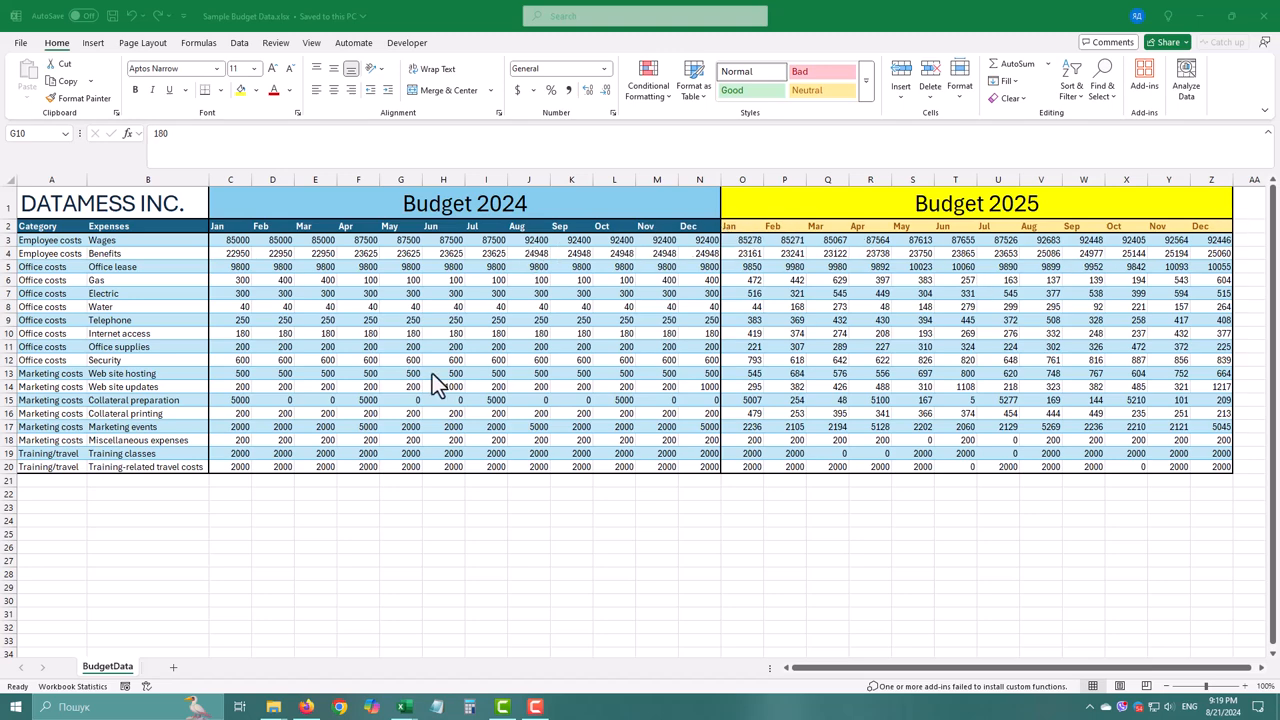
{"action": "mouse_move", "coordinate": [556, 503]}
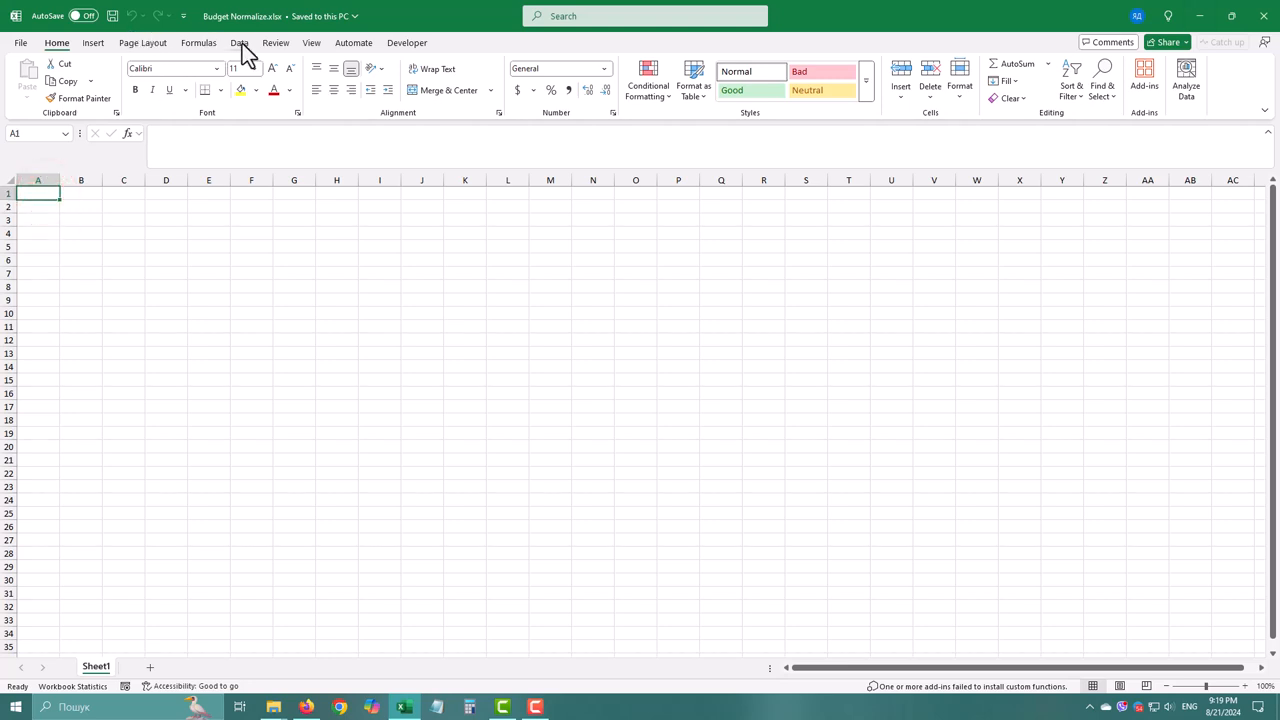
- Import from a workbook by browsing to the Power Query folder for Sample Budget Data.xlsx
{"action": "left_click", "coordinate": [239, 42]}
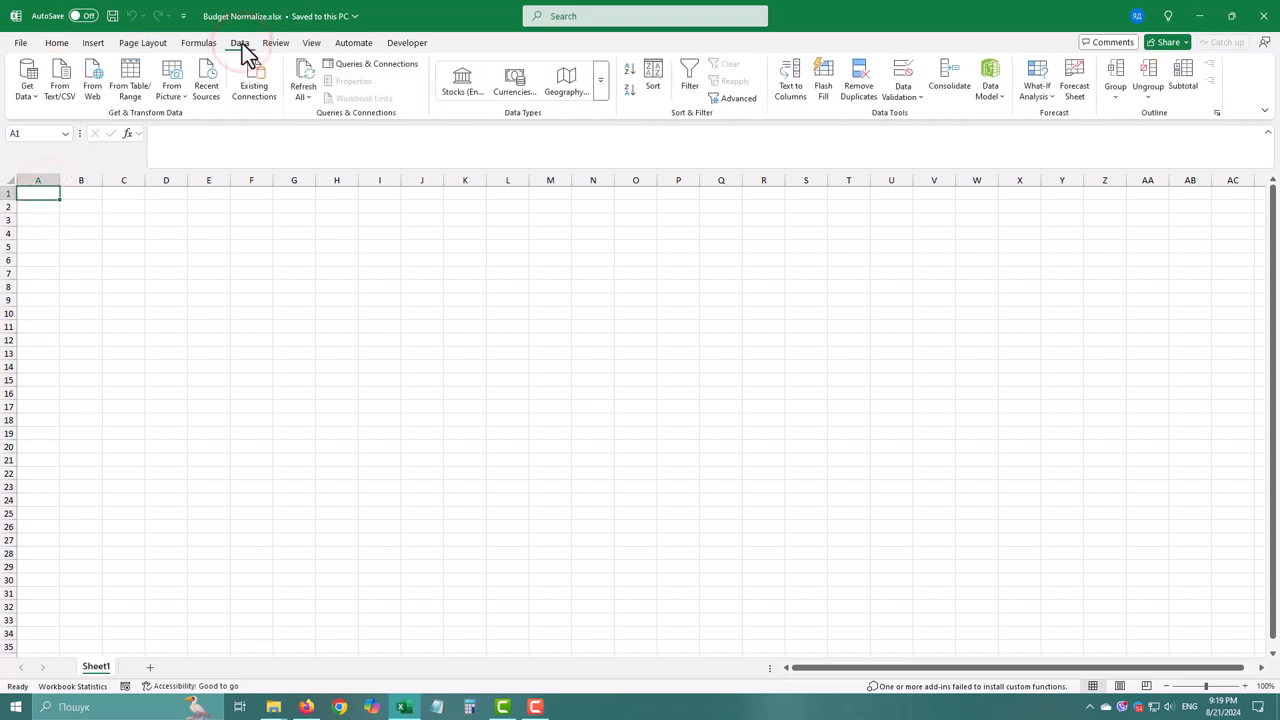
{"action": "left_click", "coordinate": [27, 78]}
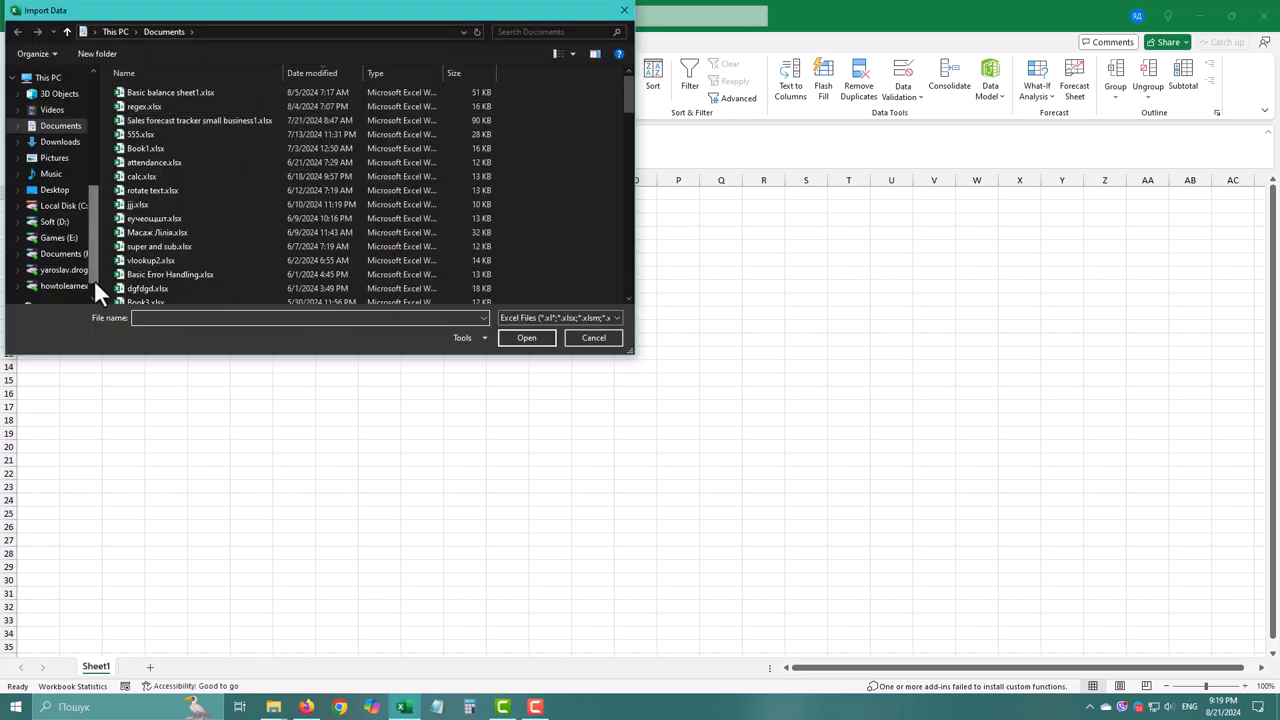
{"action": "double_click", "coordinate": [64, 285]}
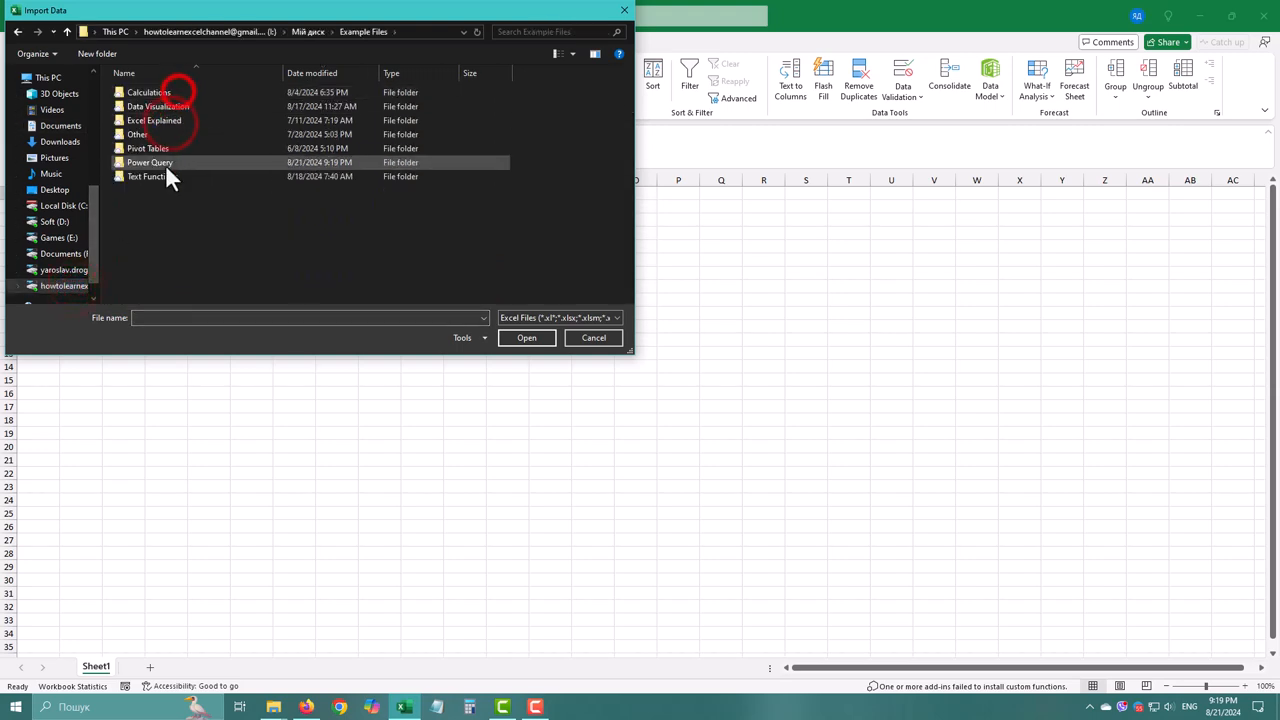
{"action": "left_click", "coordinate": [593, 337]}
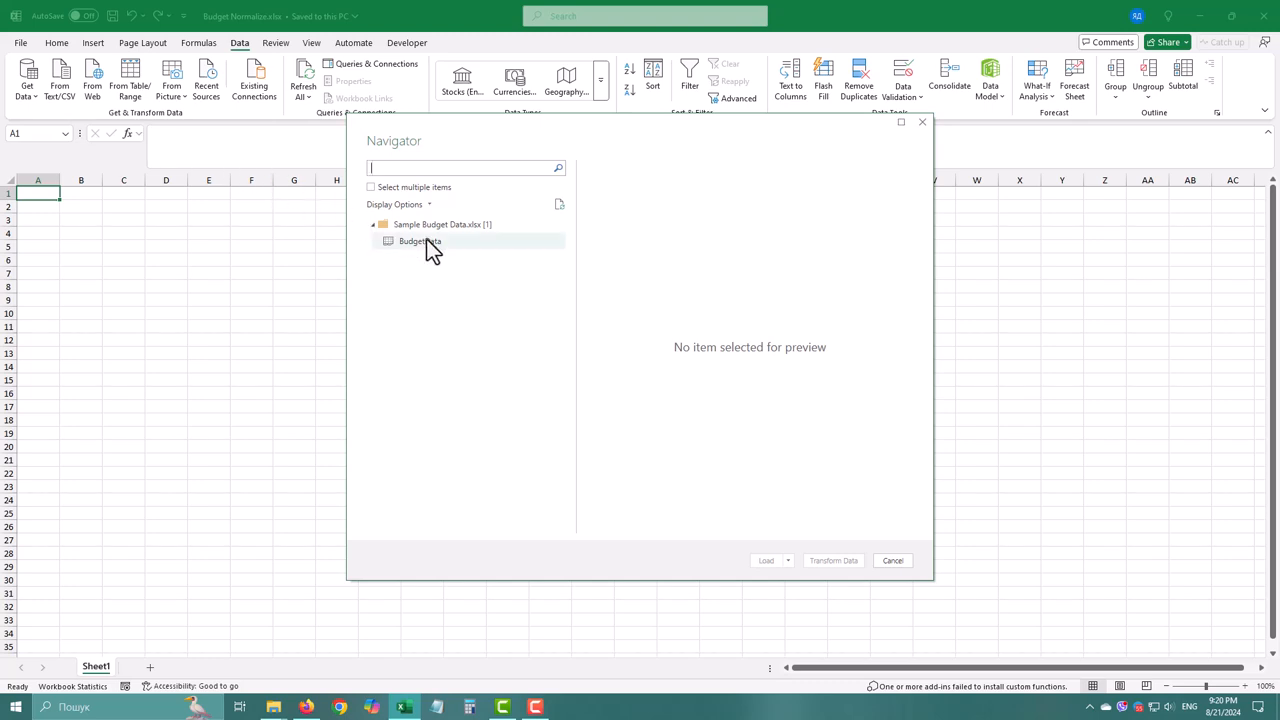
- Preview the BudgetData sheet and send it to the Power Query Editor for transformation
{"action": "left_click", "coordinate": [420, 241]}
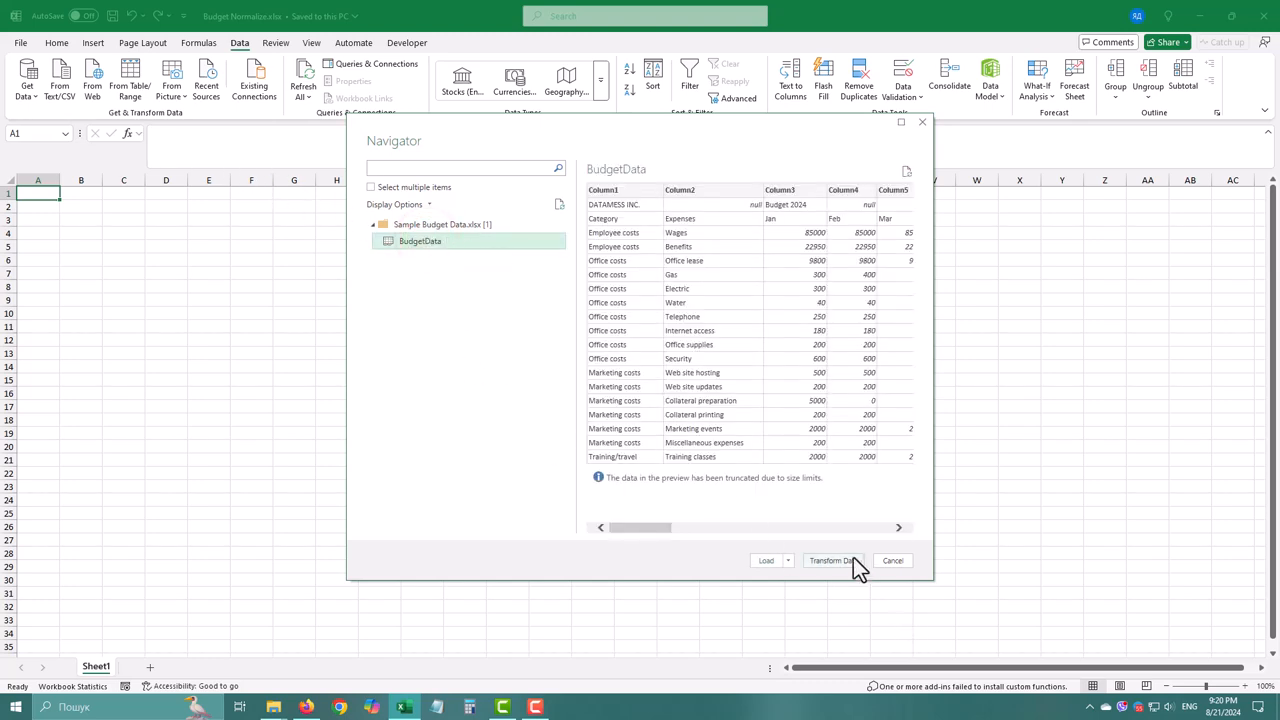
{"action": "left_click", "coordinate": [830, 560]}
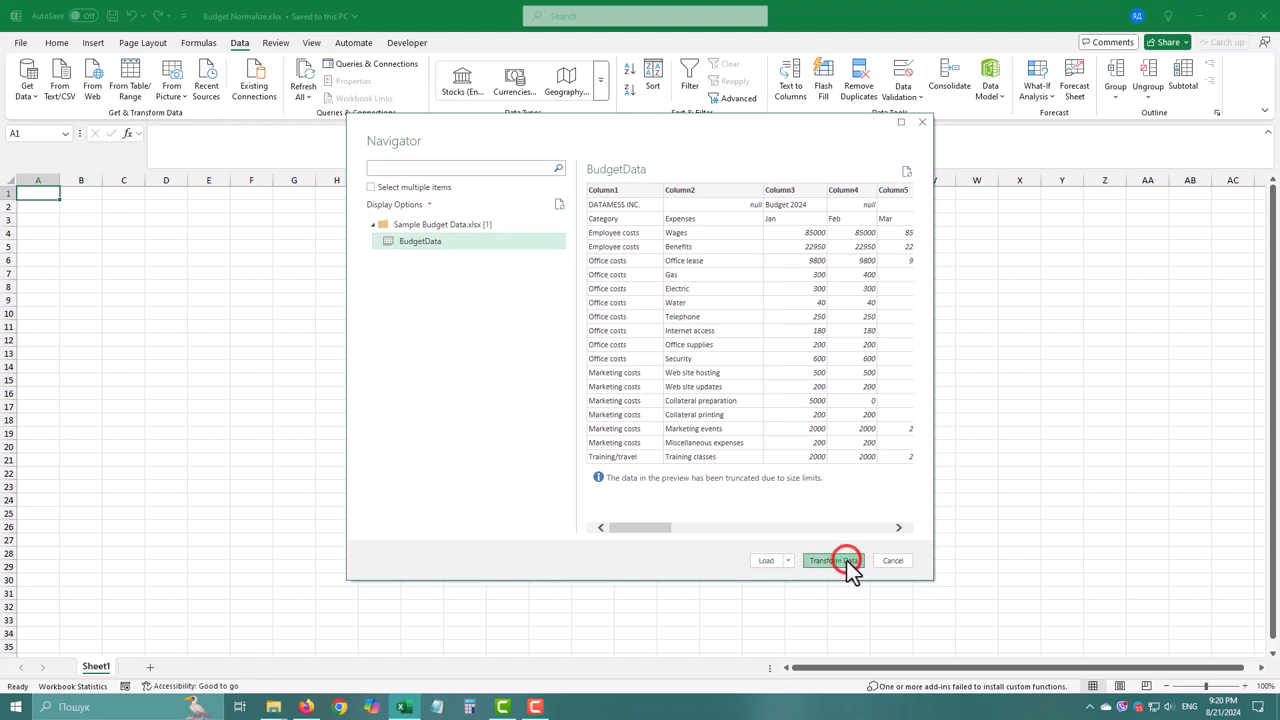
{"action": "left_click", "coordinate": [825, 560]}
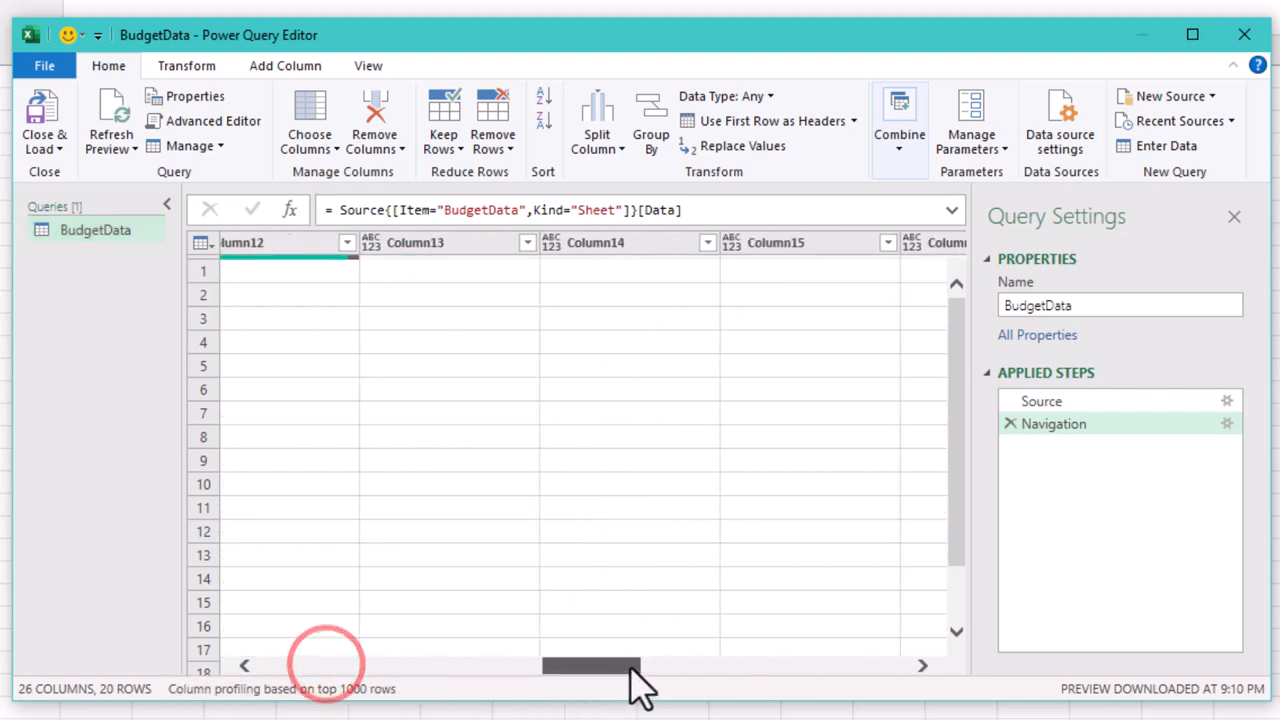
- Review the Budget 2024, Feb and Benefits cells, then show the Transform tab
{"action": "scroll", "scroll_direction": "right", "scroll_amount": 3}
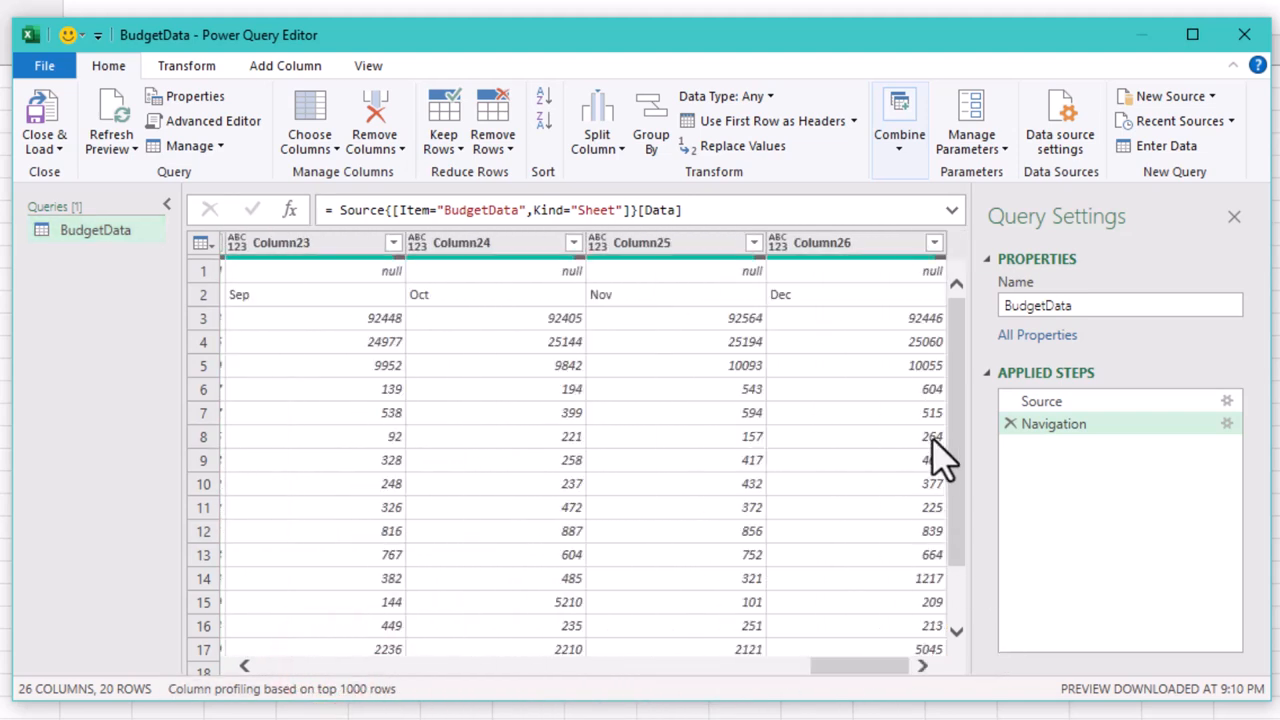
{"action": "mouse_move", "coordinate": [490, 450]}
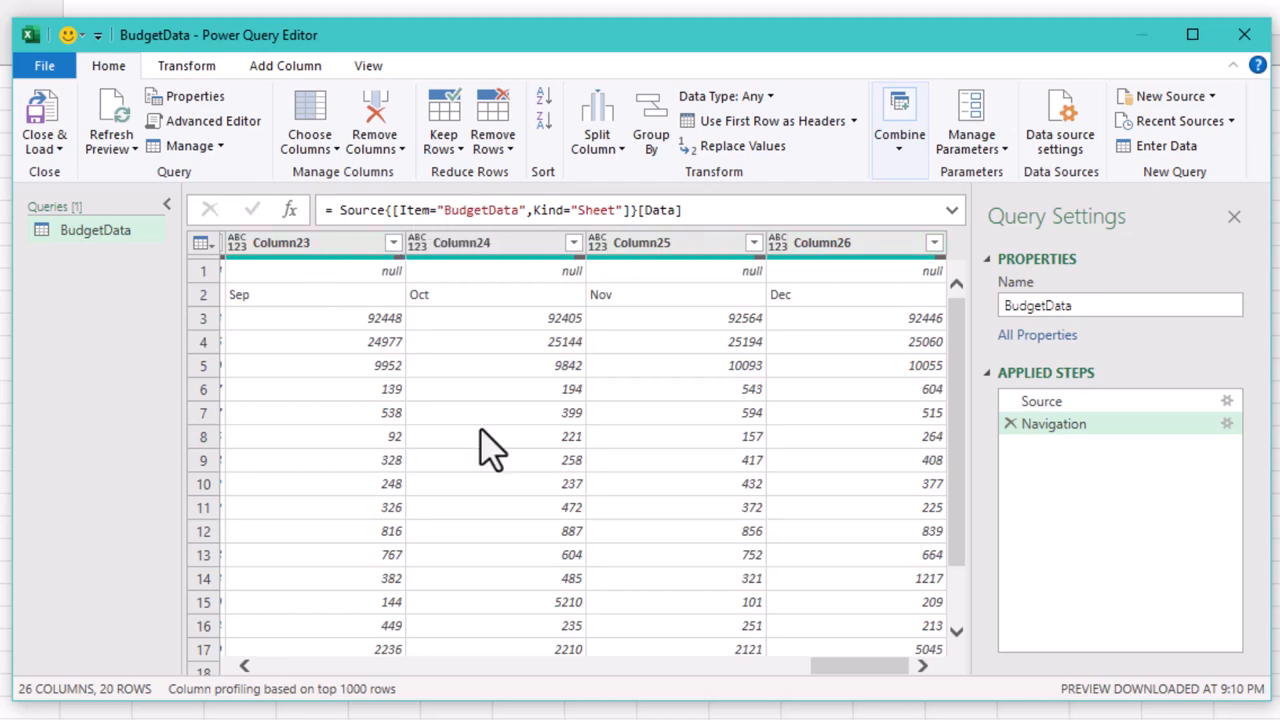
{"action": "scroll", "scroll_direction": "left", "scroll_amount": 3}
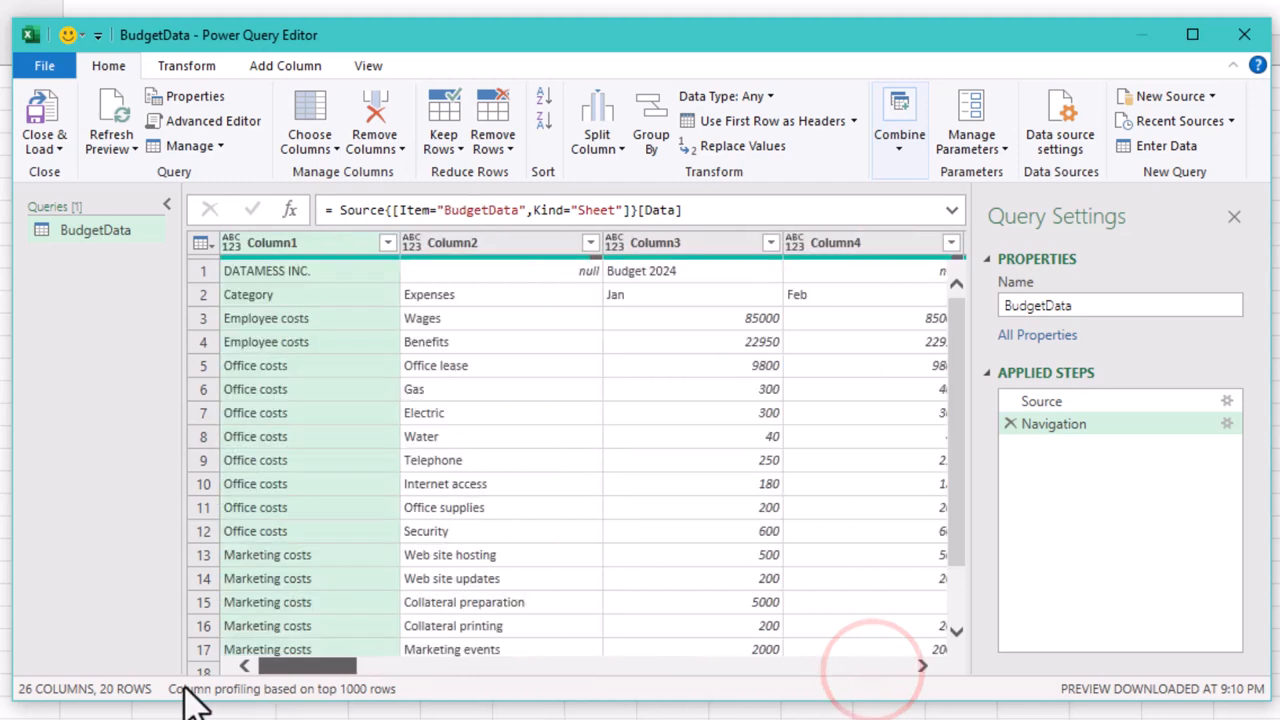
{"action": "left_click", "coordinate": [692, 271]}
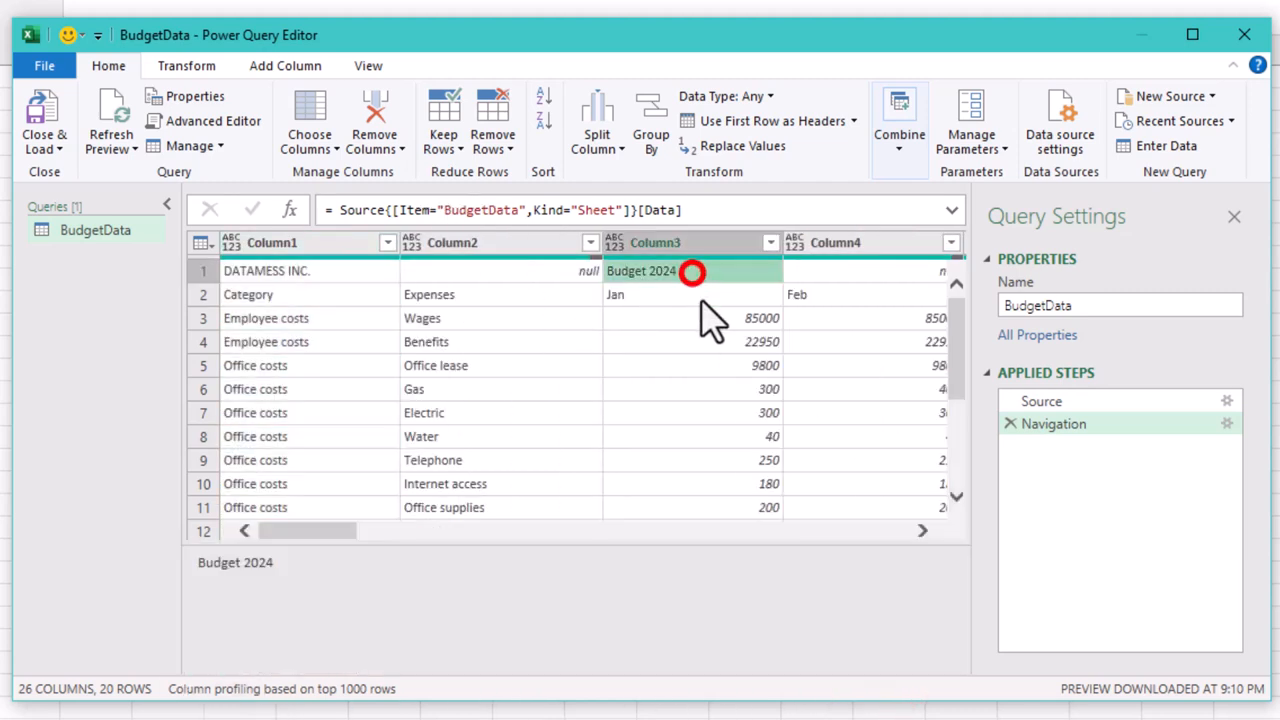
{"action": "left_click", "coordinate": [922, 530]}
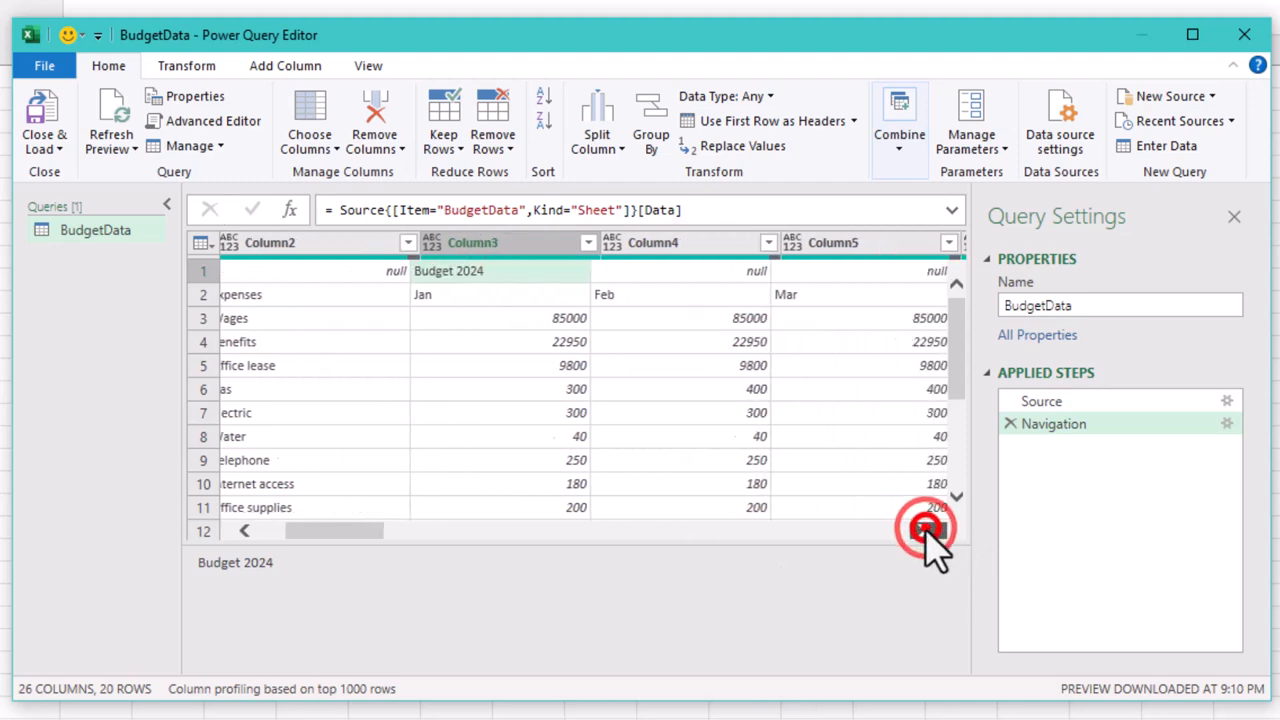
{"action": "left_click", "coordinate": [925, 530]}
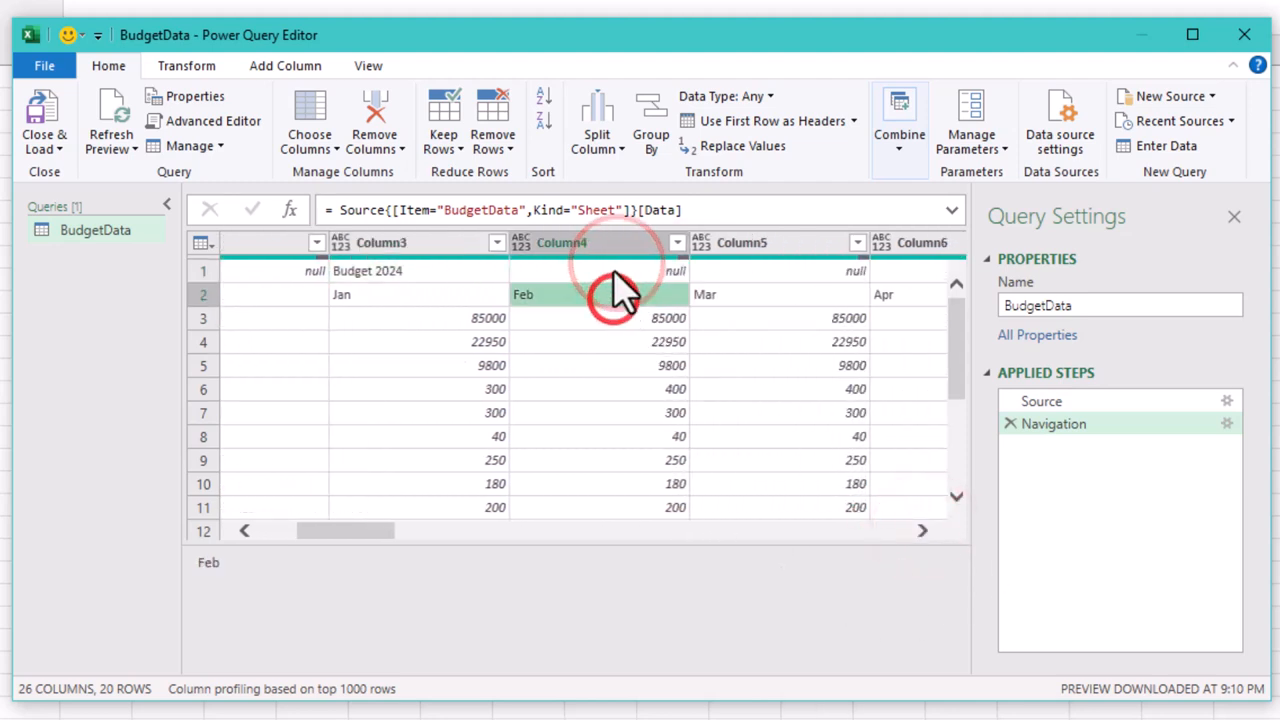
{"action": "left_click", "coordinate": [380, 271]}
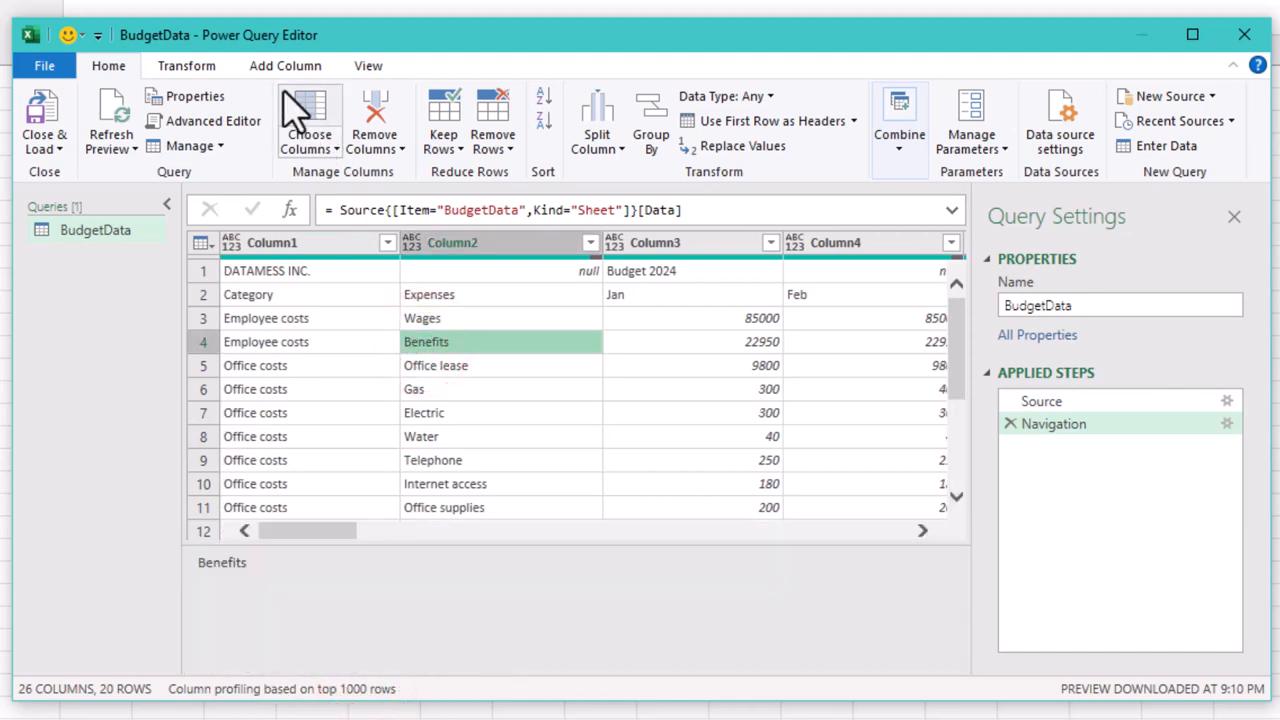
{"action": "left_click", "coordinate": [186, 65]}
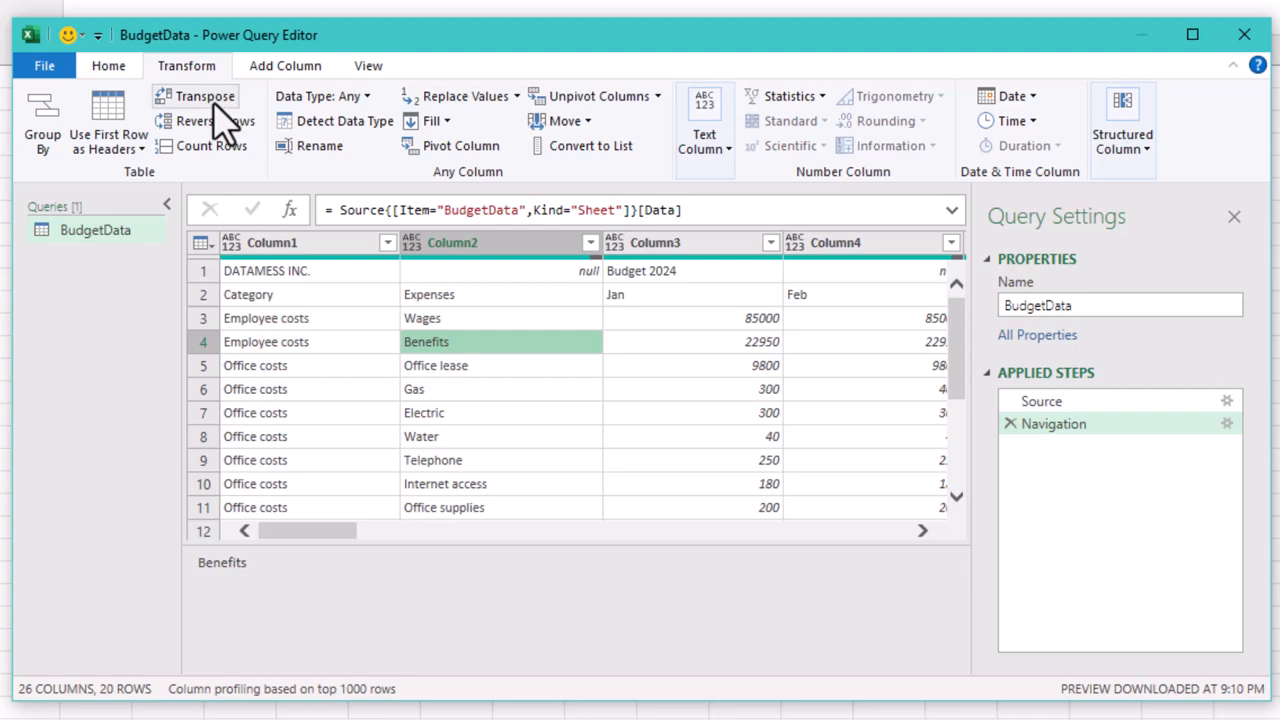
{"action": "mouse_move", "coordinate": [196, 96]}
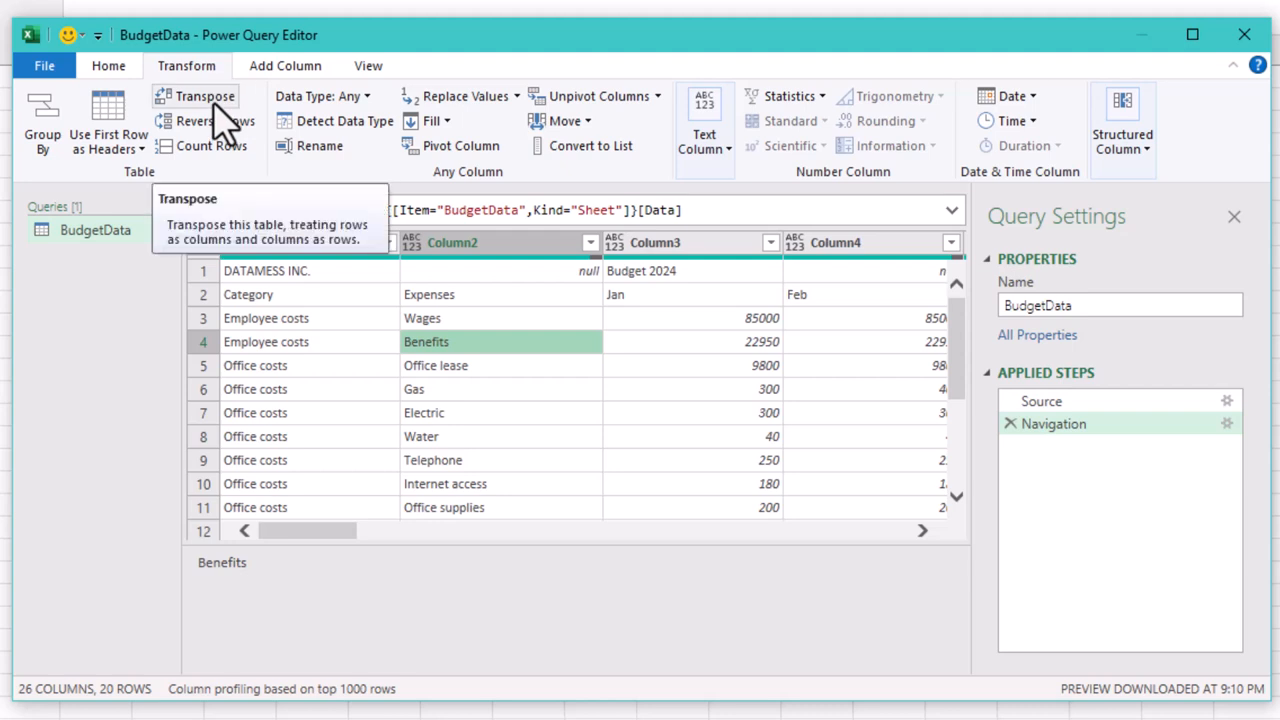
- Transpose the budget table, then inspect the Category cell and the month rows
{"action": "left_click", "coordinate": [204, 95]}
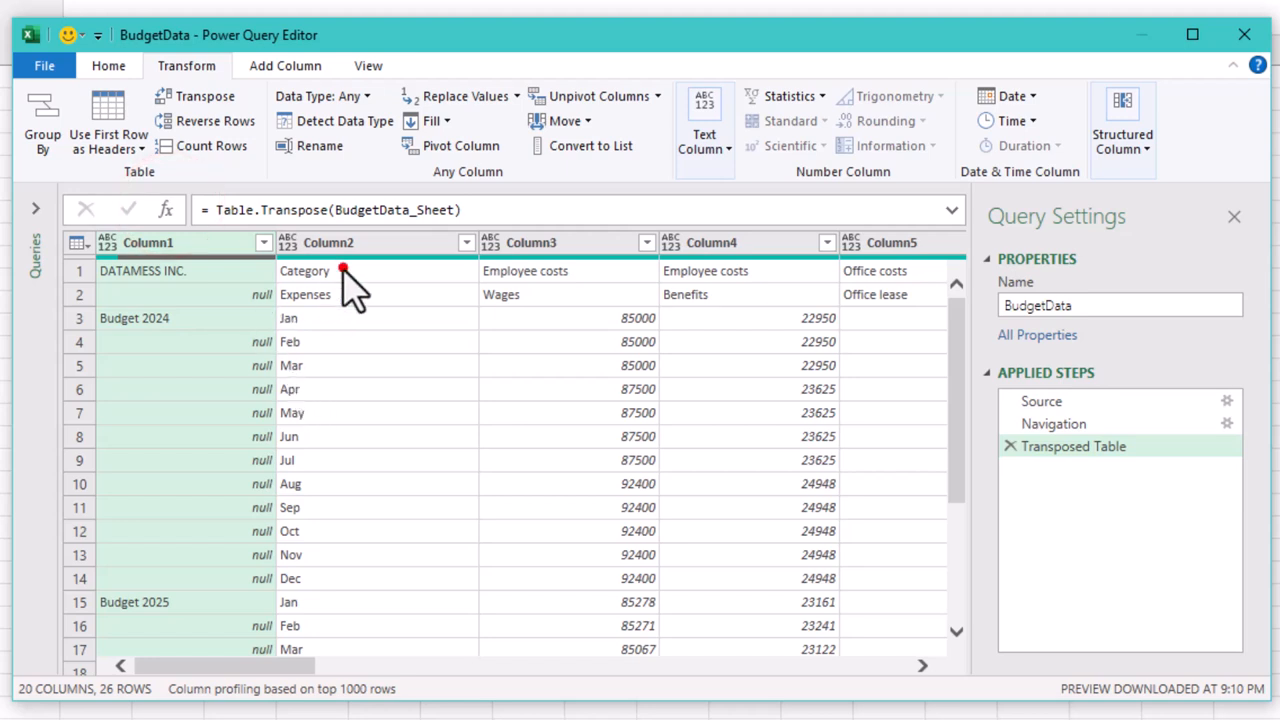
{"action": "left_click", "coordinate": [305, 270]}
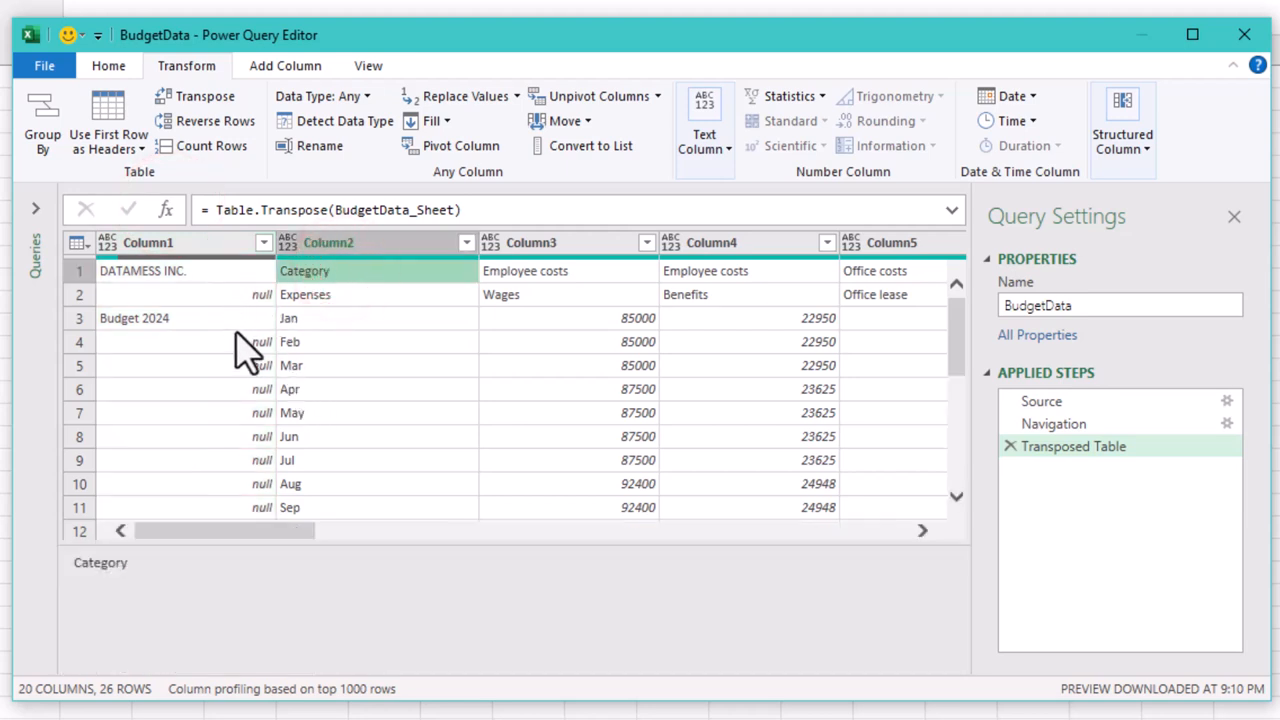
{"action": "scroll", "scroll_direction": "down", "scroll_amount": 3}
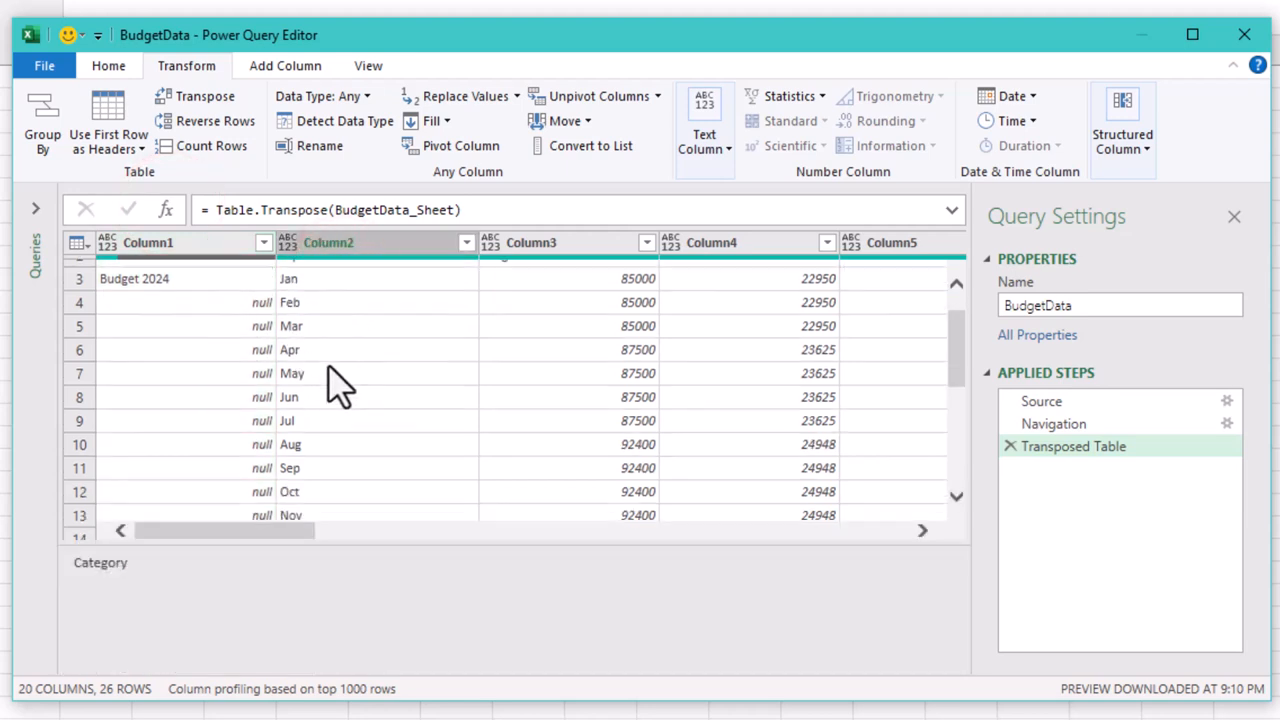
{"action": "scroll", "scroll_direction": "down", "scroll_amount": 3}
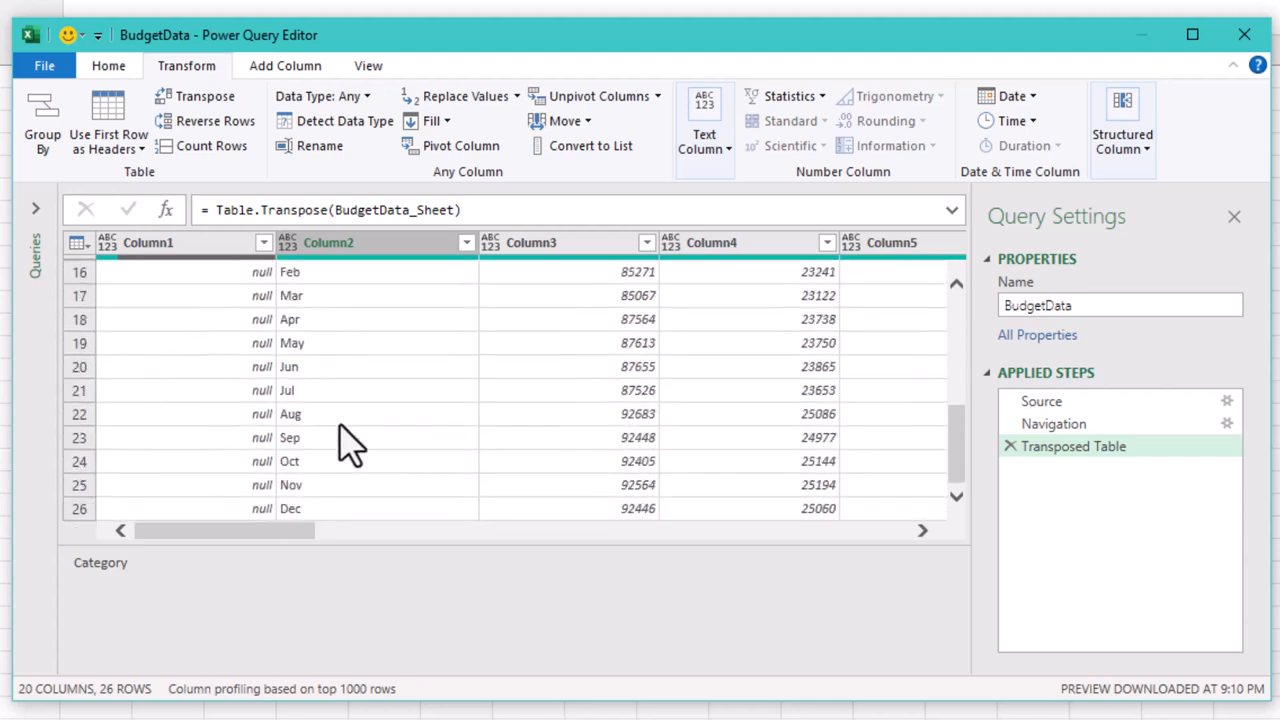
{"action": "scroll", "scroll_direction": "up", "scroll_amount": 3}
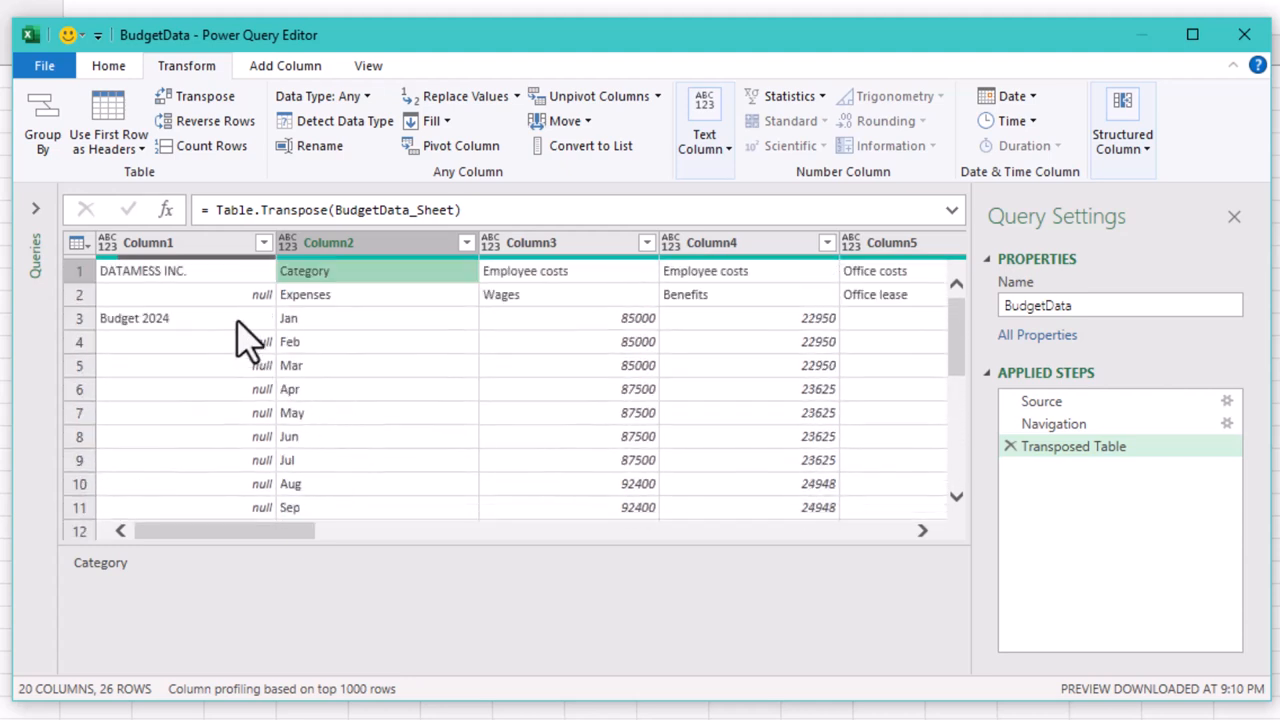
{"action": "scroll", "scroll_direction": "down", "scroll_amount": 3}
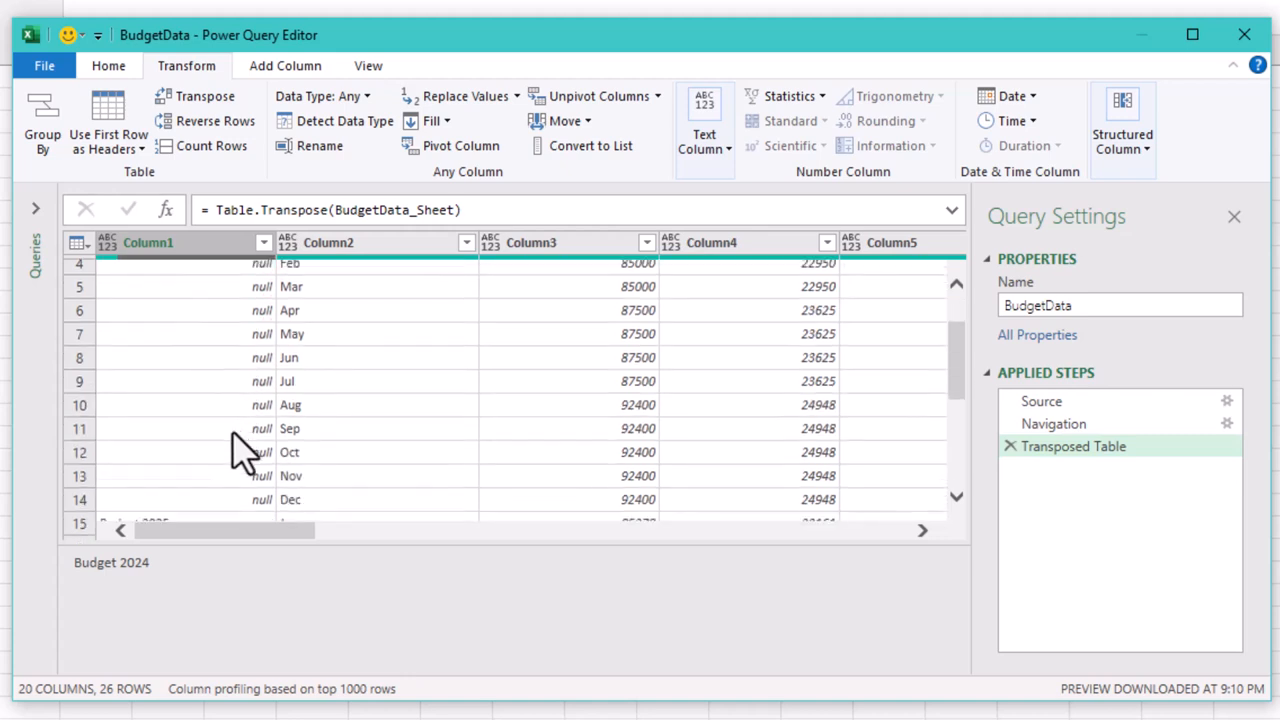
{"action": "scroll", "scroll_direction": "down", "scroll_amount": 3}
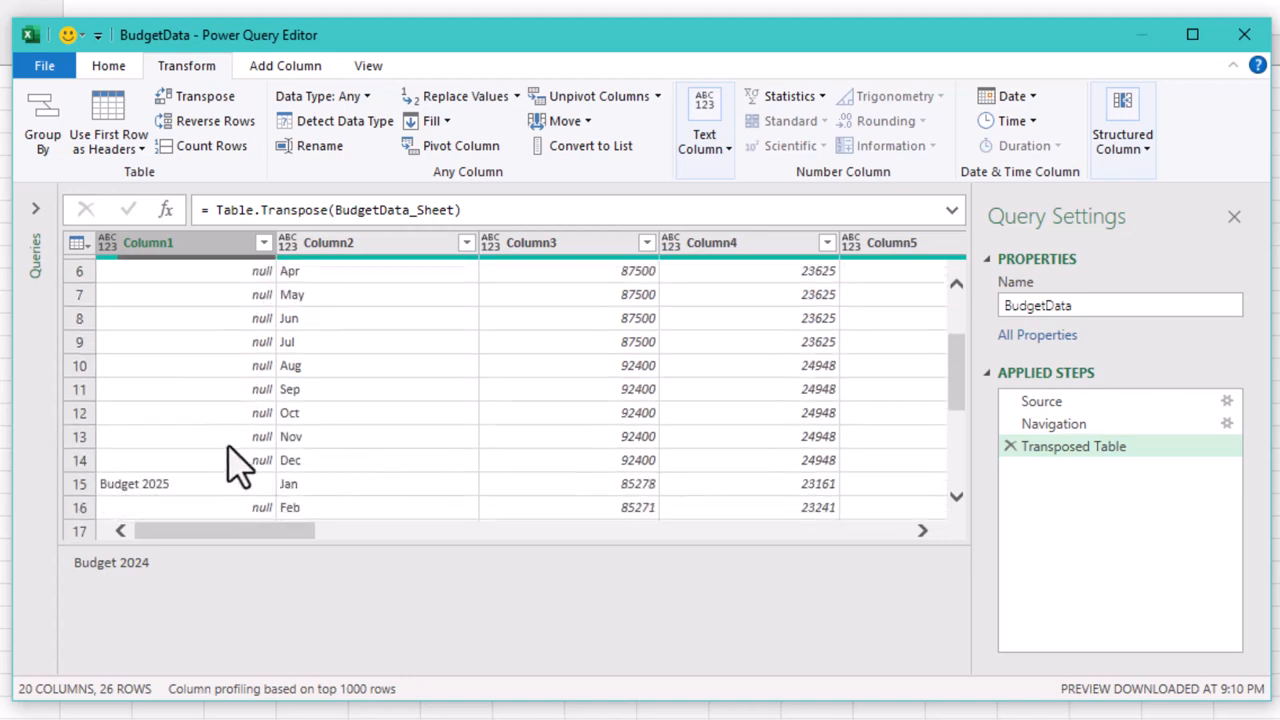
{"action": "scroll", "scroll_direction": "up", "scroll_amount": 3}
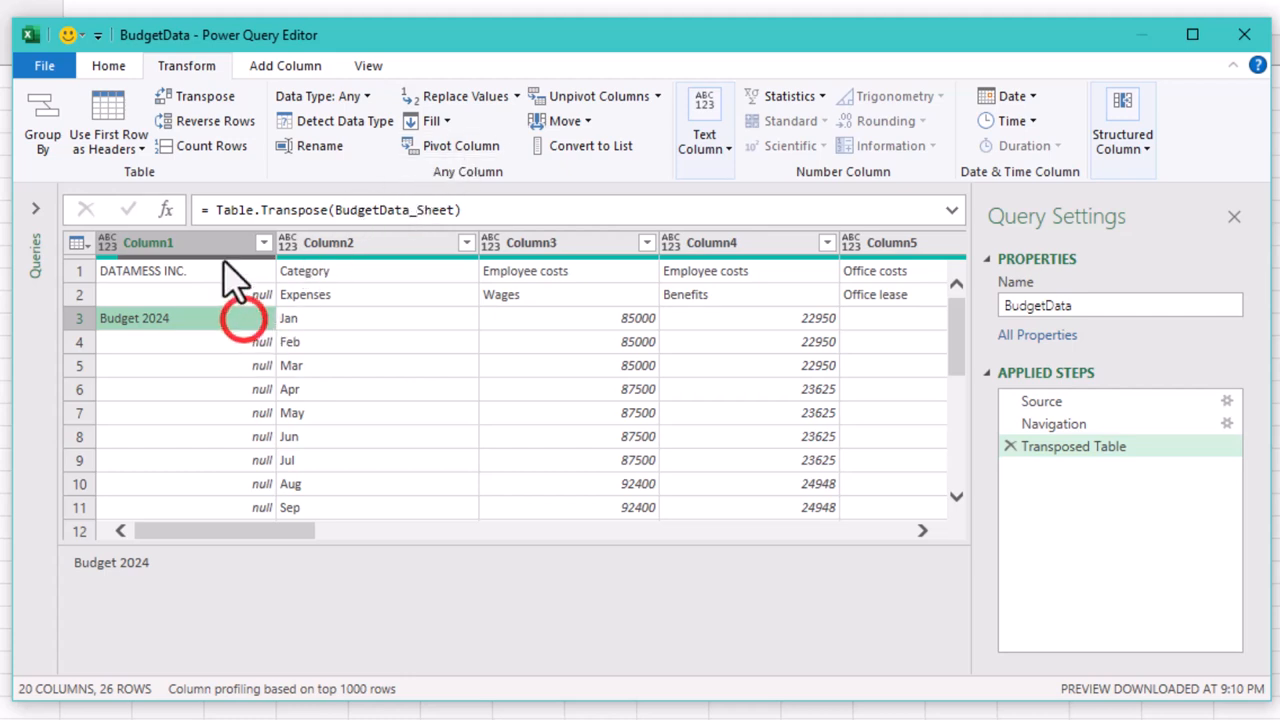
- Fill Column1 down so each month row carries its Budget 2024 or 2025 label
{"action": "left_click", "coordinate": [447, 120]}
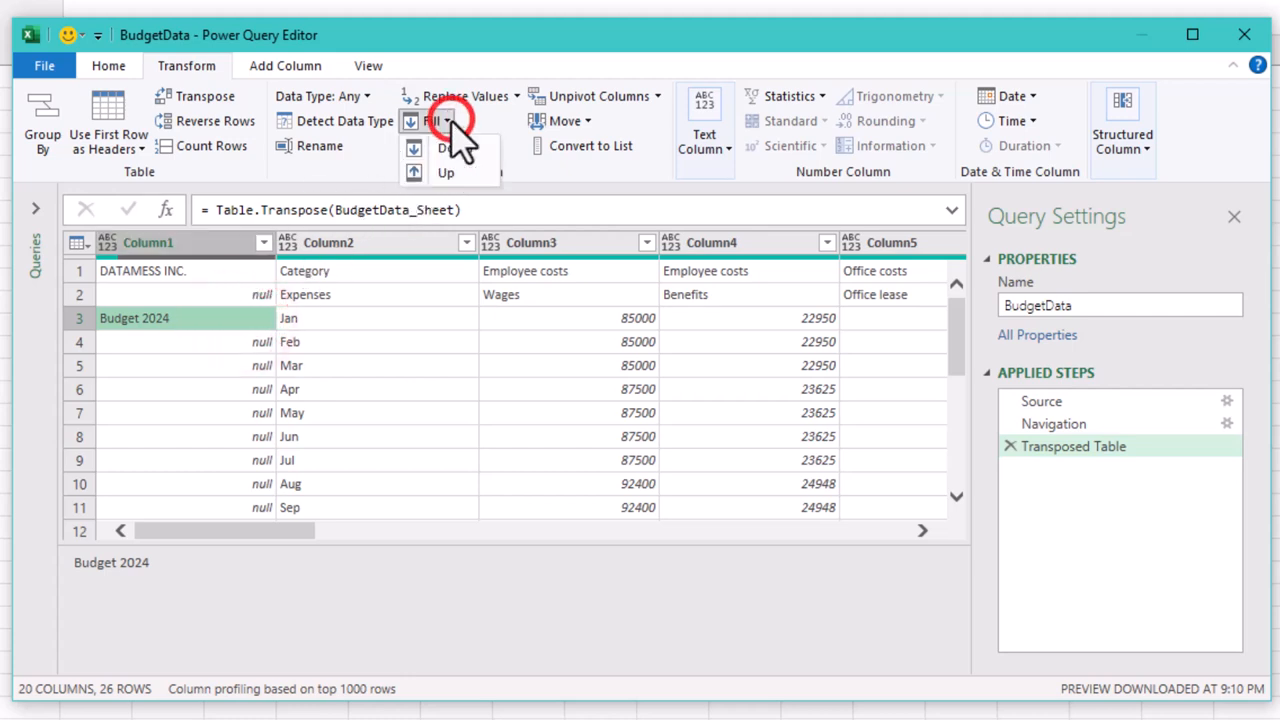
{"action": "mouse_move", "coordinate": [454, 147]}
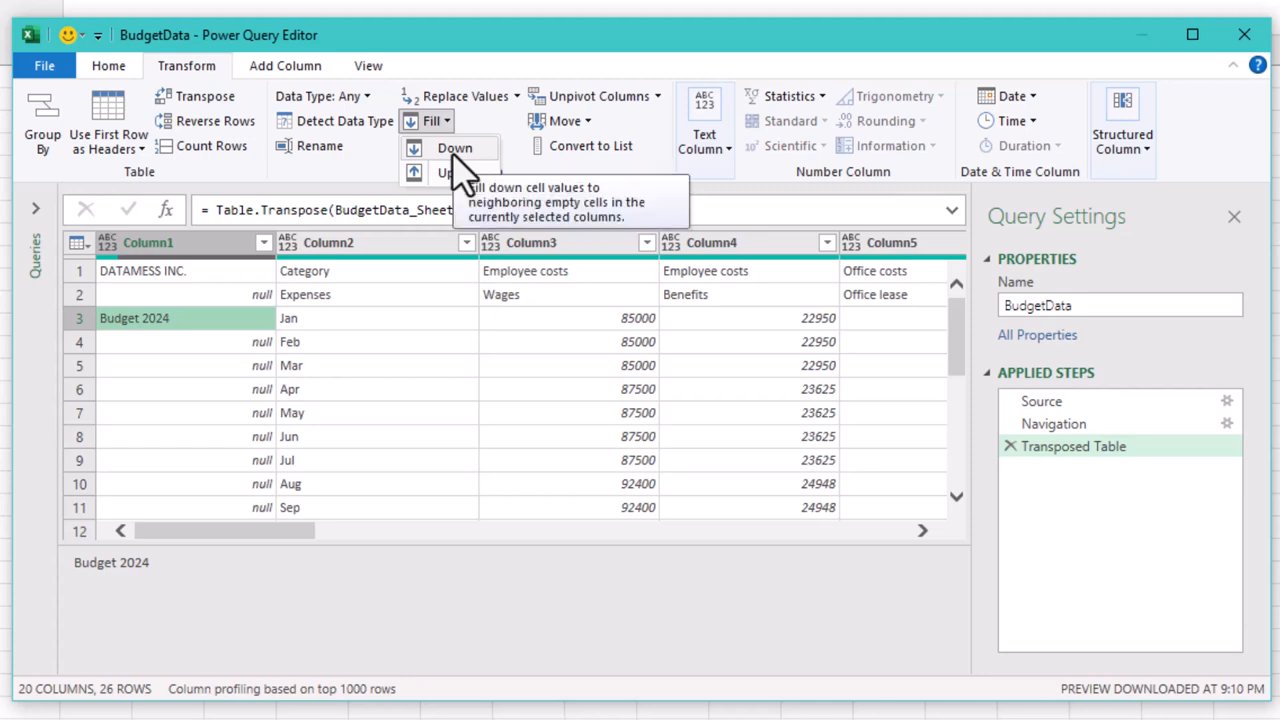
{"action": "left_click", "coordinate": [454, 147]}
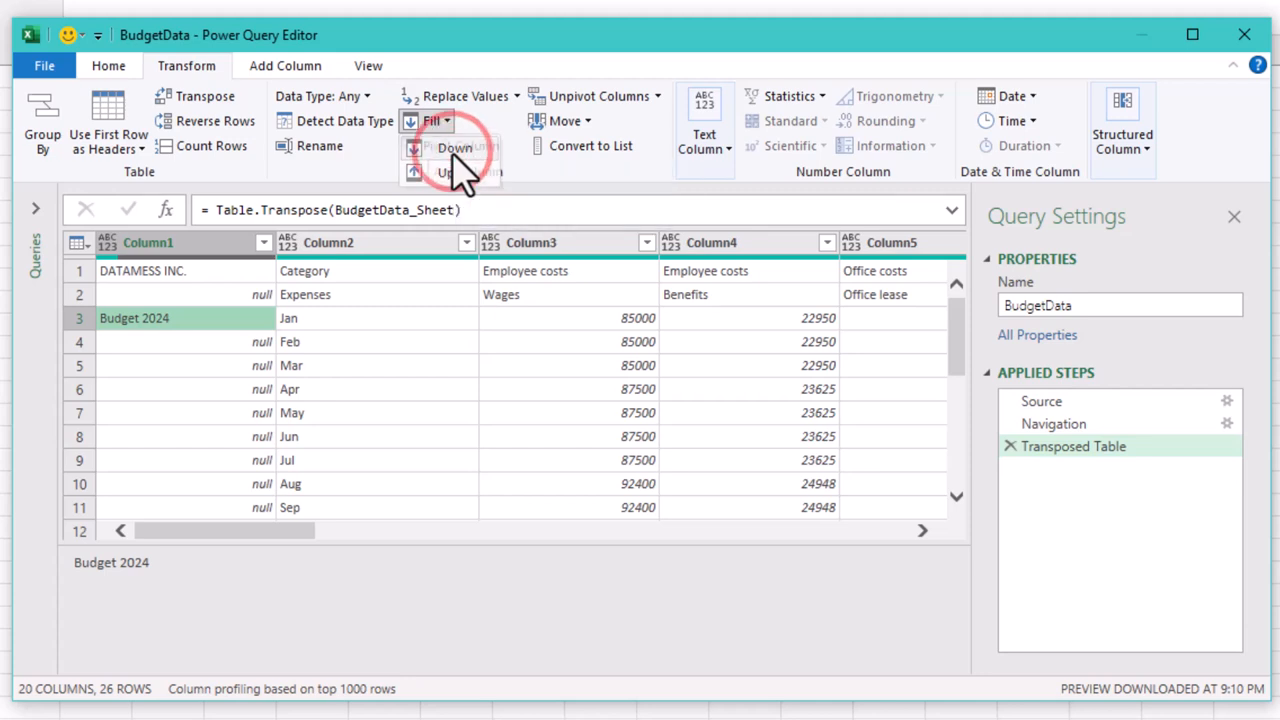
{"action": "left_click", "coordinate": [454, 147]}
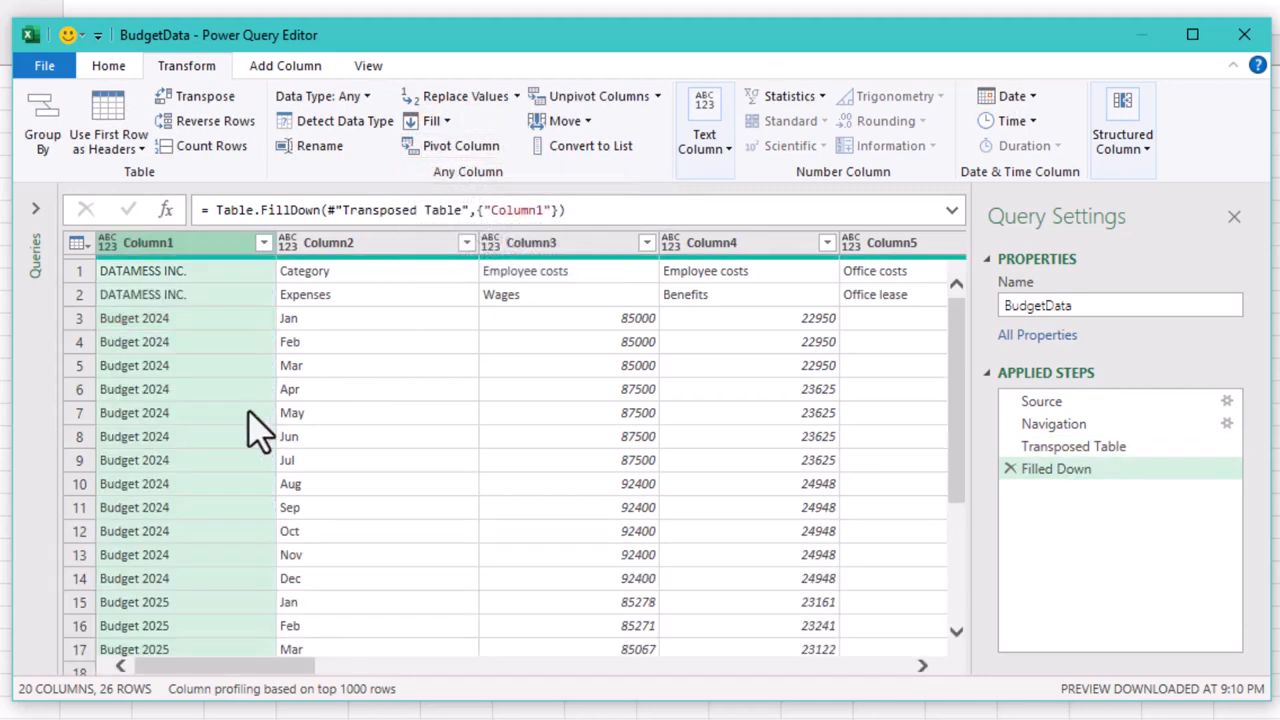
{"action": "scroll", "scroll_direction": "down", "scroll_amount": 3}
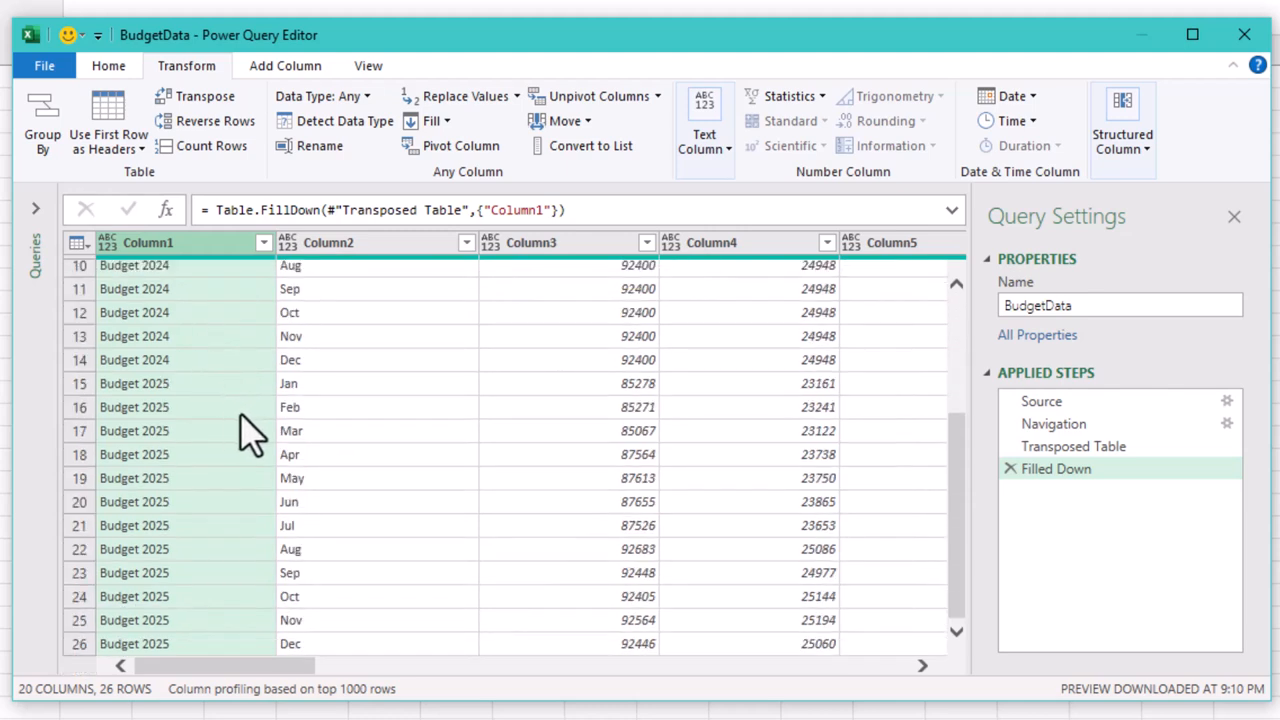
{"action": "mouse_move", "coordinate": [263, 527]}
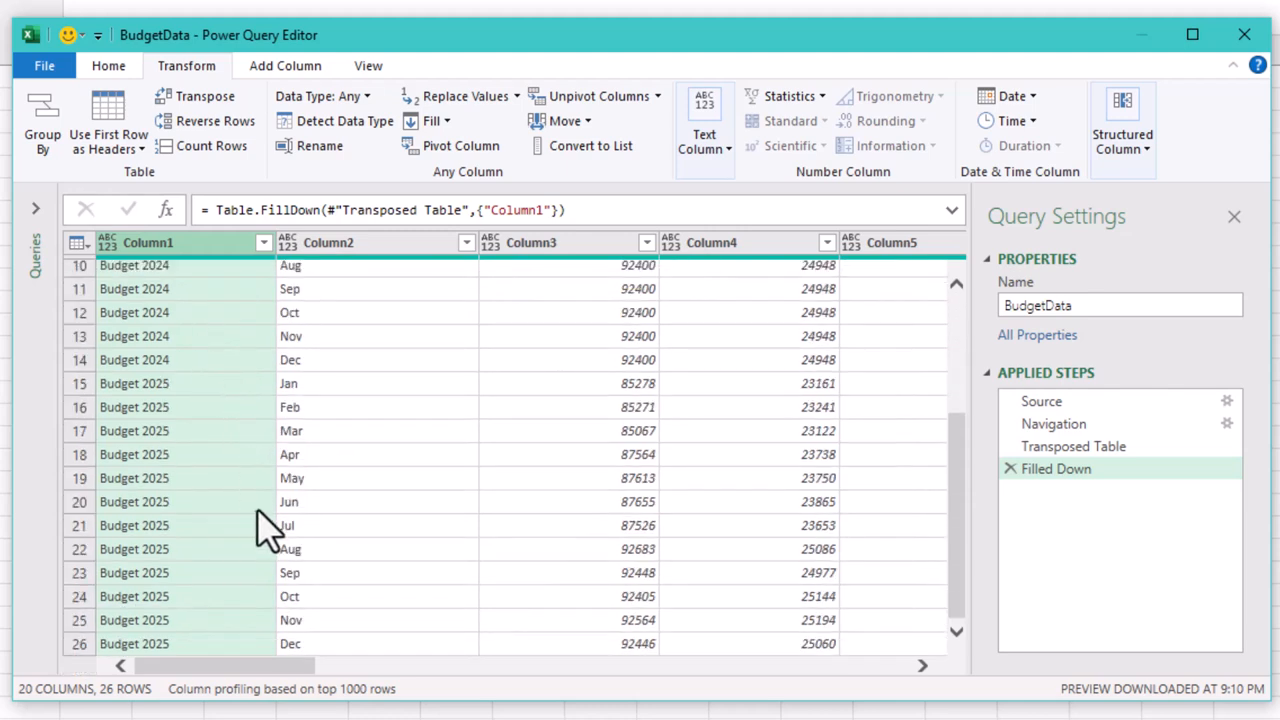
{"action": "scroll", "scroll_direction": "up", "scroll_amount": 3}
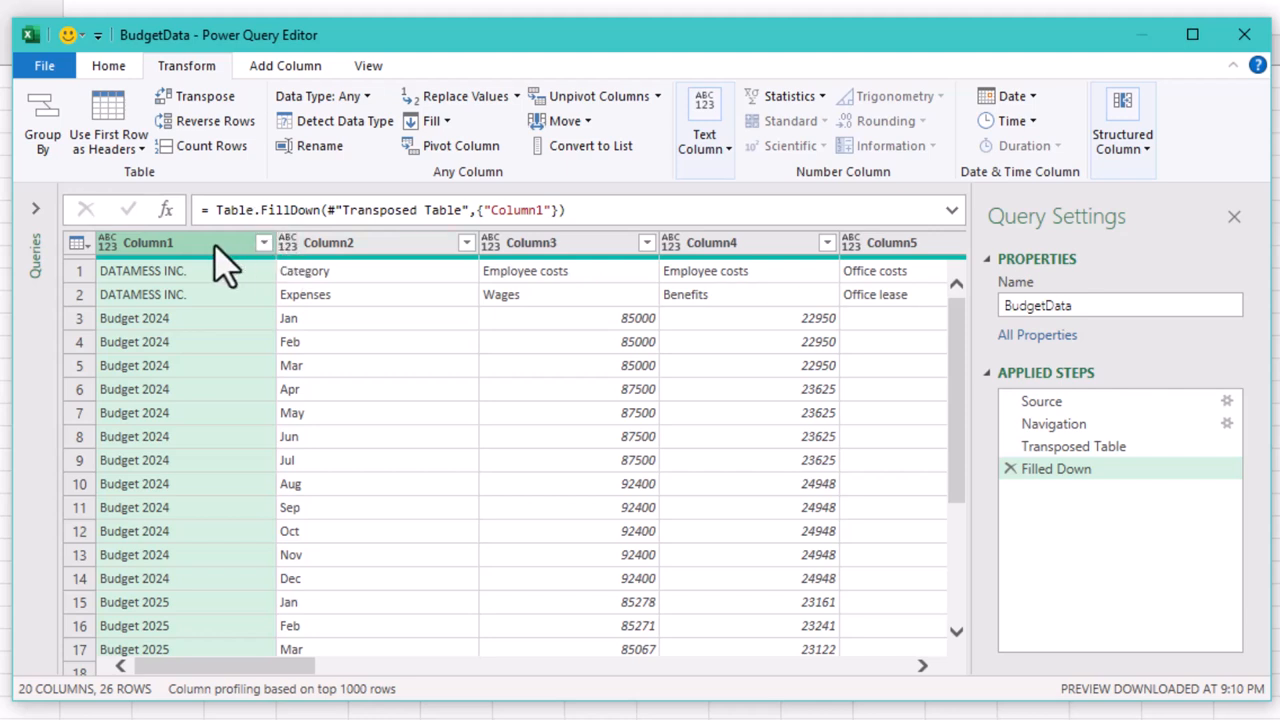
- Bring up the Replace Values prompt for Column1
{"action": "right_click", "coordinate": [150, 242]}
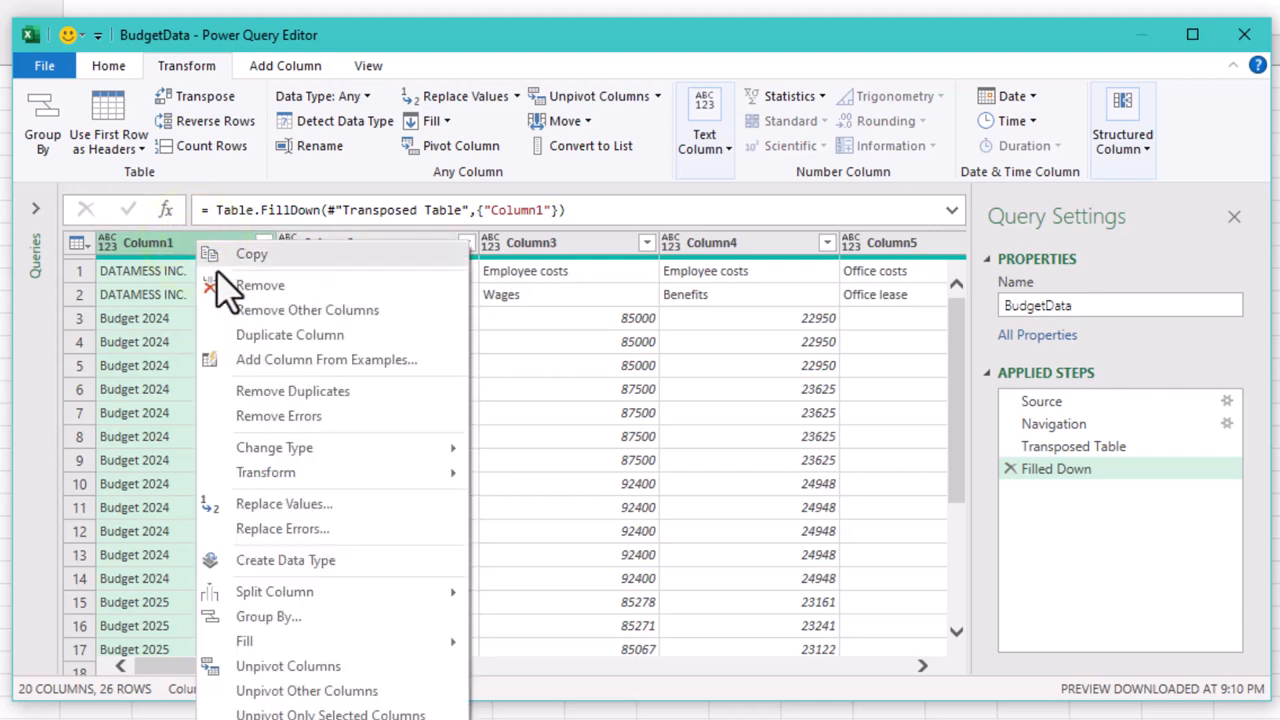
{"action": "mouse_move", "coordinate": [300, 415]}
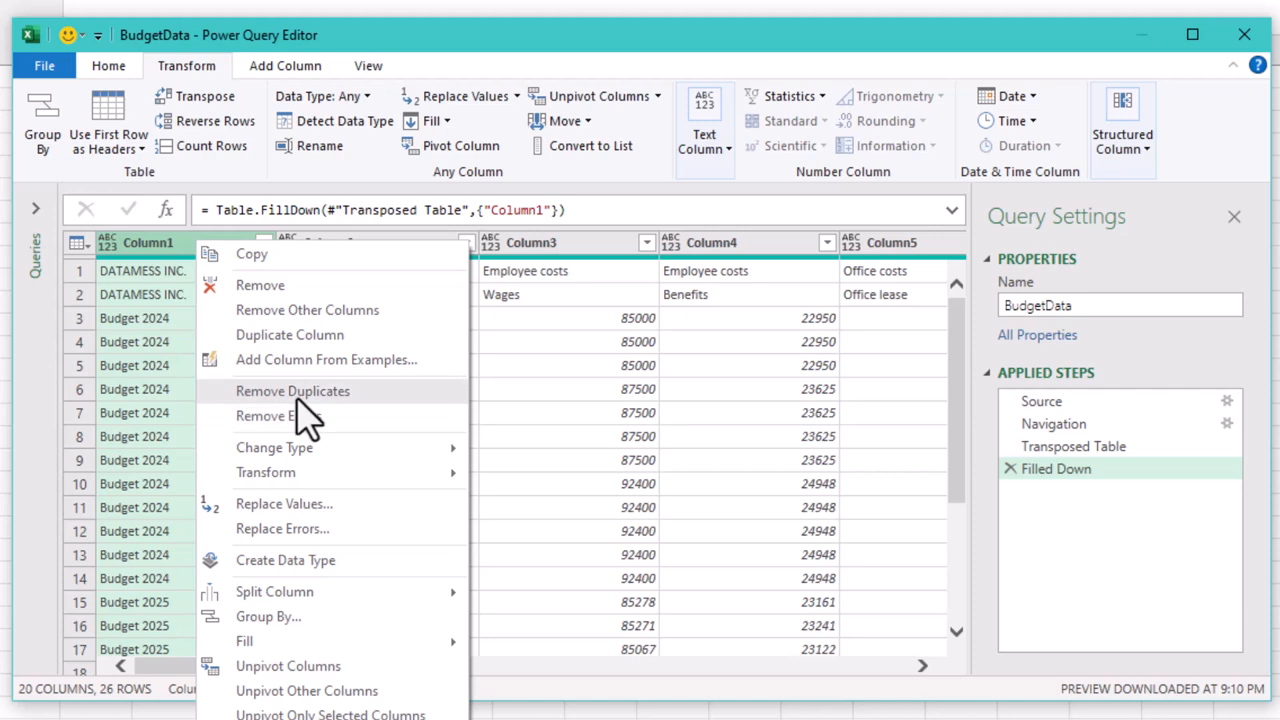
{"action": "mouse_move", "coordinate": [278, 415]}
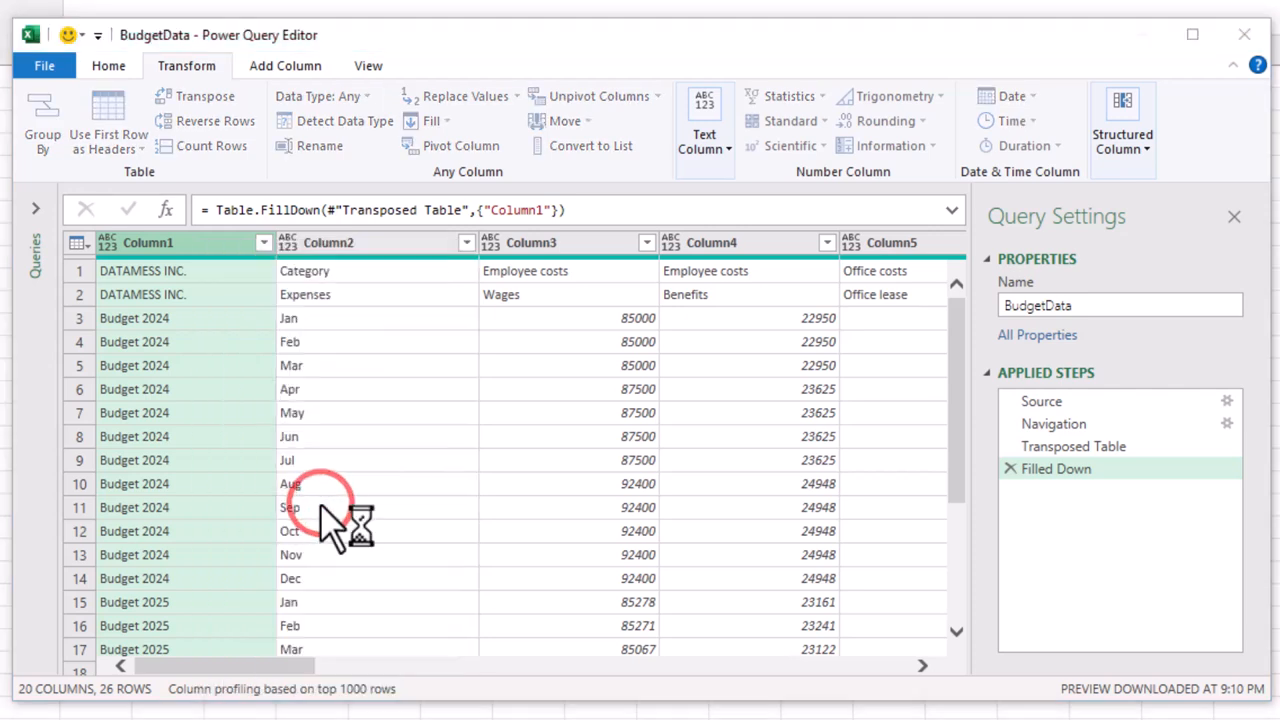
{"action": "mouse_move", "coordinate": [450, 385]}
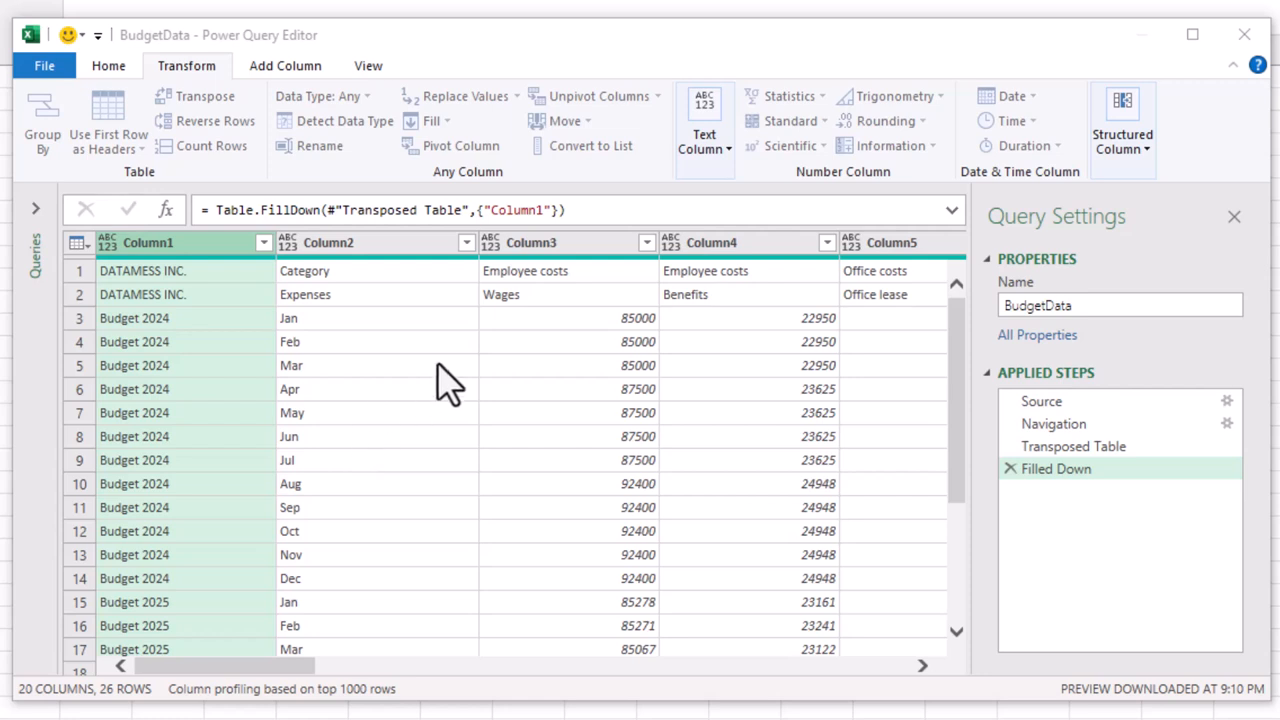
{"action": "left_click", "coordinate": [459, 96]}
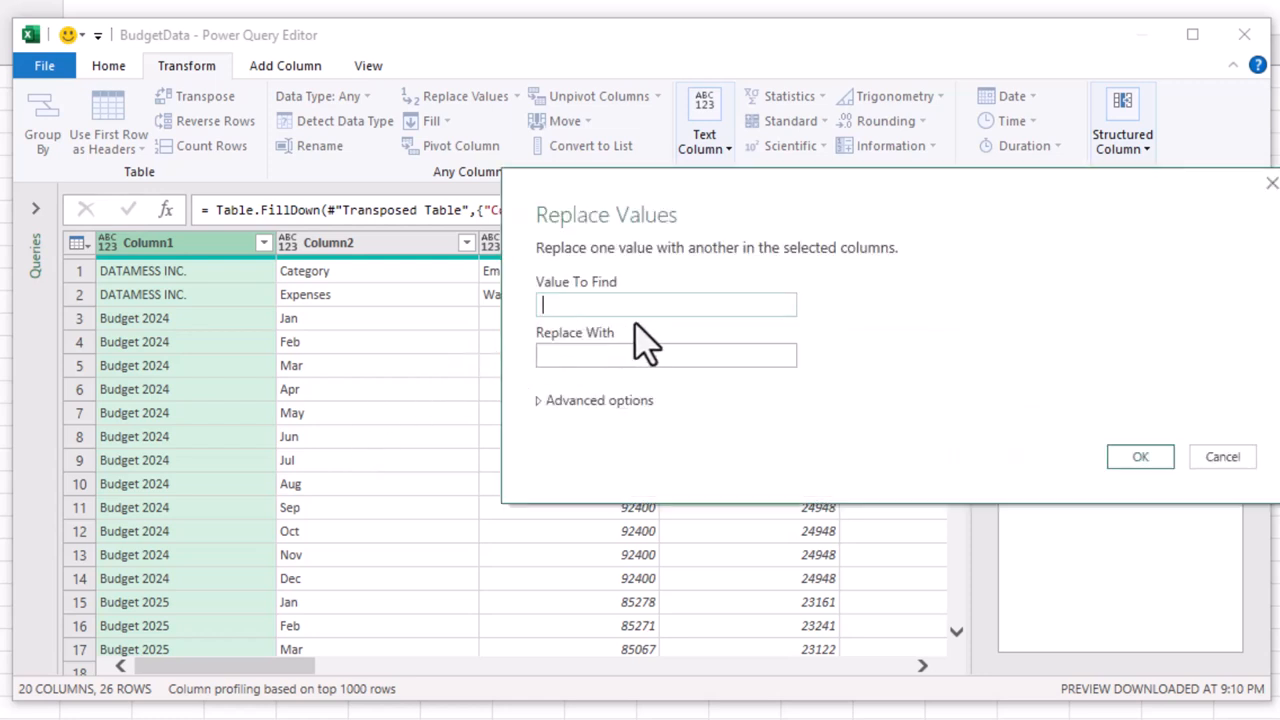
- Replace 'Budget ' with nothing in Column1, leaving bare years 2024 and 2025
{"action": "type", "text": "Budget"}
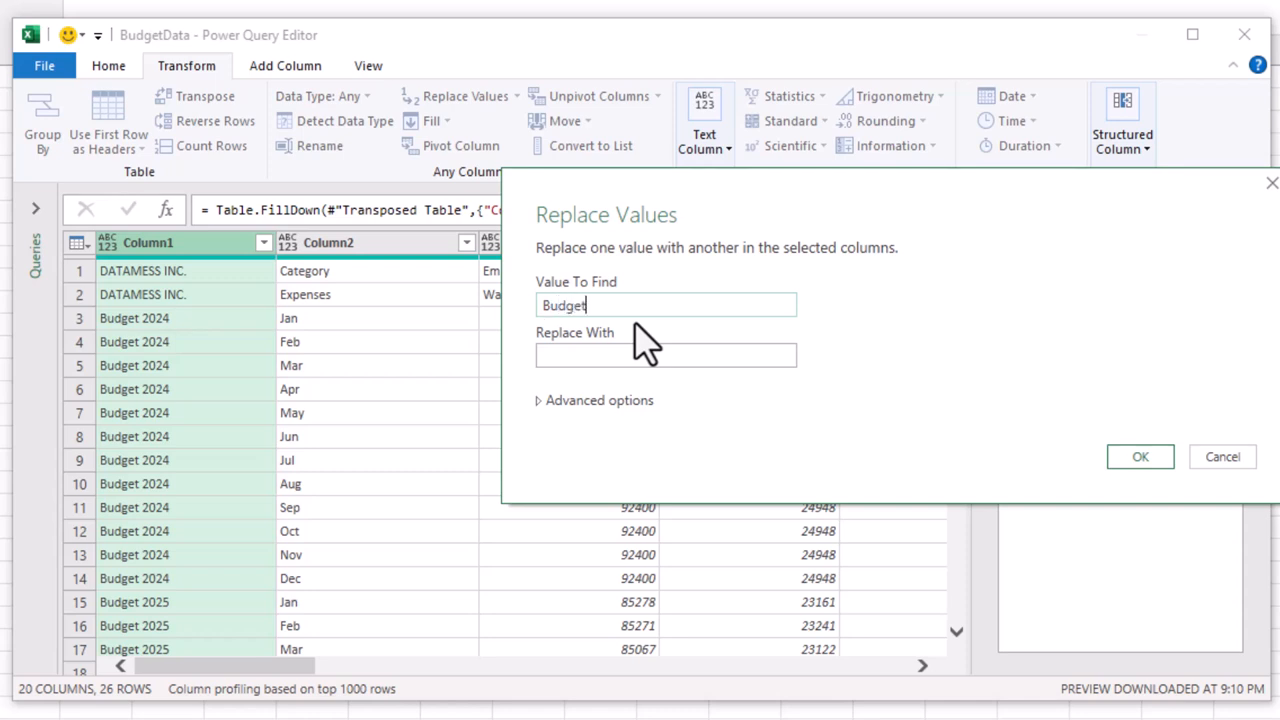
{"action": "mouse_move", "coordinate": [715, 360]}
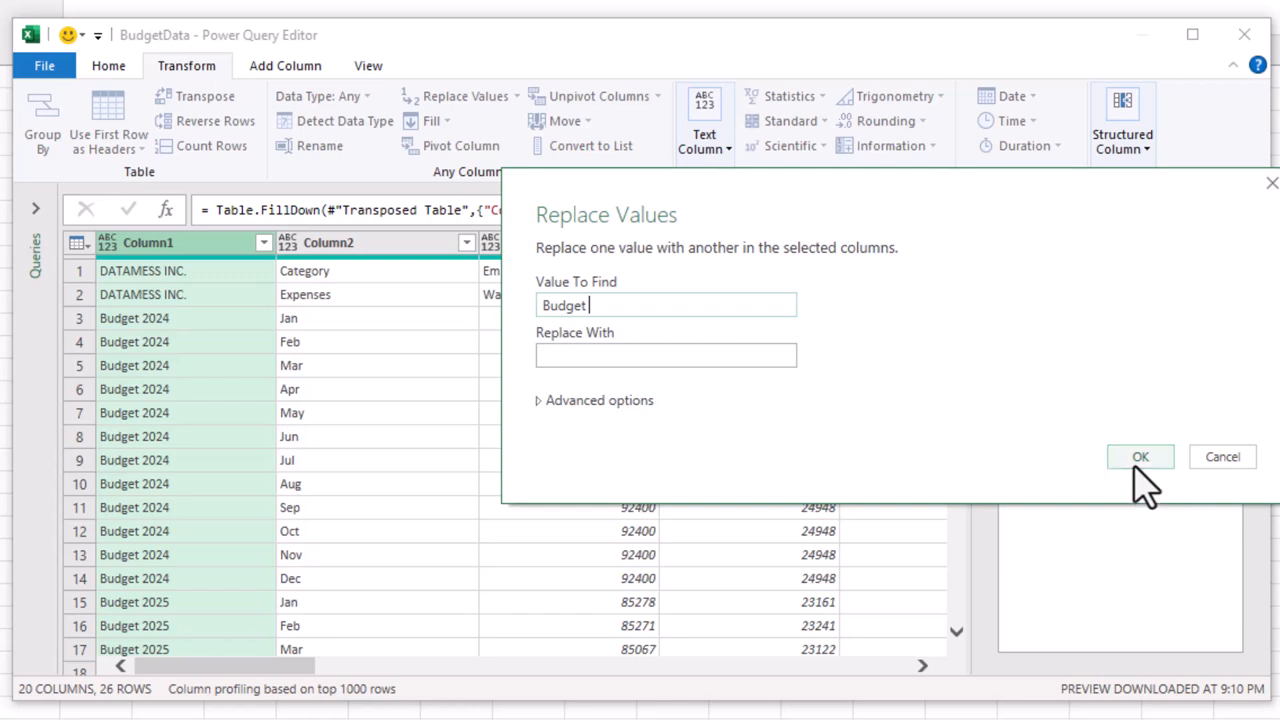
{"action": "left_click", "coordinate": [1140, 457]}
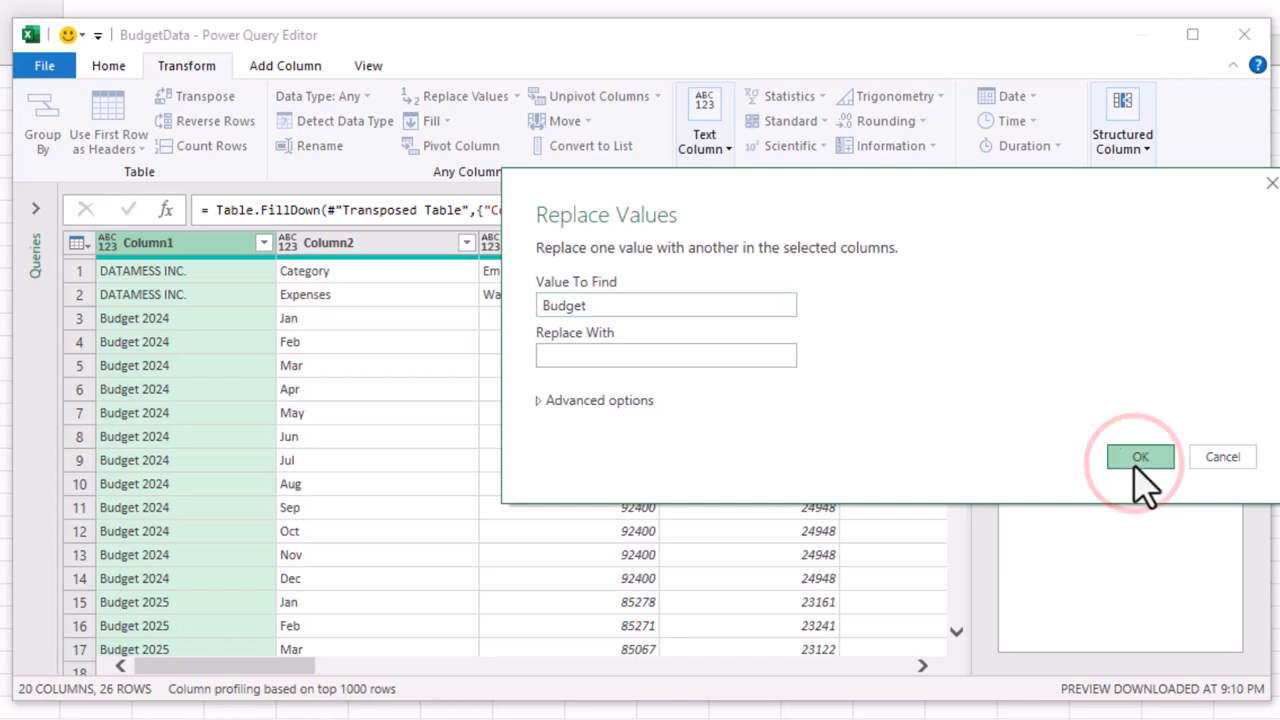
{"action": "left_click", "coordinate": [1140, 457]}
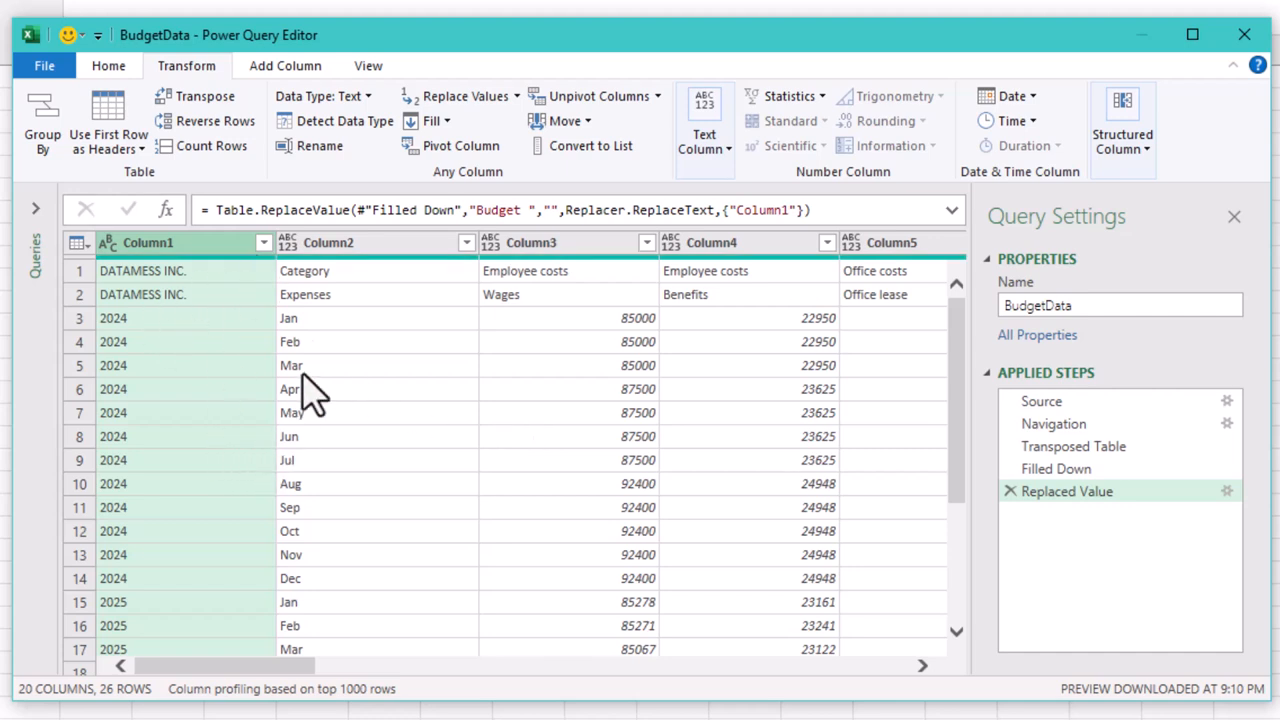
- Merge Column2 and Column1 with a space separator into a column named Date
{"action": "left_click", "coordinate": [330, 242]}
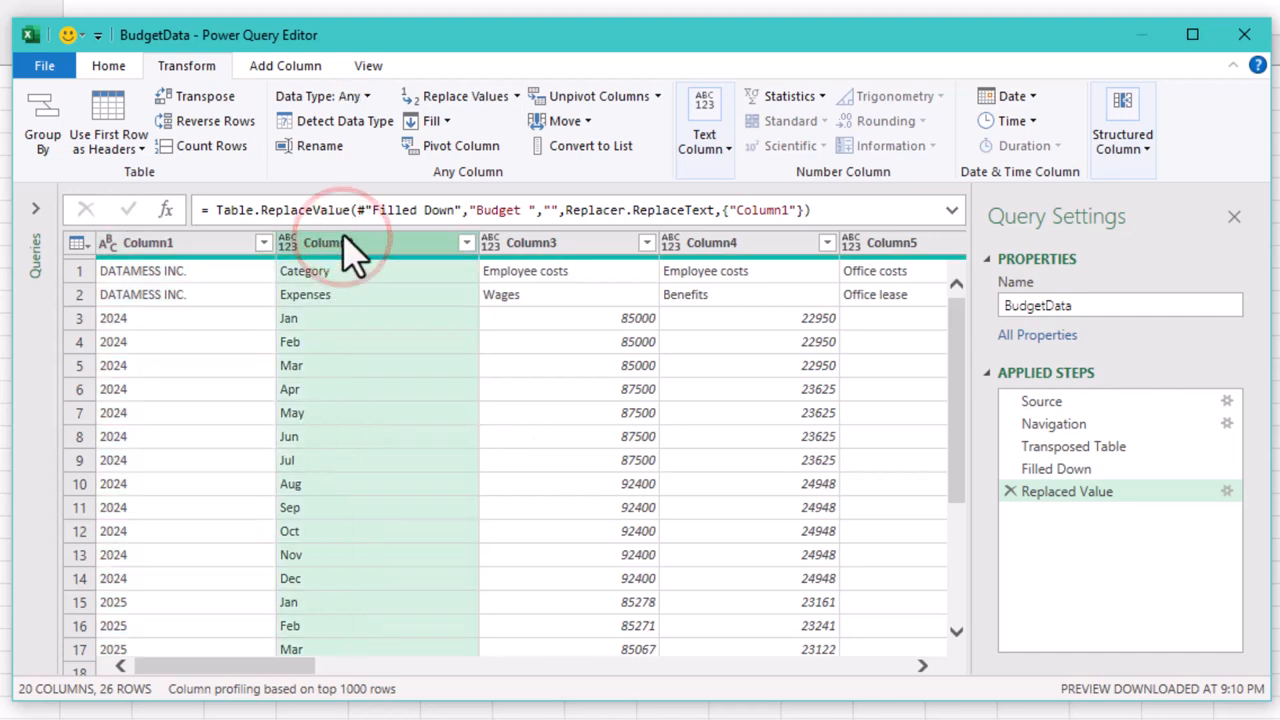
{"action": "mouse_move", "coordinate": [275, 265]}
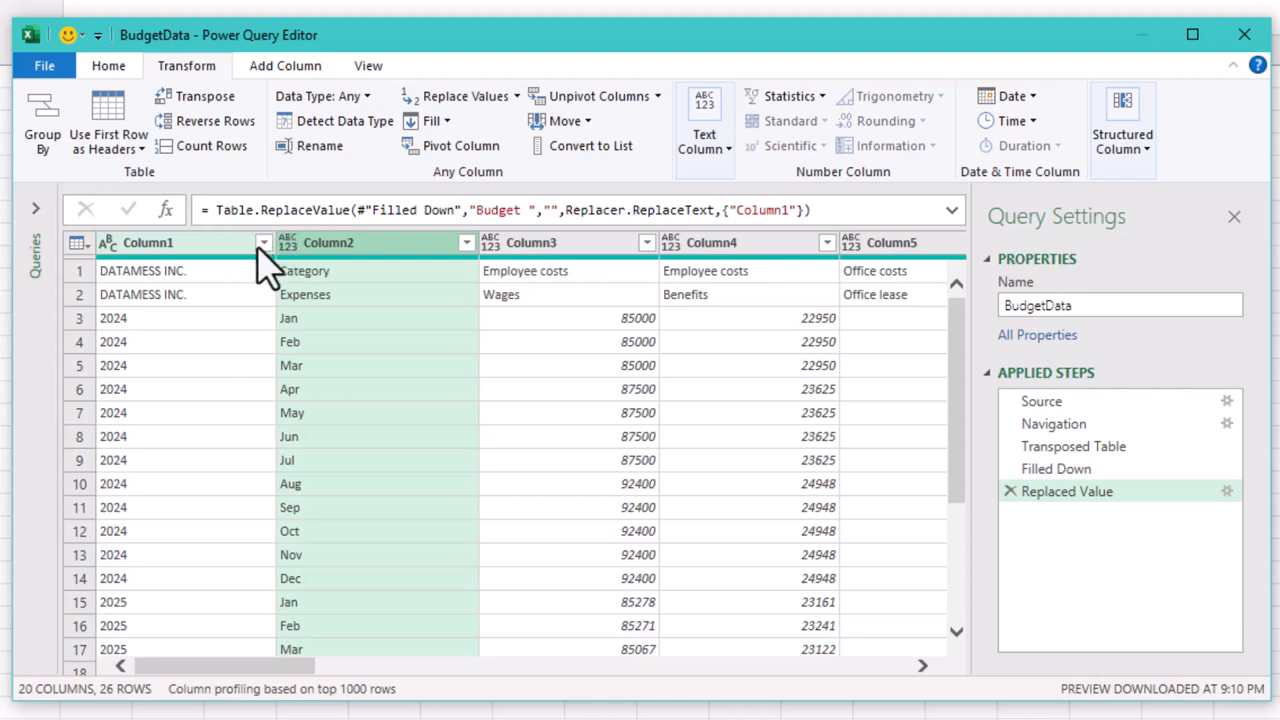
{"action": "mouse_move", "coordinate": [237, 275]}
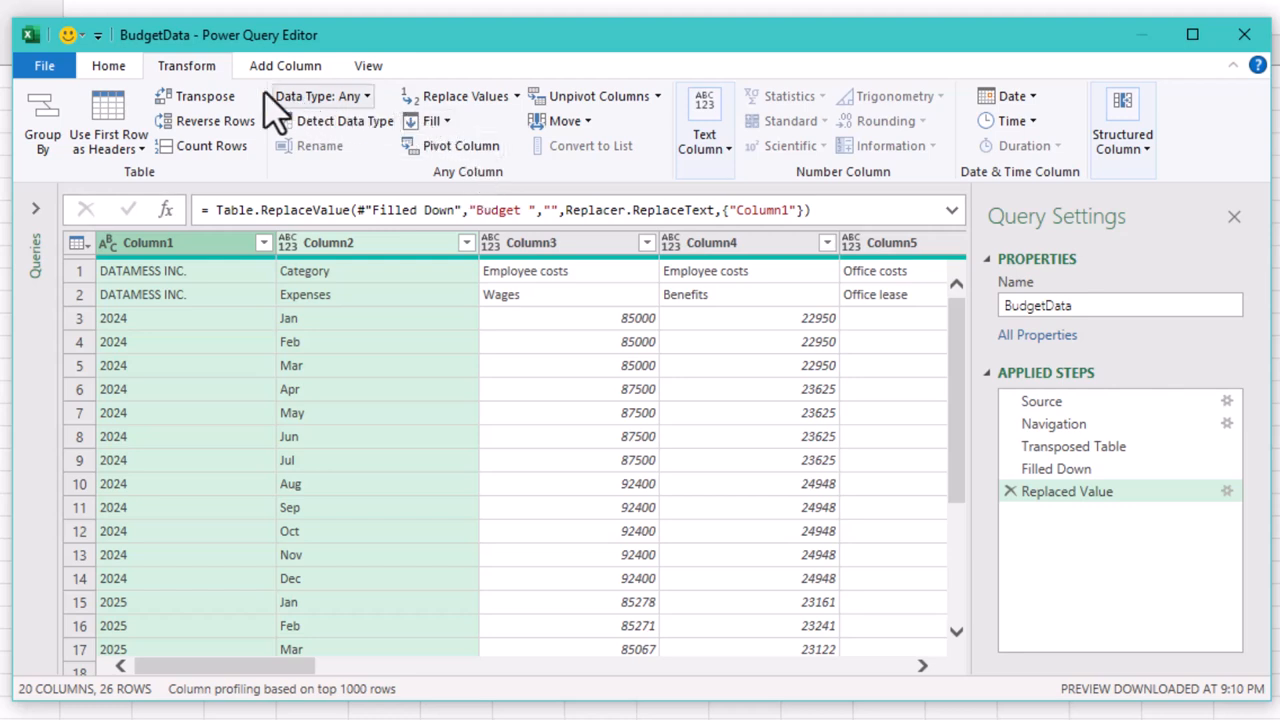
{"action": "right_click", "coordinate": [328, 242]}
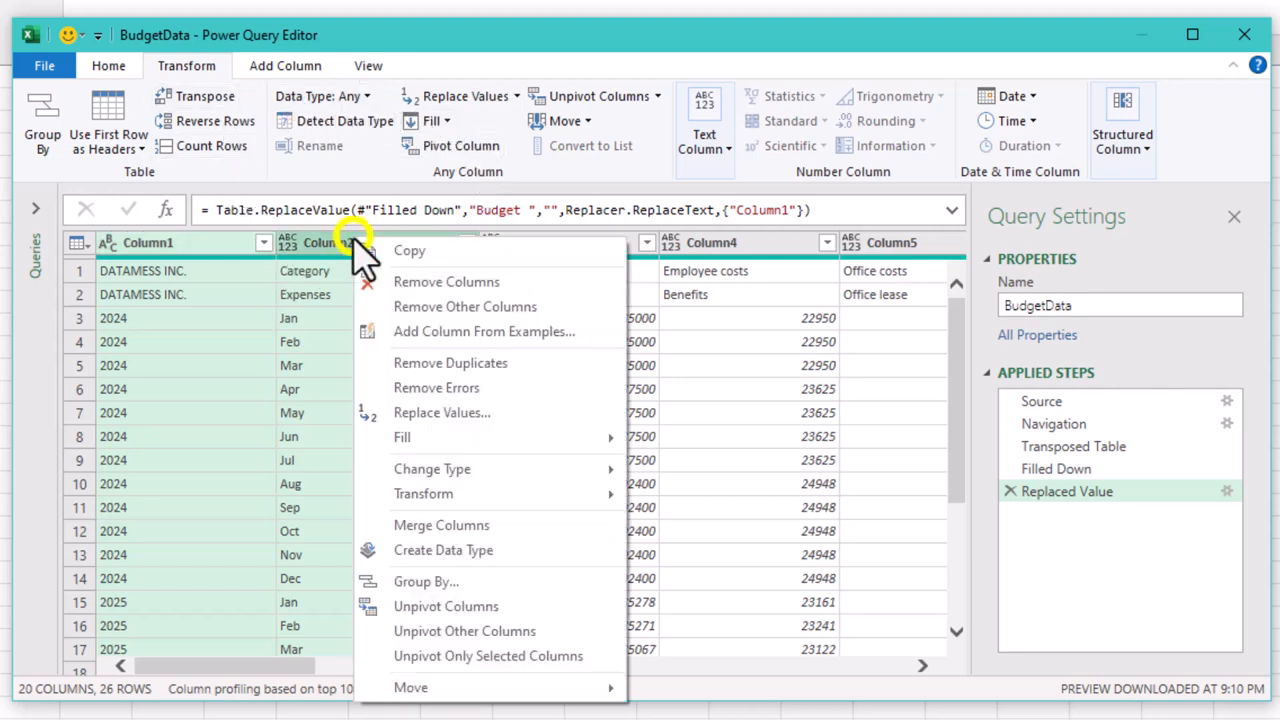
{"action": "mouse_move", "coordinate": [441, 525]}
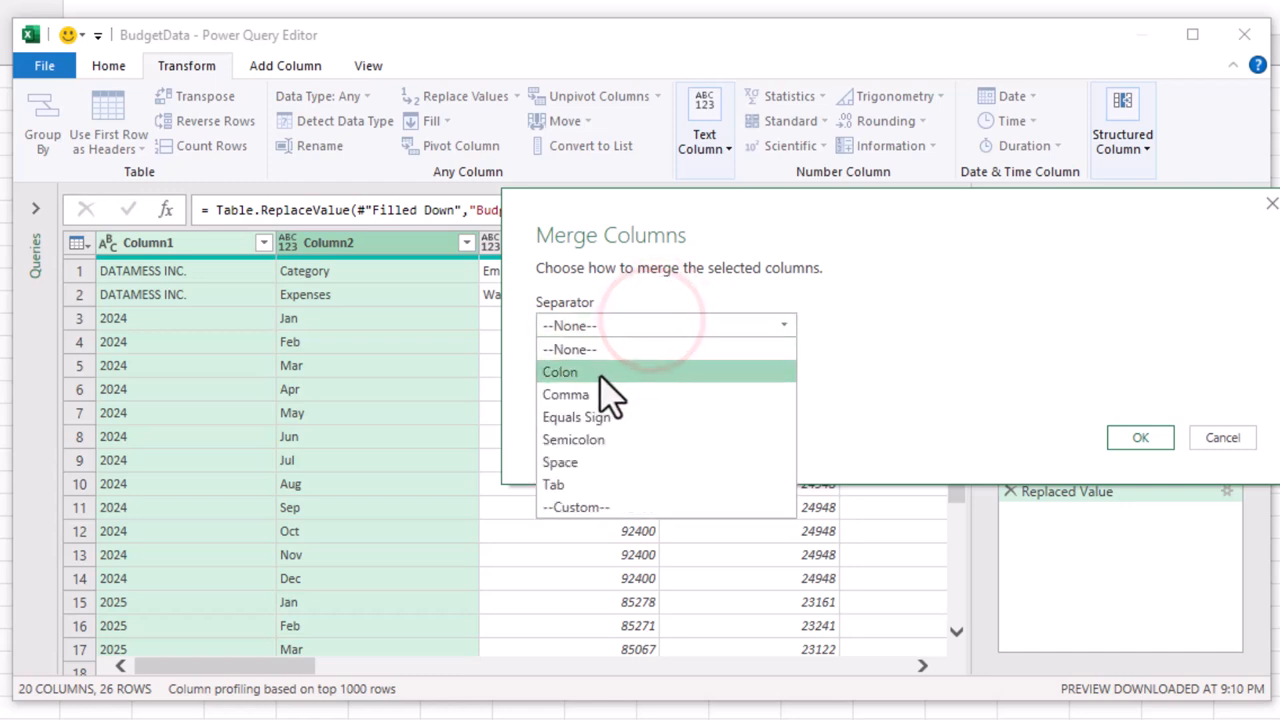
{"action": "left_click", "coordinate": [560, 462]}
{"action": "type", "text": "D"}
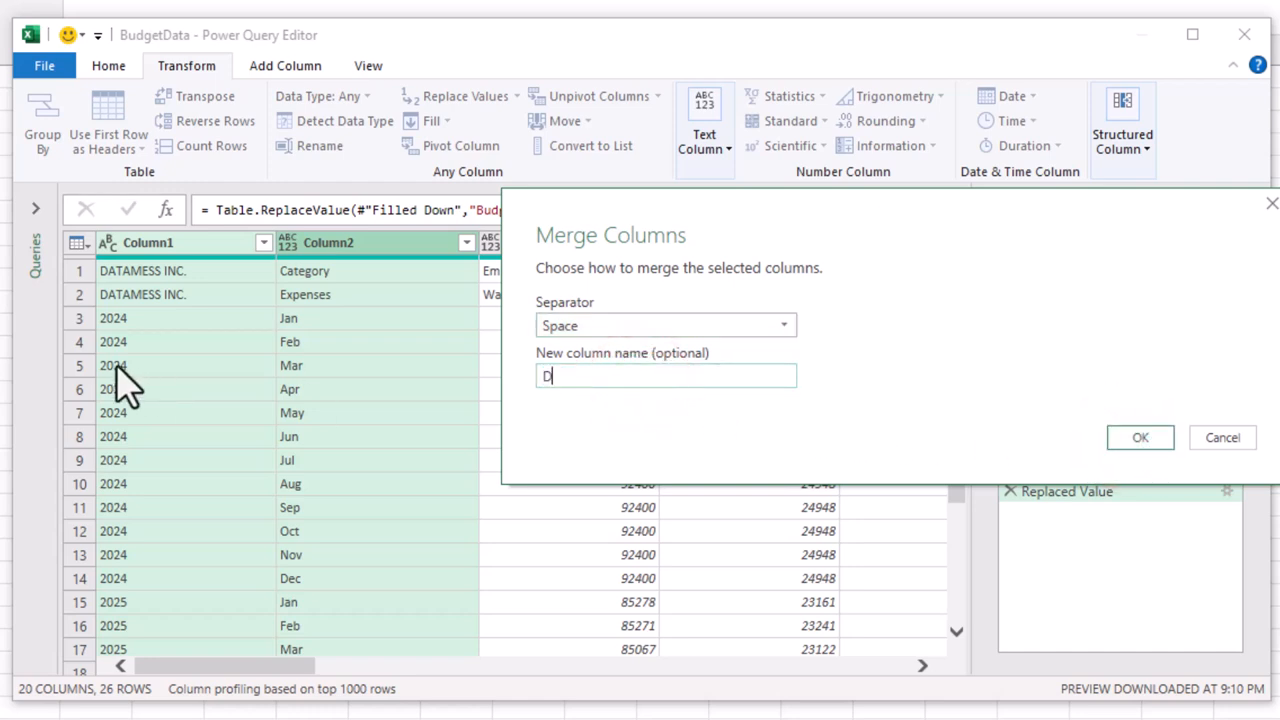
{"action": "type", "text": "ate"}
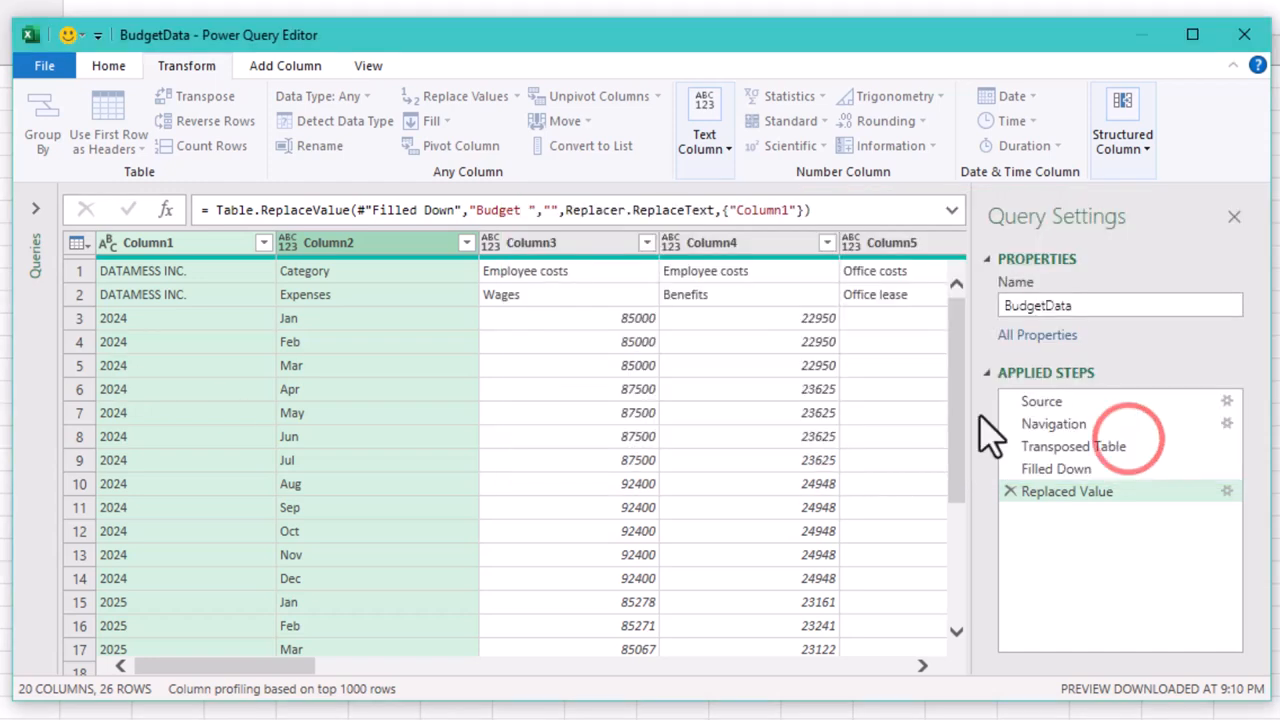
{"action": "left_click", "coordinate": [1072, 513]}
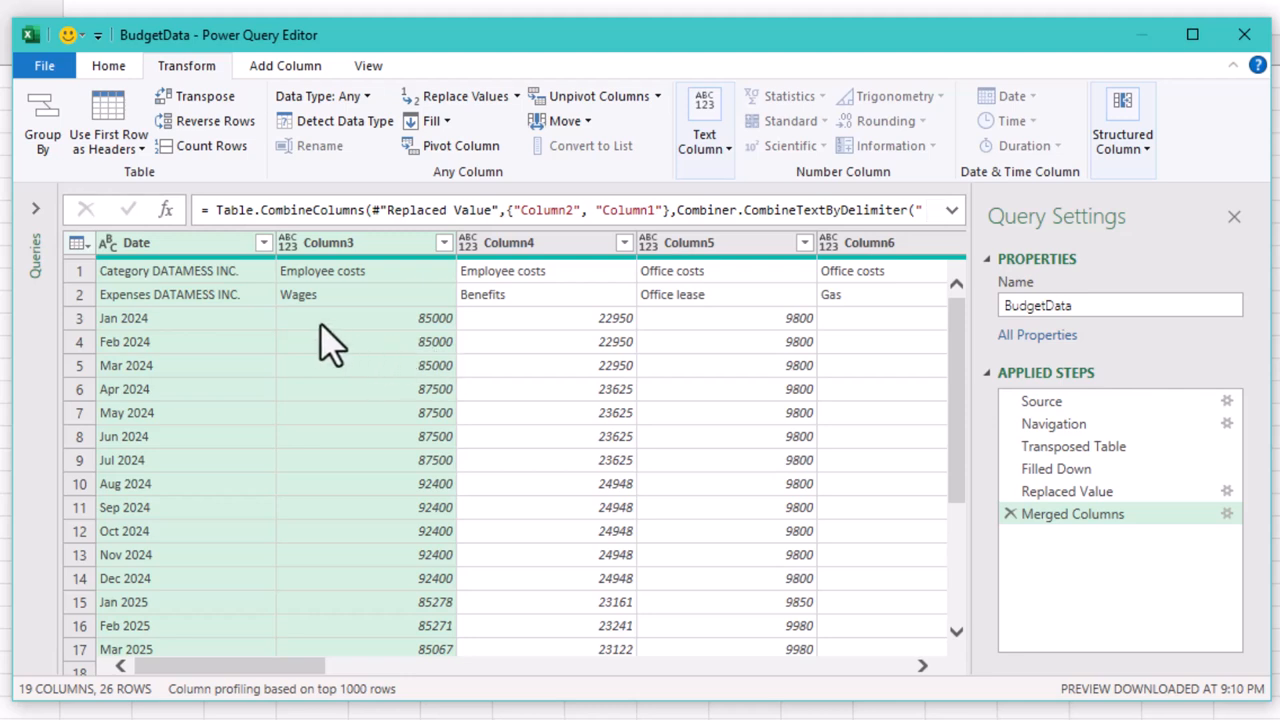
{"action": "mouse_move", "coordinate": [228, 268]}
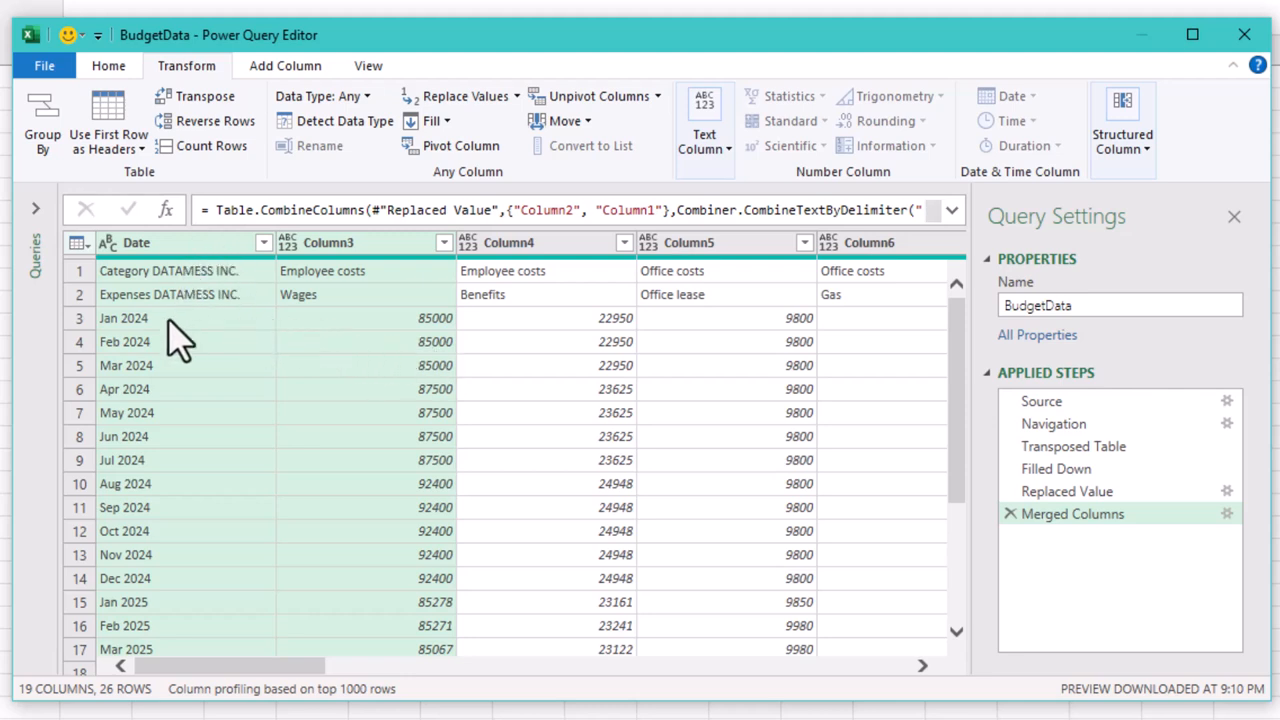
{"action": "mouse_move", "coordinate": [170, 630]}
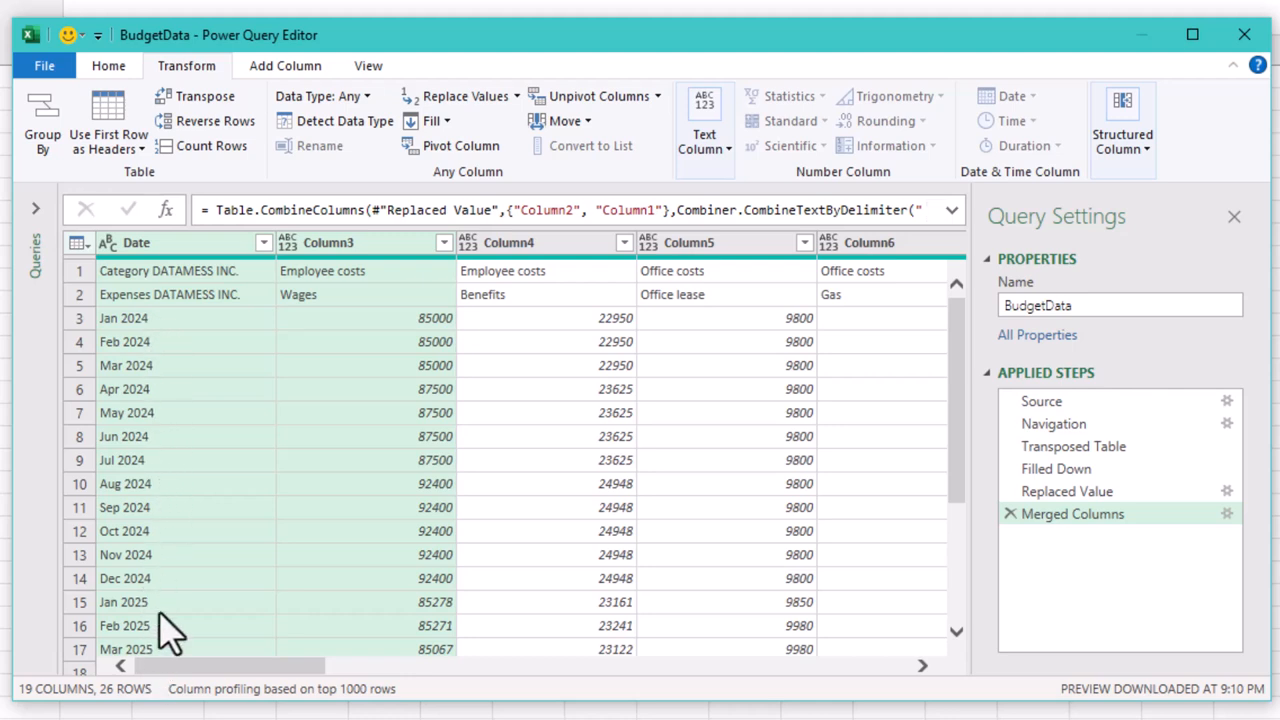
- Transpose the table back so months run across columns, then promote the first row to headers
{"action": "left_click", "coordinate": [127, 412]}
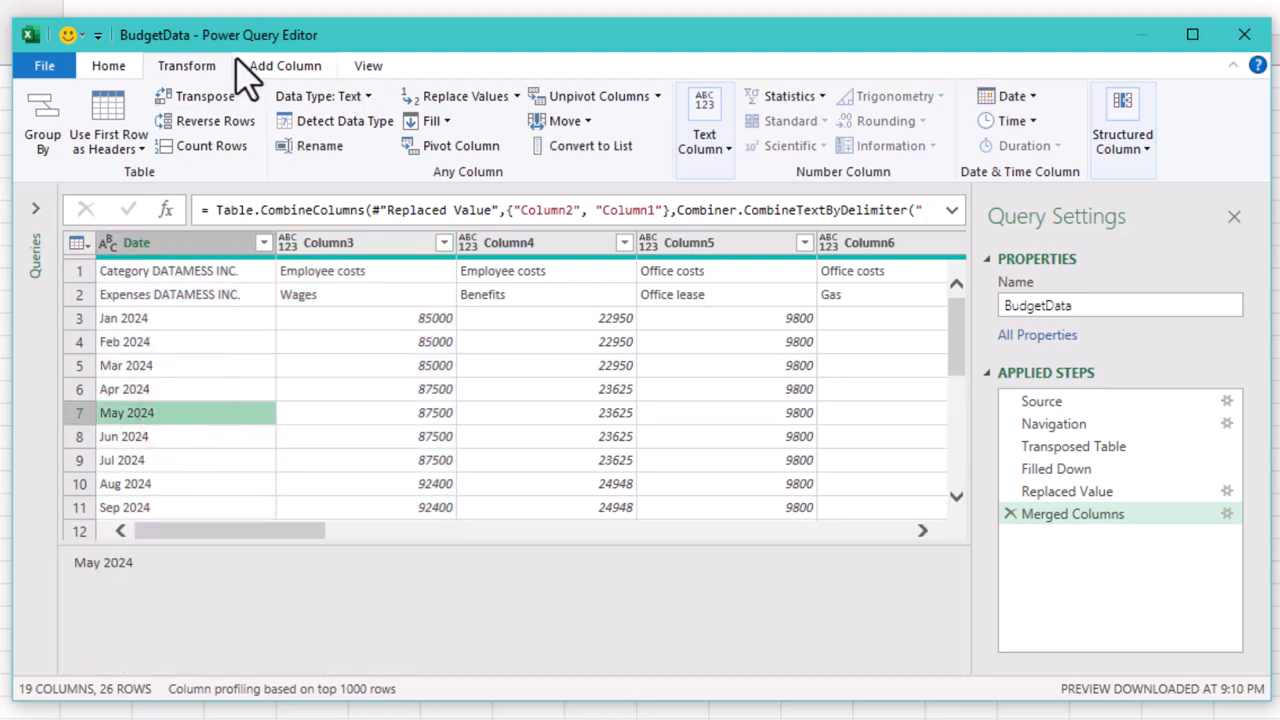
{"action": "mouse_move", "coordinate": [290, 80]}
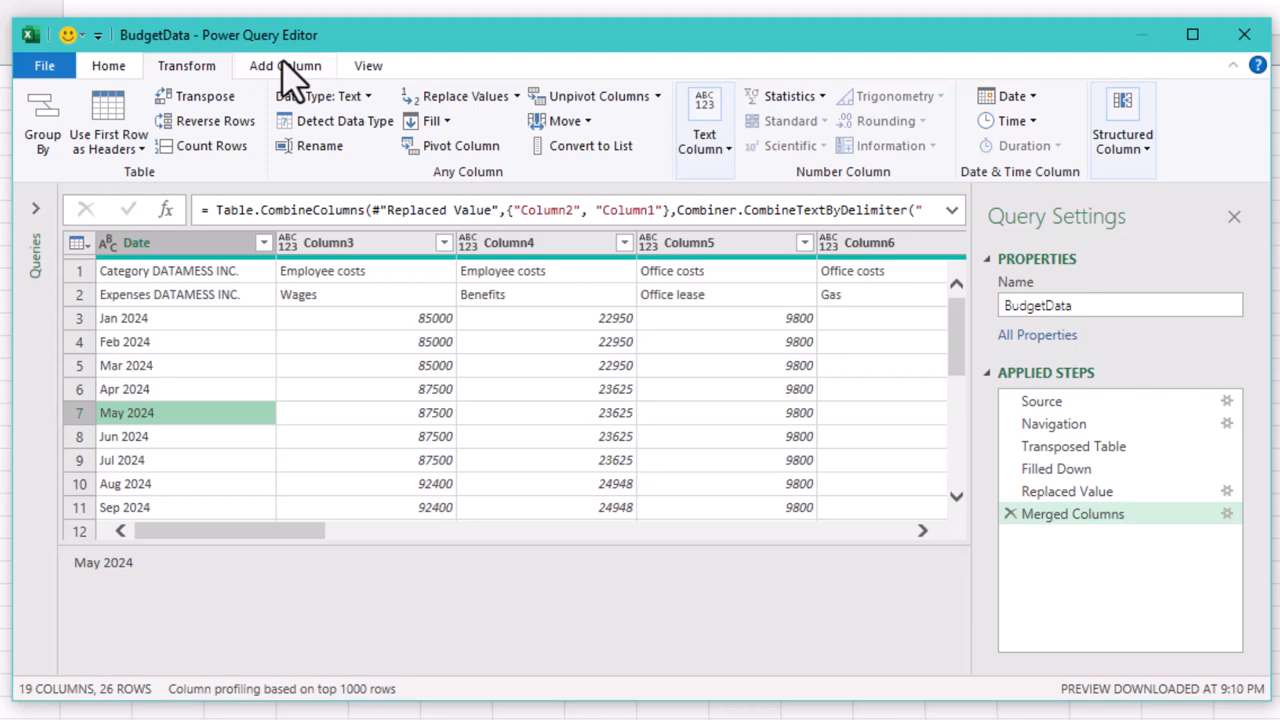
{"action": "mouse_move", "coordinate": [204, 110]}
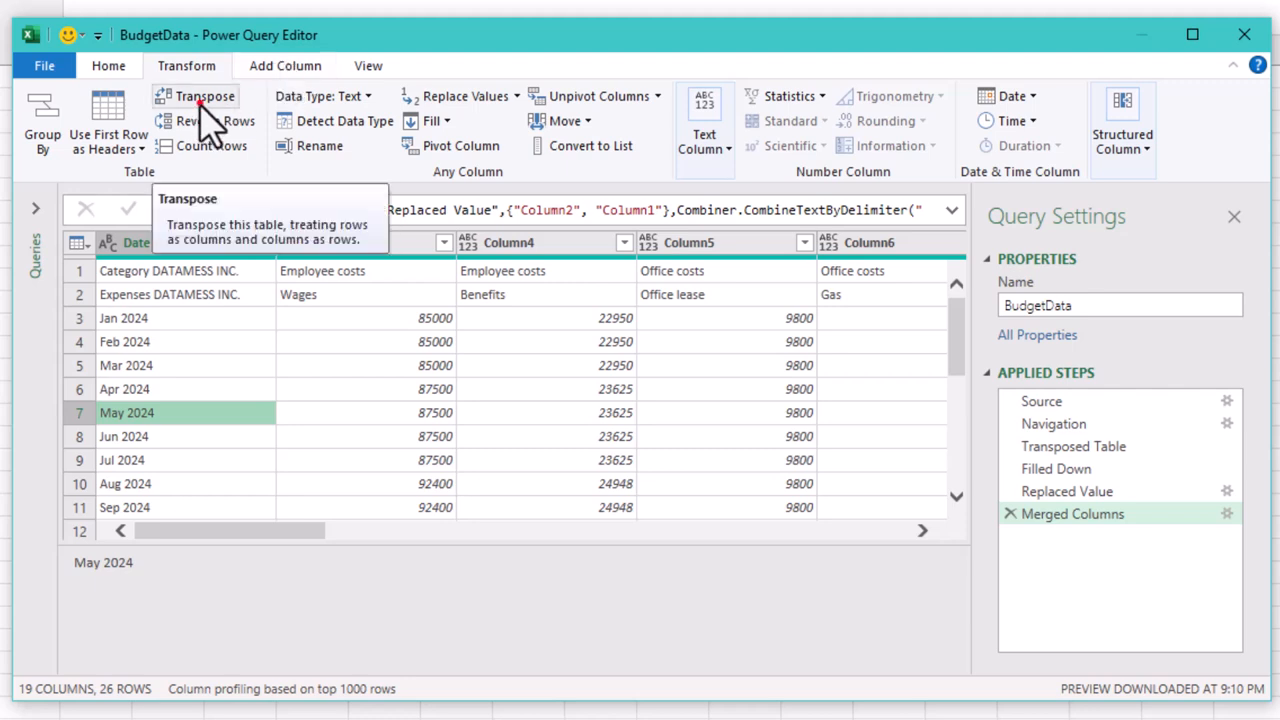
{"action": "left_click", "coordinate": [204, 96]}
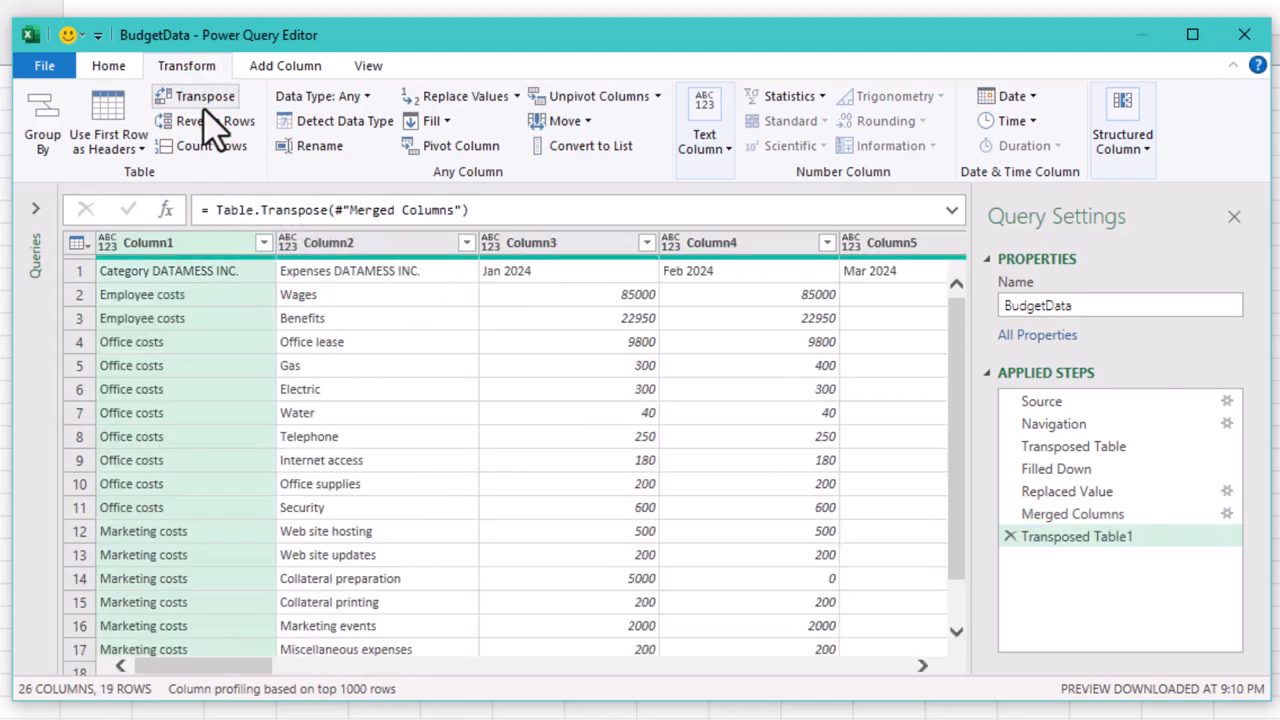
{"action": "mouse_move", "coordinate": [435, 625]}
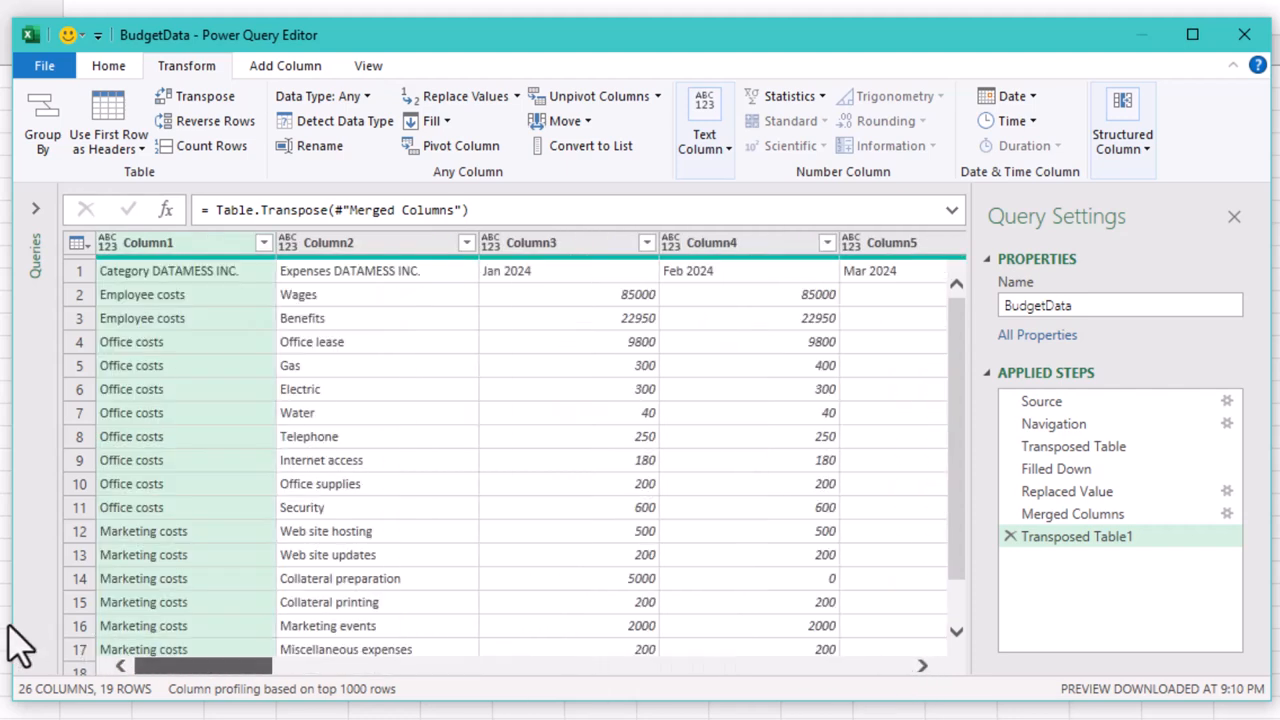
{"action": "mouse_move", "coordinate": [565, 285]}
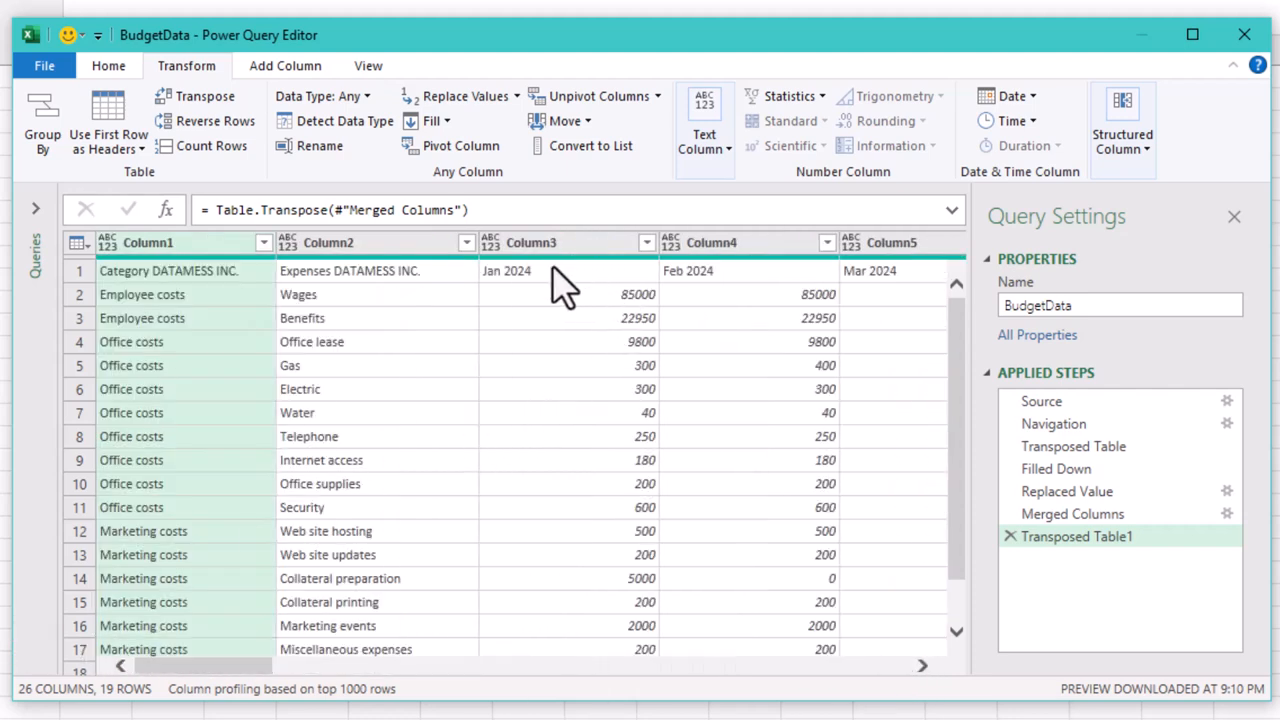
{"action": "mouse_move", "coordinate": [560, 298]}
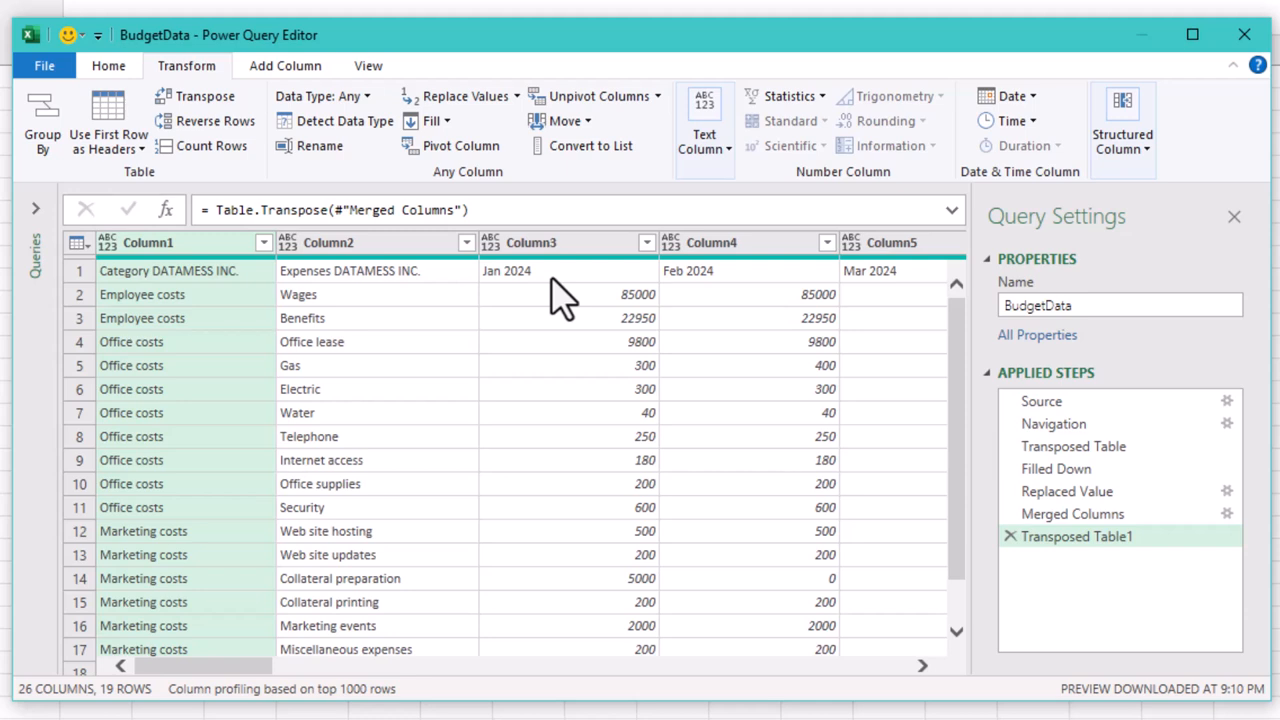
{"action": "mouse_move", "coordinate": [195, 96]}
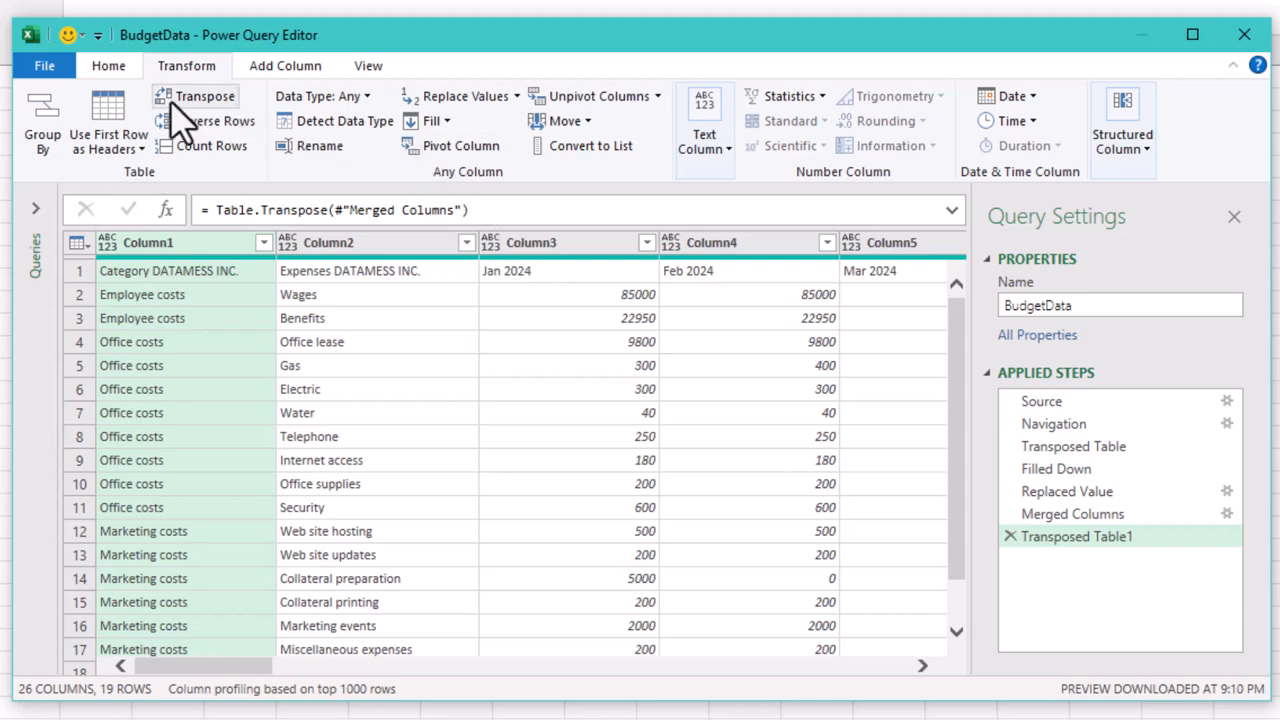
{"action": "left_click", "coordinate": [108, 113]}
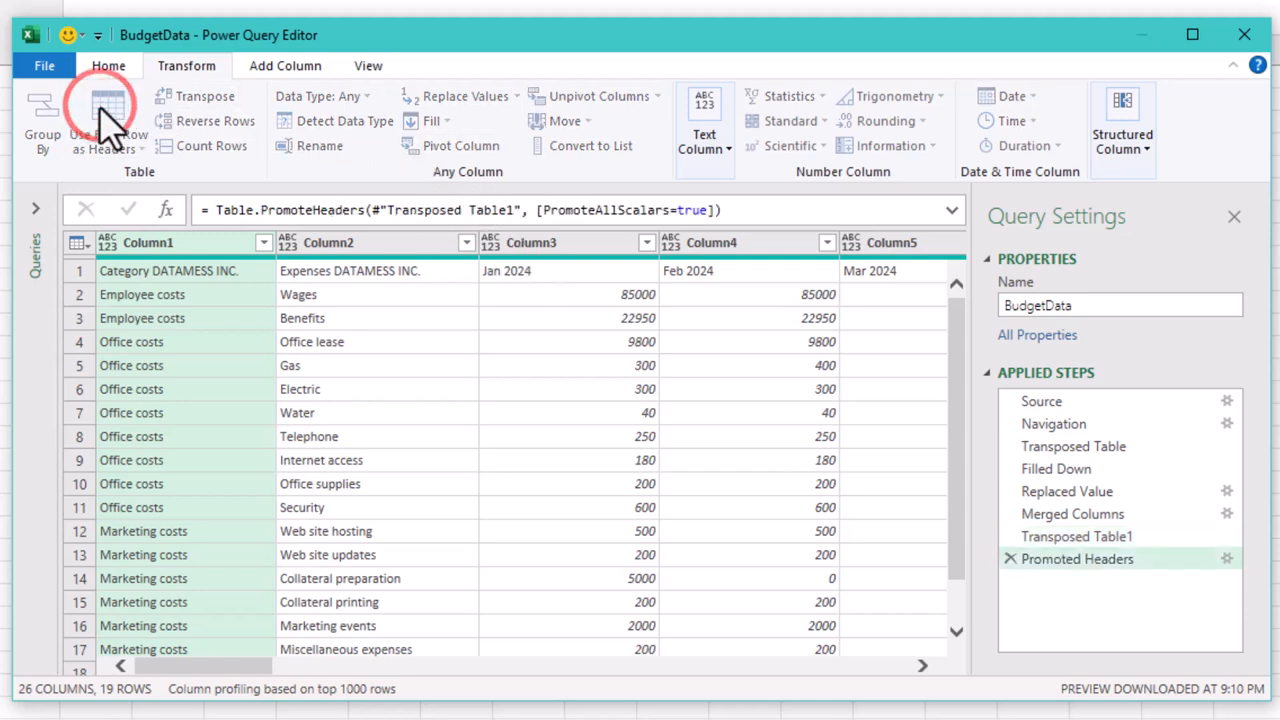
- Apply Use First Row as Headers and scroll across the month columns to check them
{"action": "left_click", "coordinate": [108, 120]}
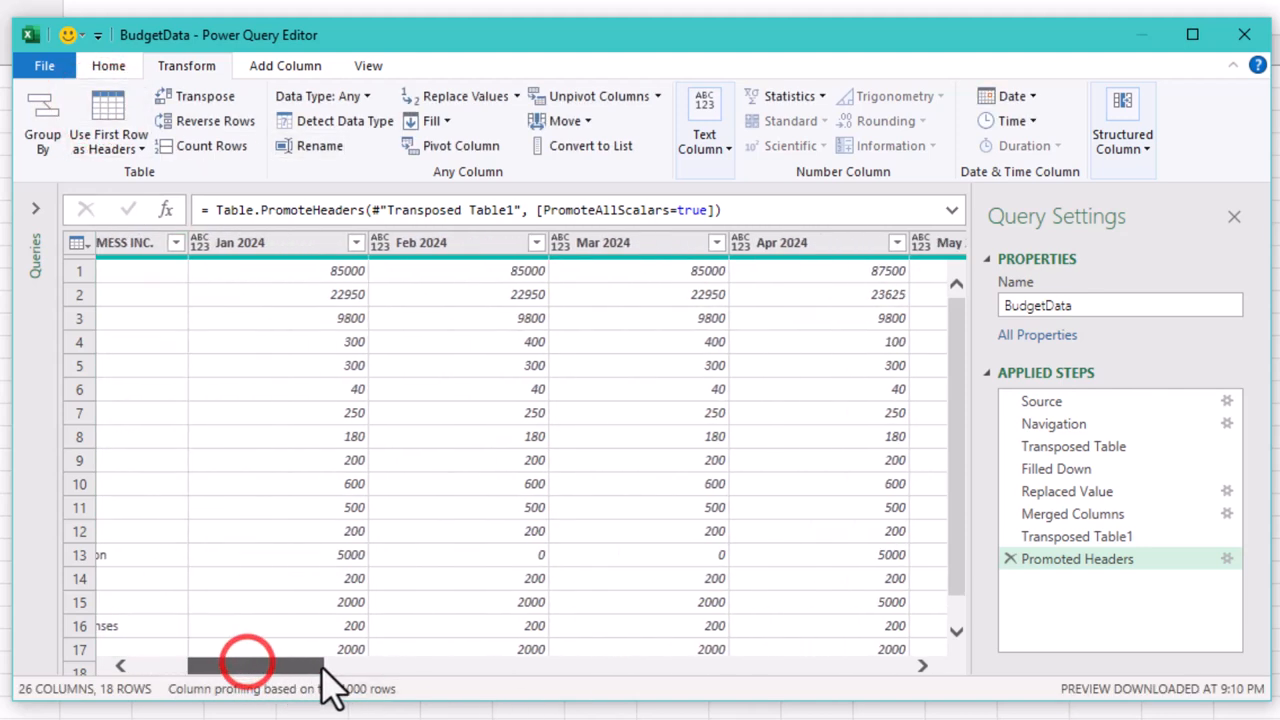
{"action": "left_click_drag", "start_coordinate": [250, 665], "coordinate": [840, 665]}
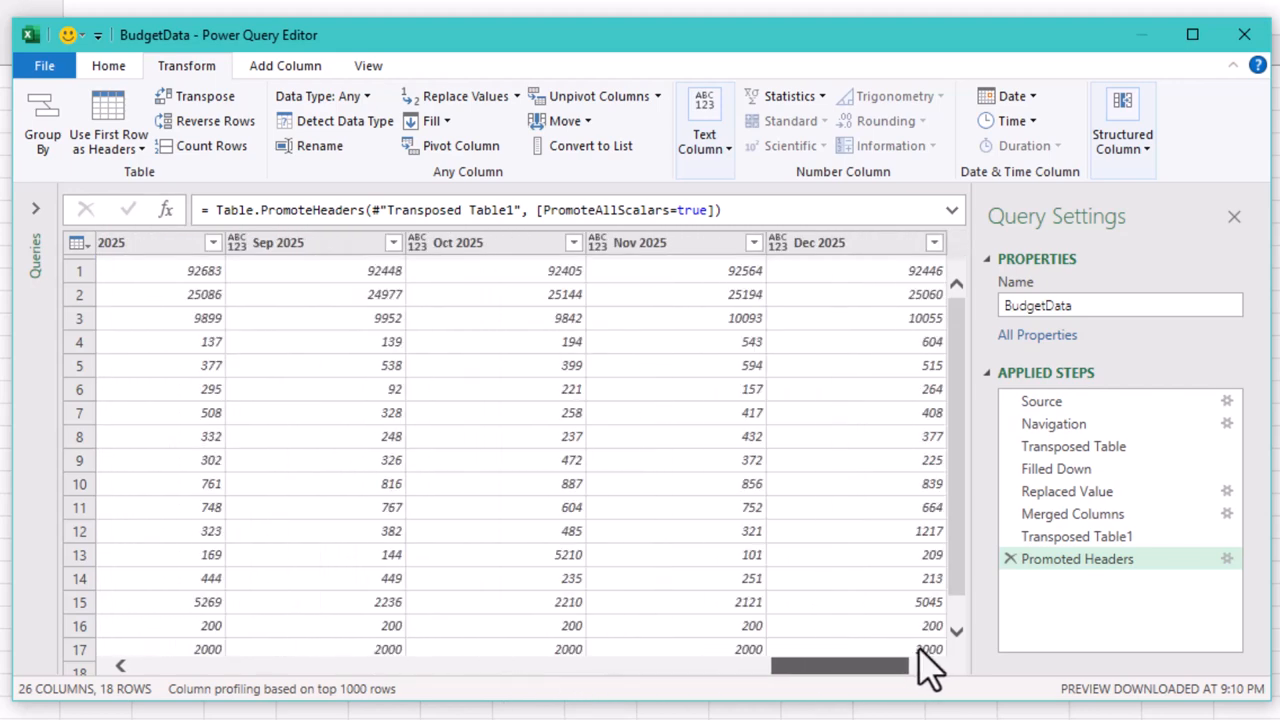
{"action": "left_click_drag", "start_coordinate": [840, 665], "coordinate": [200, 665]}
{"action": "type", "text": "Category"}
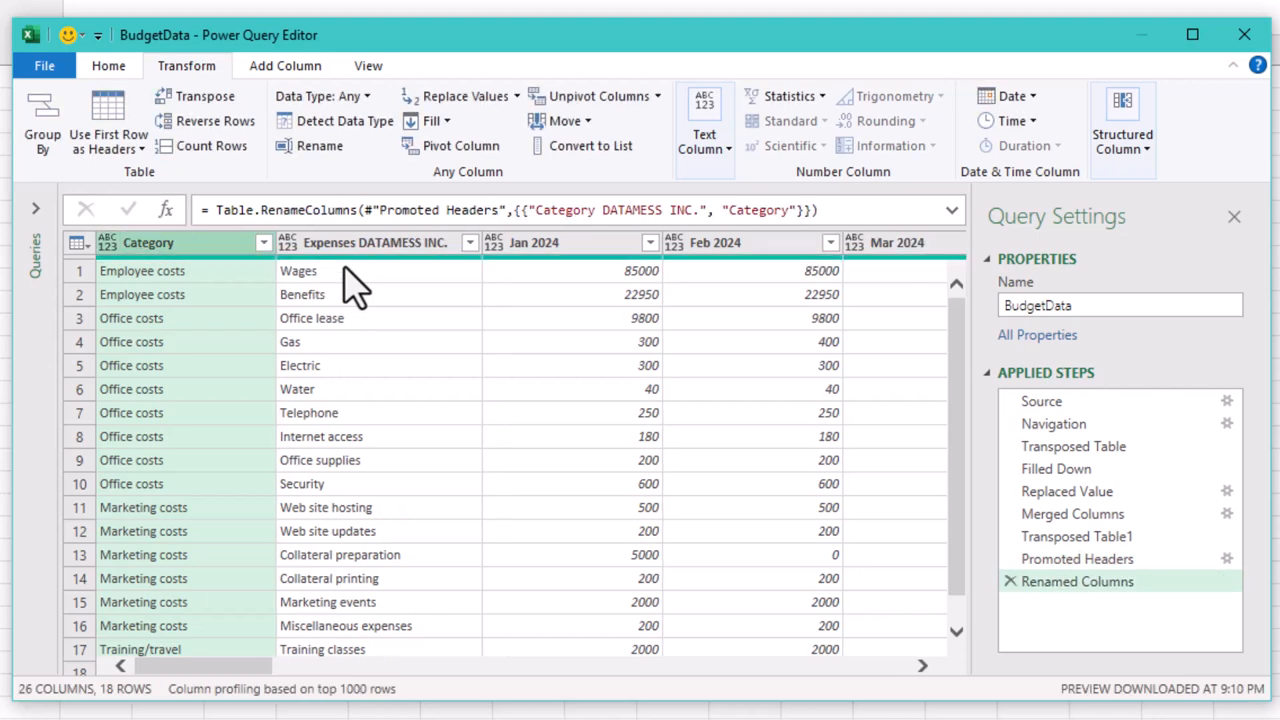
{"action": "mouse_move", "coordinate": [378, 260]}
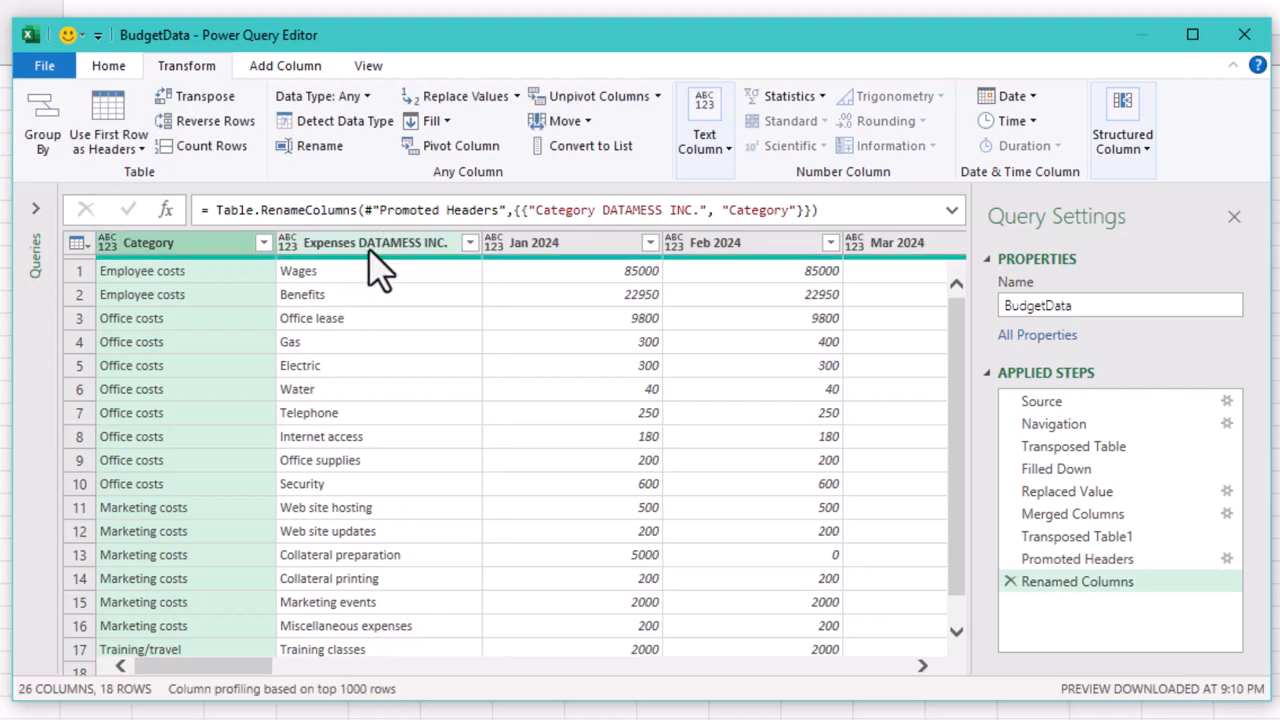
- Edit the second column header from 'Expenses DATAMESS INC.' to 'Expenses'
{"action": "double_click", "coordinate": [375, 242]}
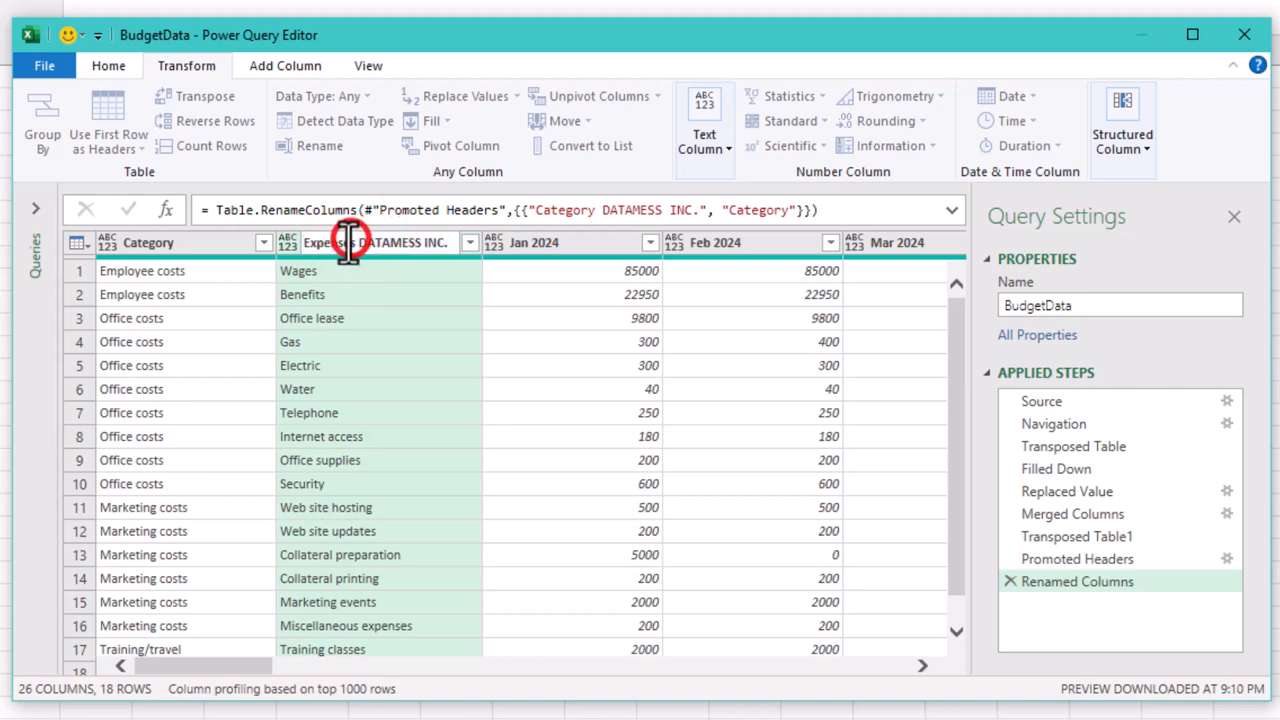
{"action": "double_click", "coordinate": [405, 242]}
{"action": "type", "text": "Expenses"}
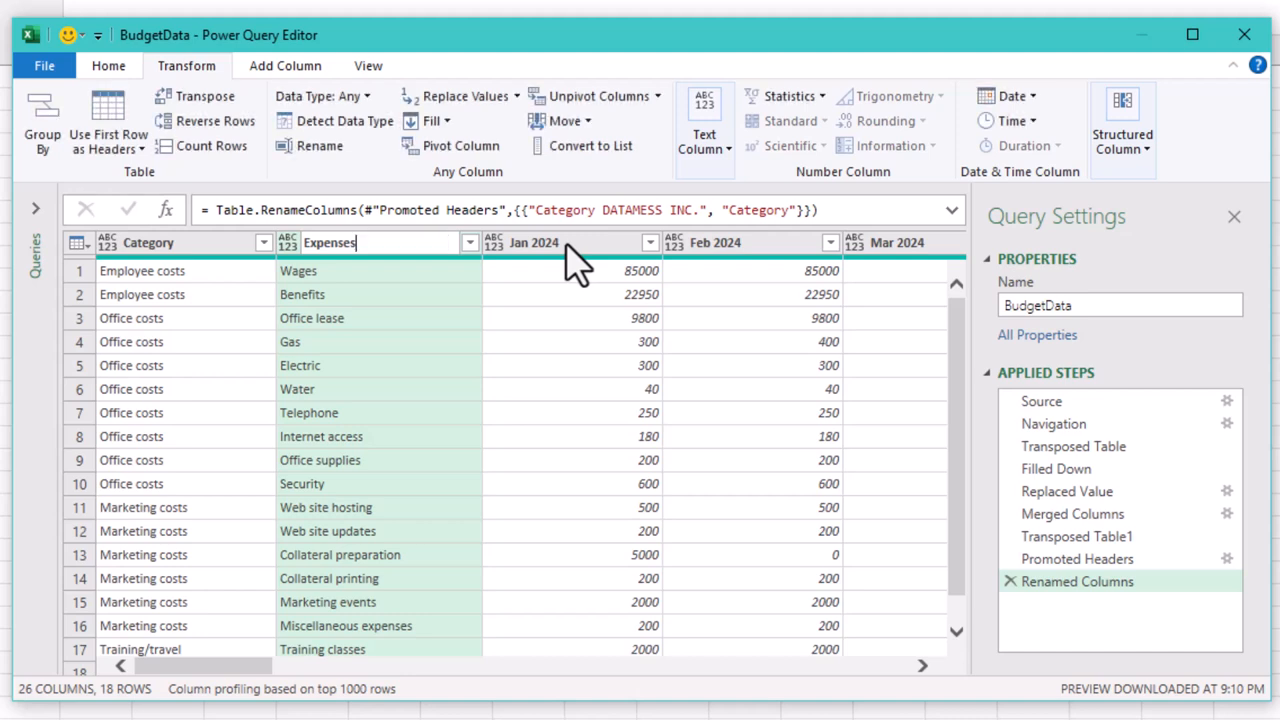
{"action": "left_click", "coordinate": [330, 242]}
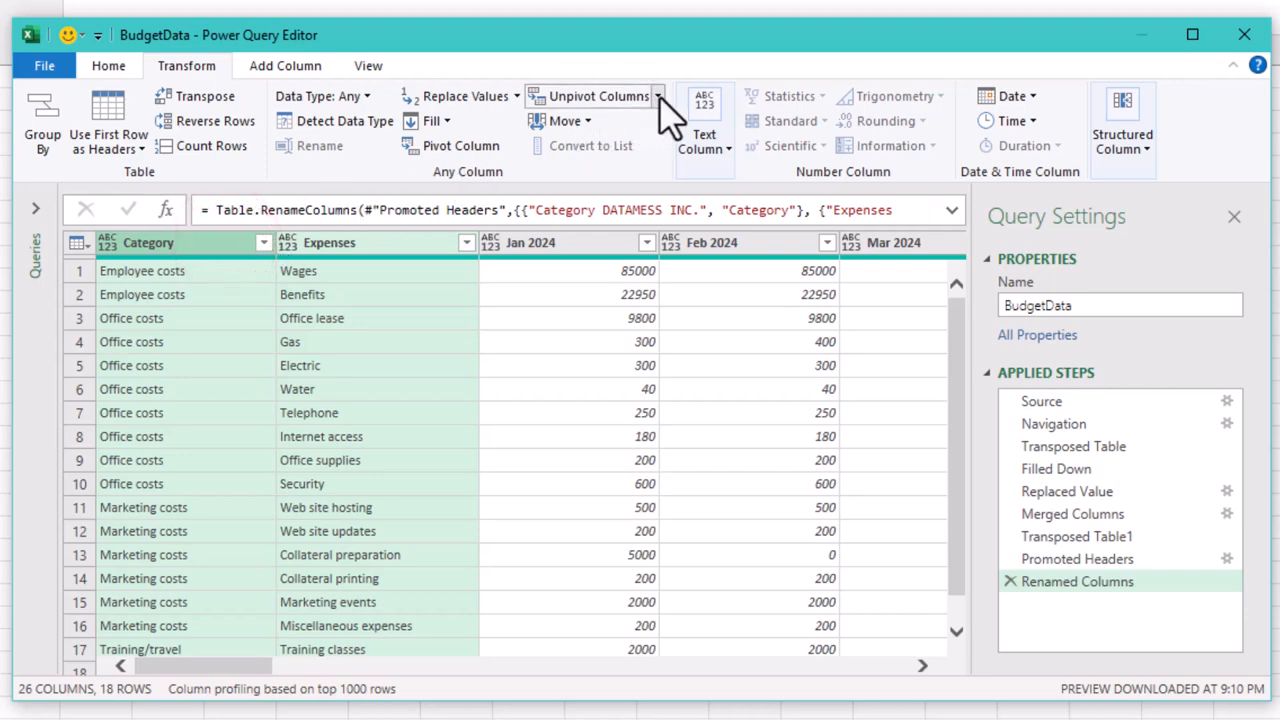
- Unpivot Other Columns beside Category and Expenses, renaming Attribute to Date in the formula
{"action": "left_click", "coordinate": [658, 96]}
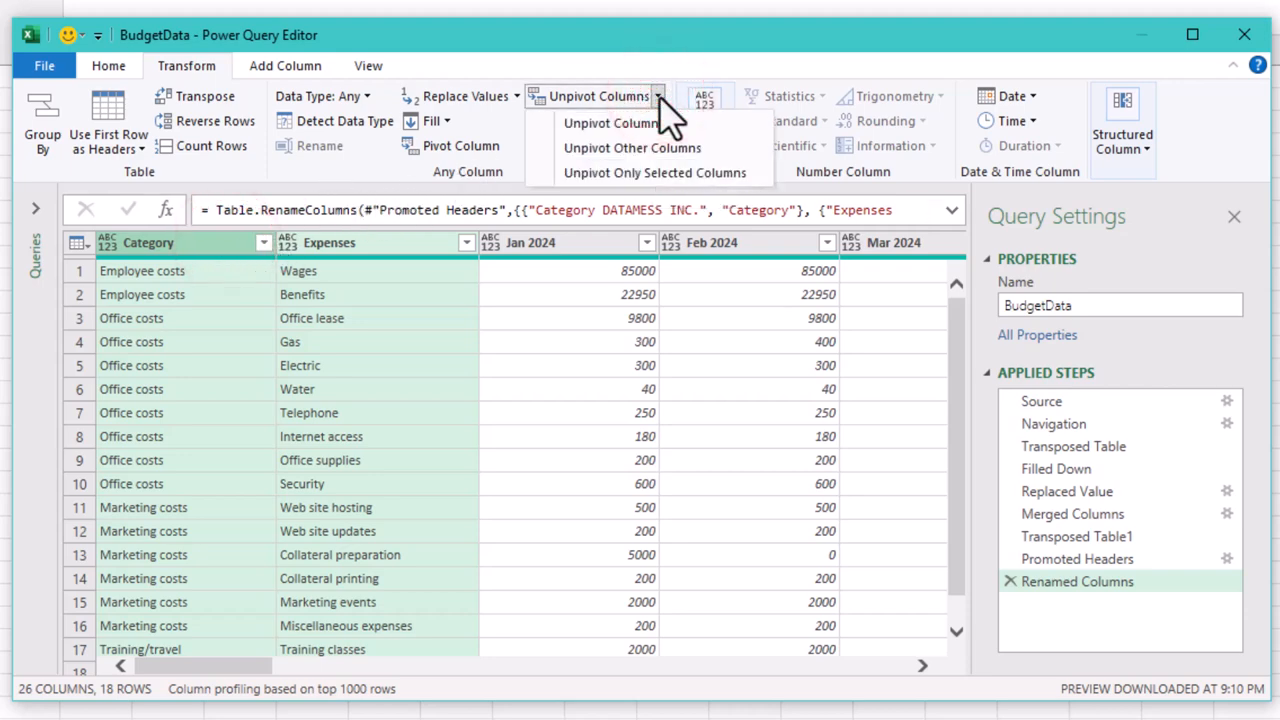
{"action": "mouse_move", "coordinate": [665, 158]}
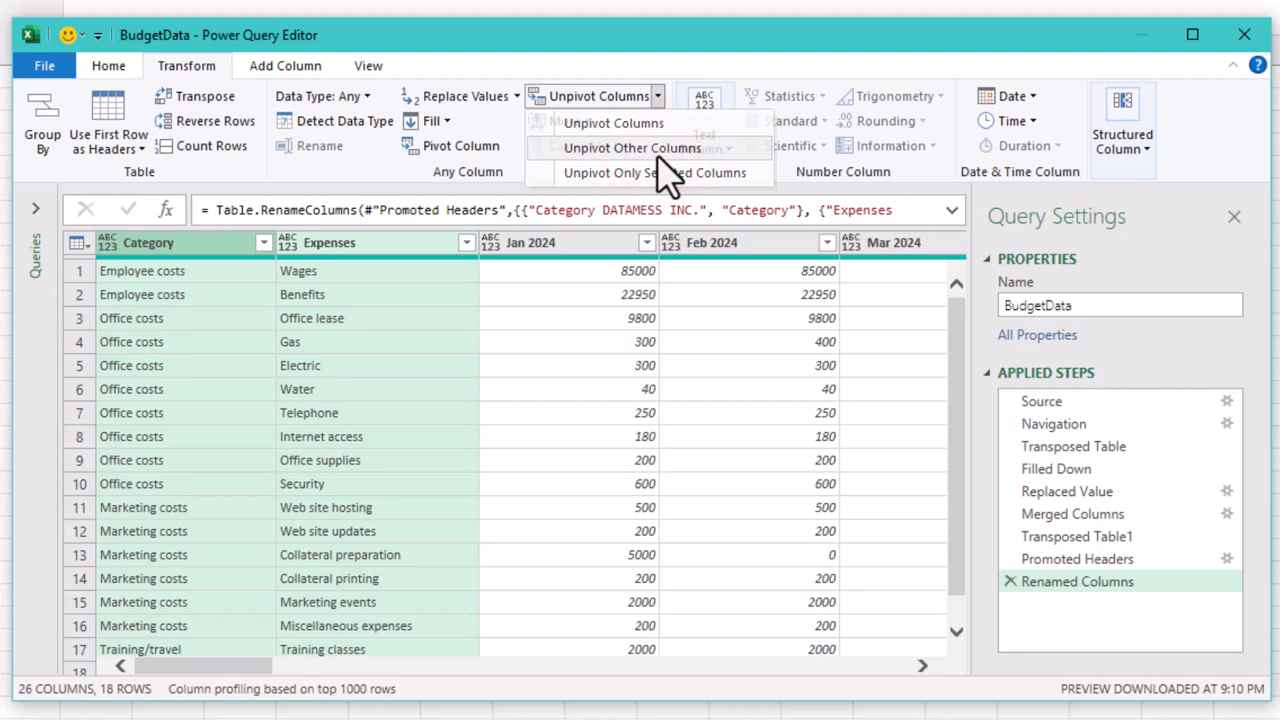
{"action": "left_click", "coordinate": [631, 148]}
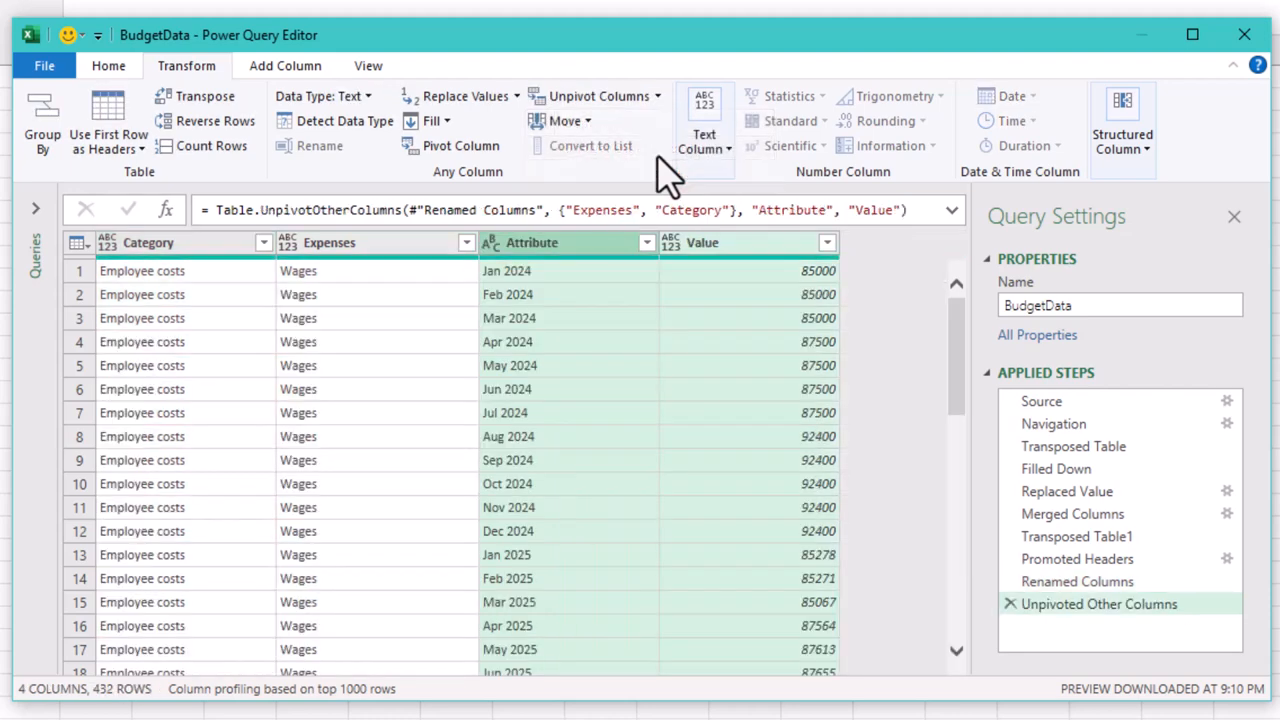
{"action": "mouse_move", "coordinate": [125, 290]}
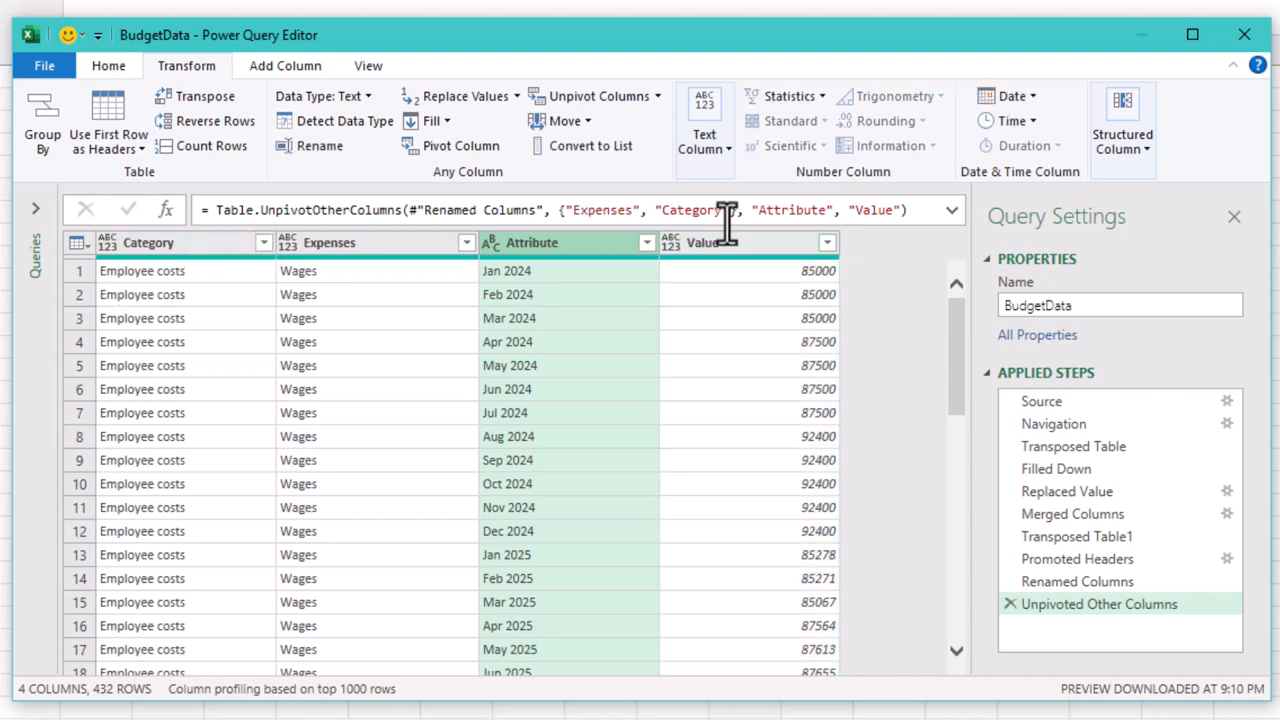
{"action": "double_click", "coordinate": [792, 210]}
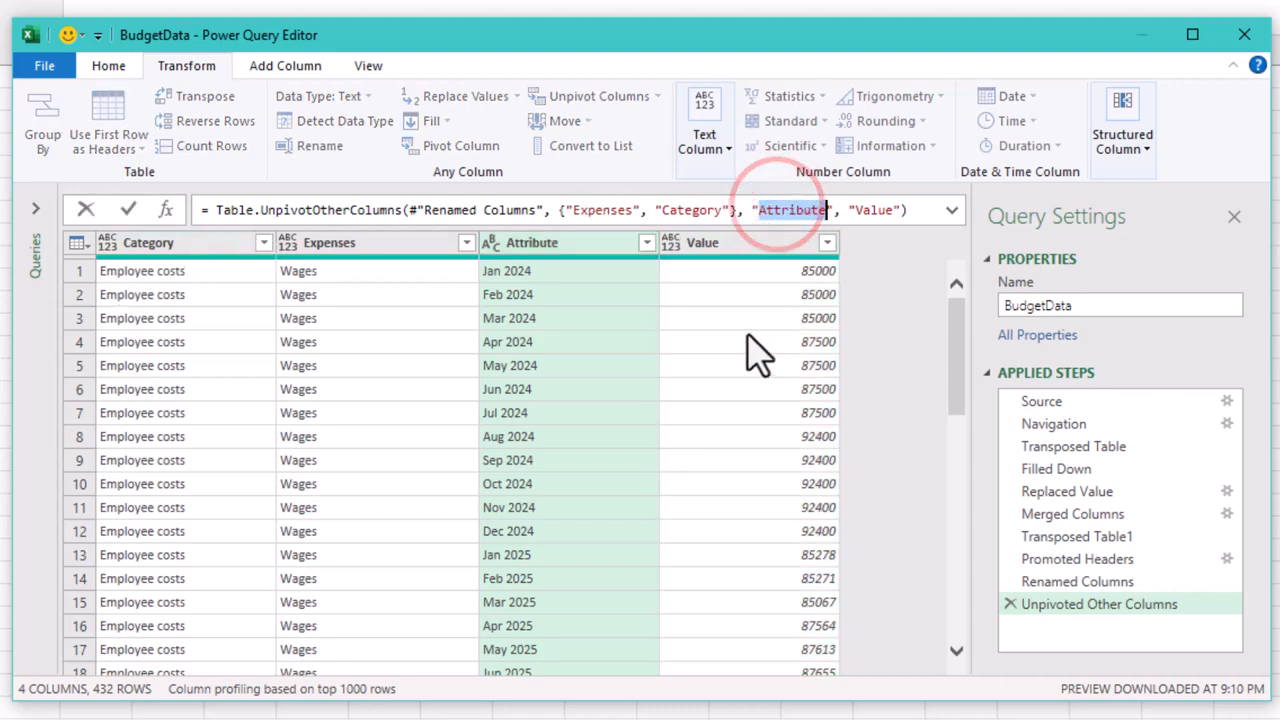
{"action": "type", "text": "Da"}
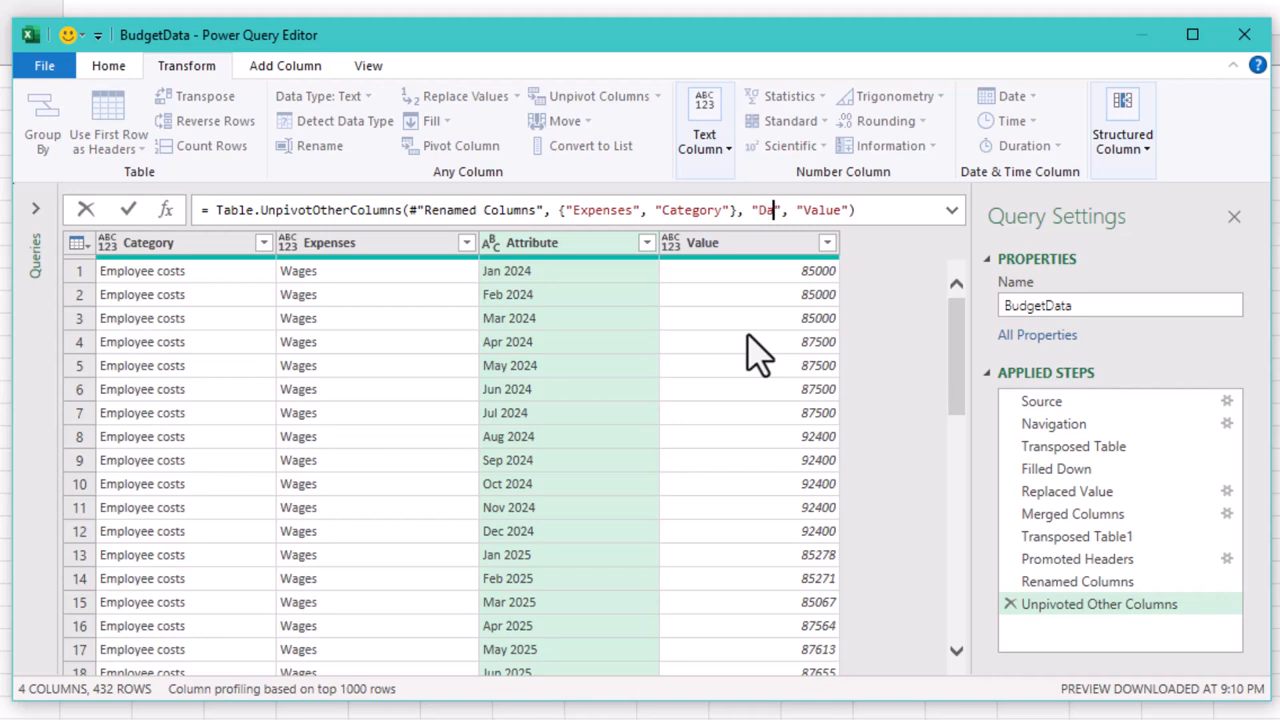
{"action": "type", "text": "te"}
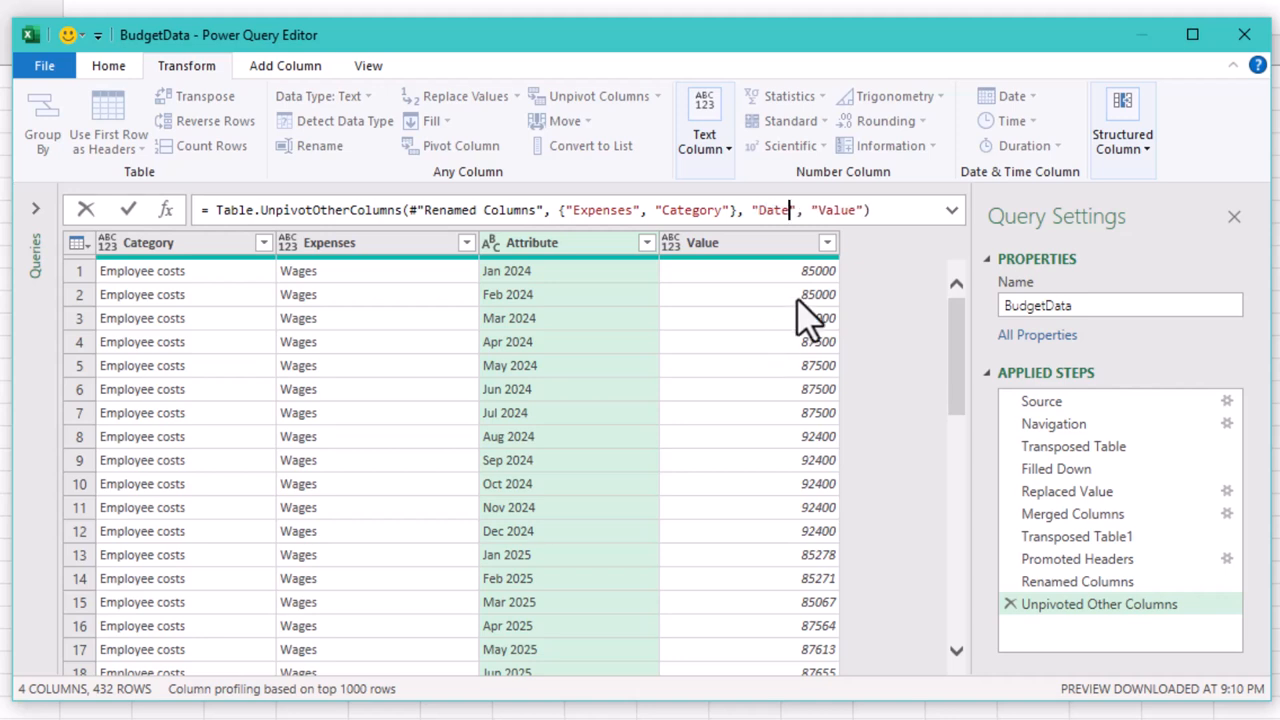
{"action": "mouse_move", "coordinate": [808, 270]}
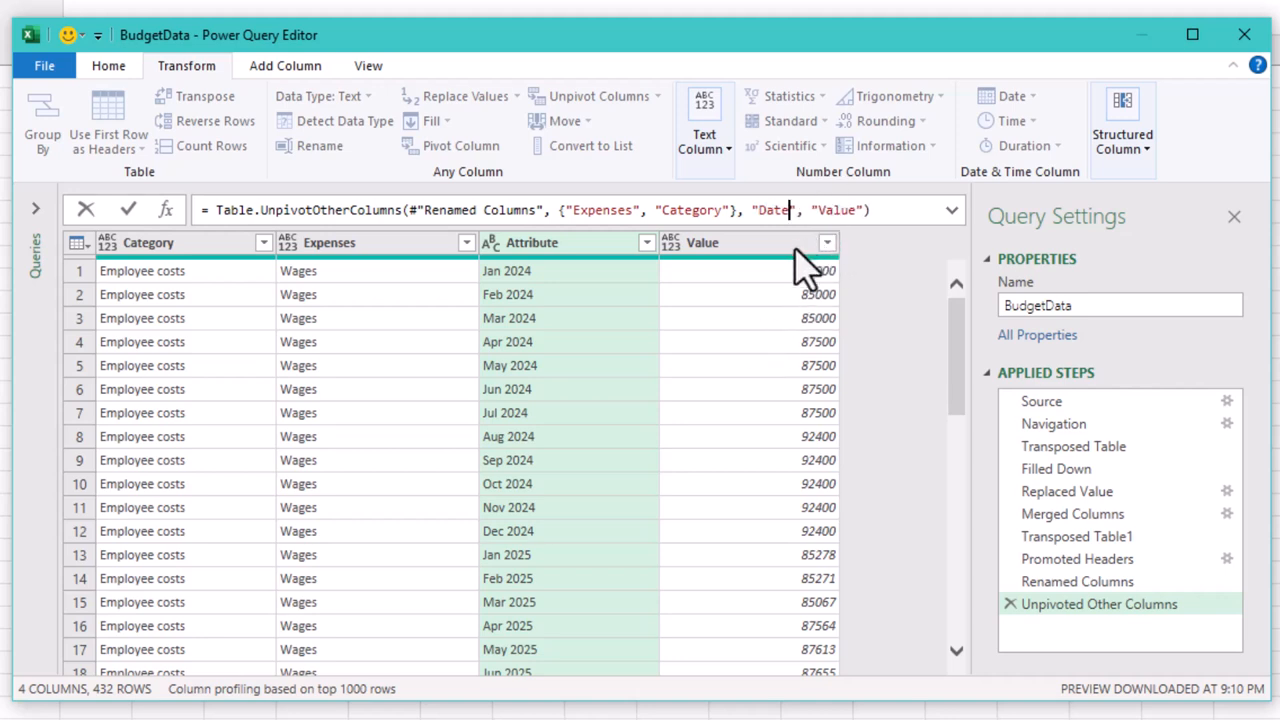
{"action": "left_click", "coordinate": [128, 209]}
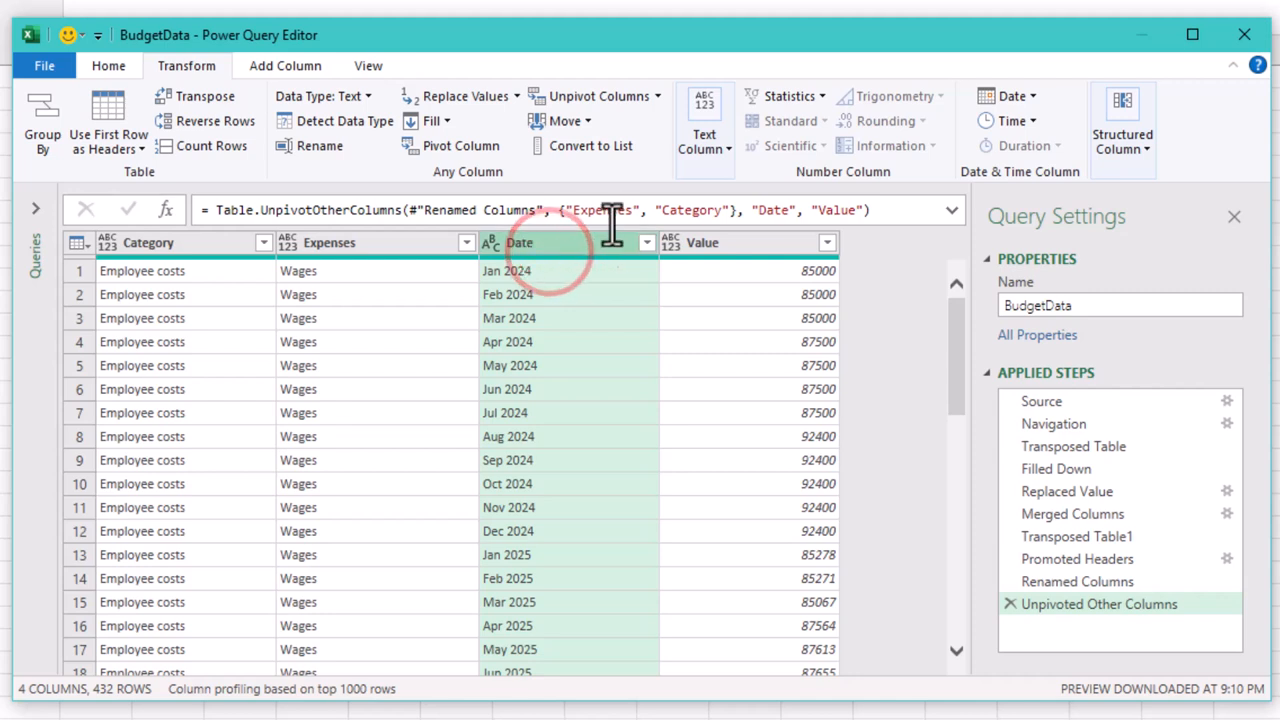
- Parse the Date column's month text into dates like 1/1/2024, then close the editor
{"action": "left_click", "coordinate": [1010, 96]}
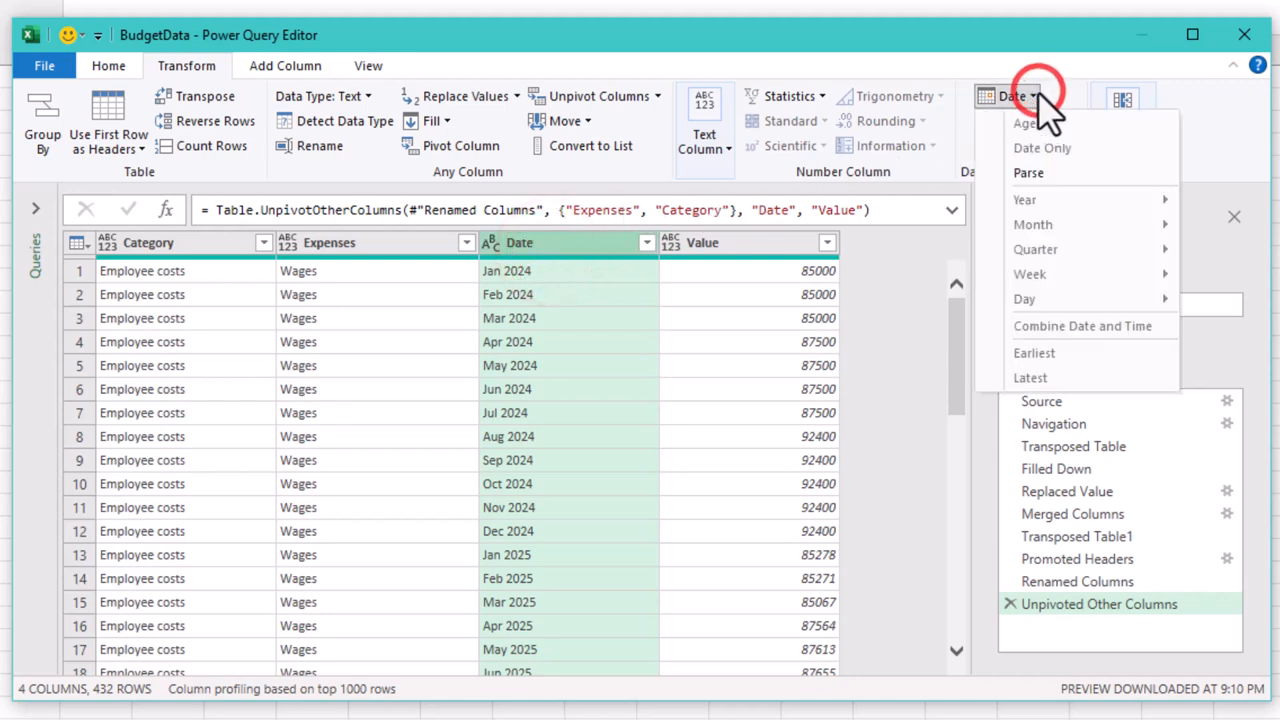
{"action": "mouse_move", "coordinate": [1028, 172]}
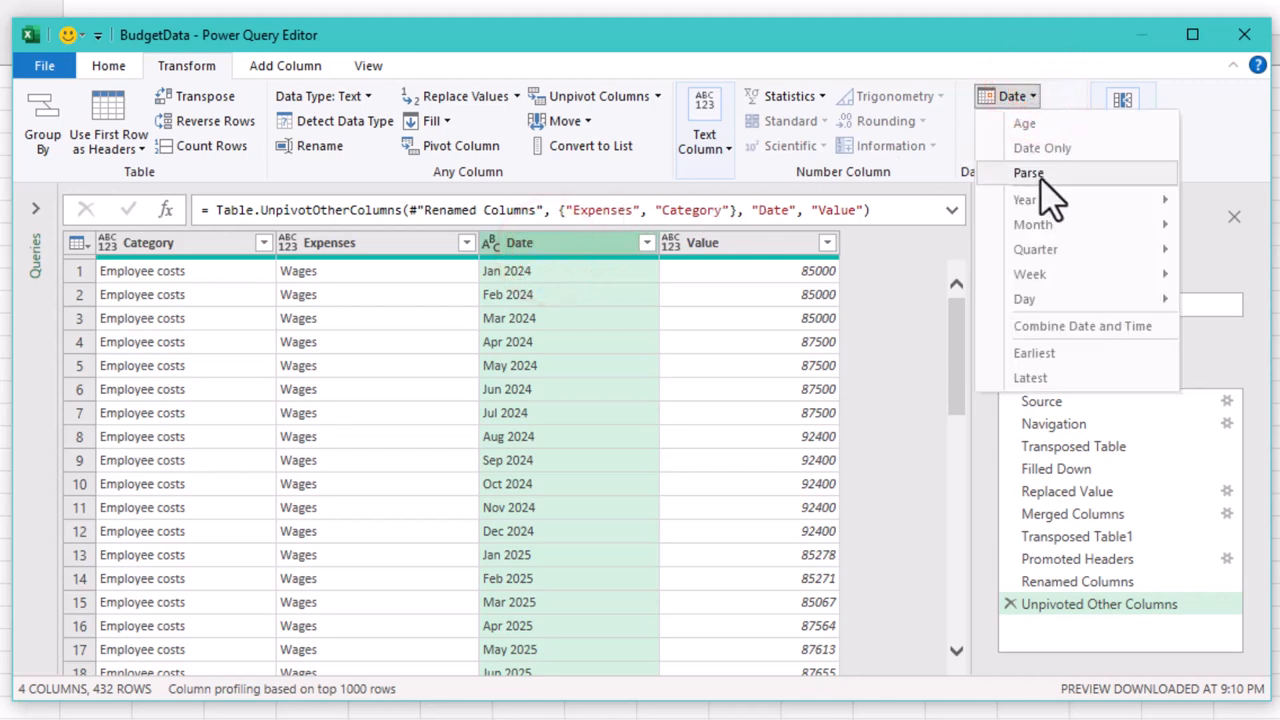
{"action": "mouse_move", "coordinate": [1029, 173]}
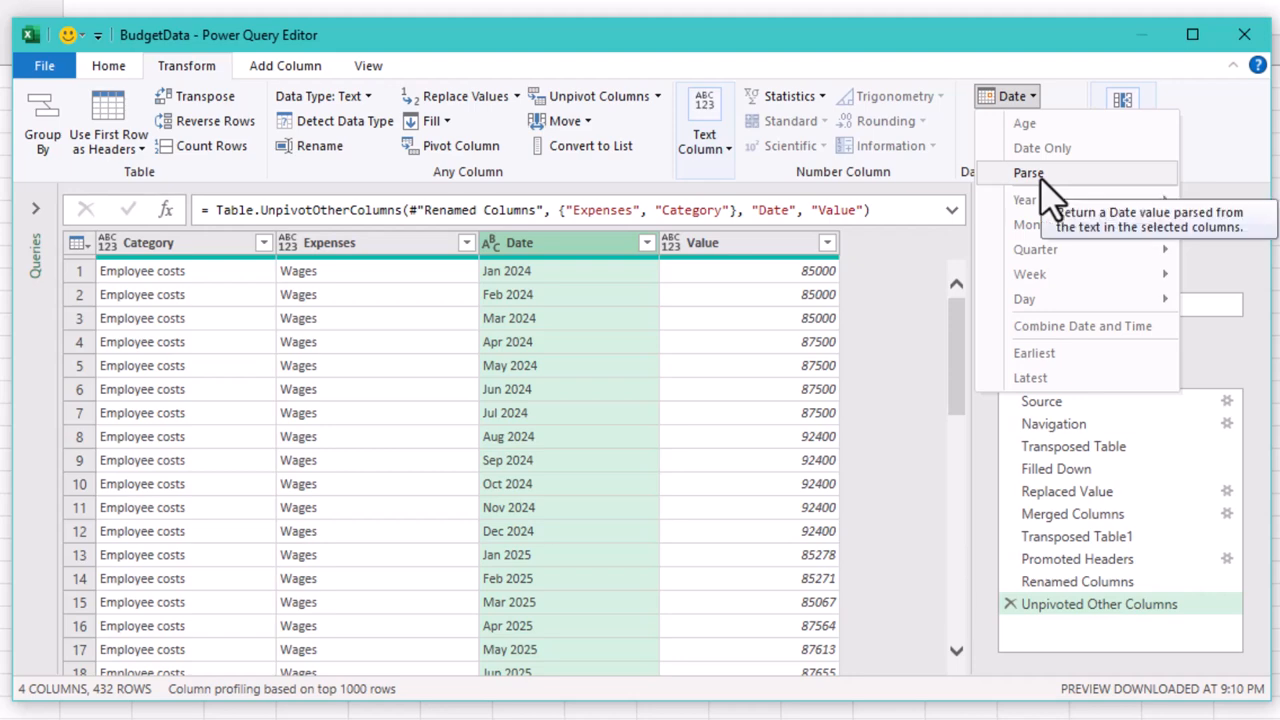
{"action": "left_click", "coordinate": [1029, 173]}
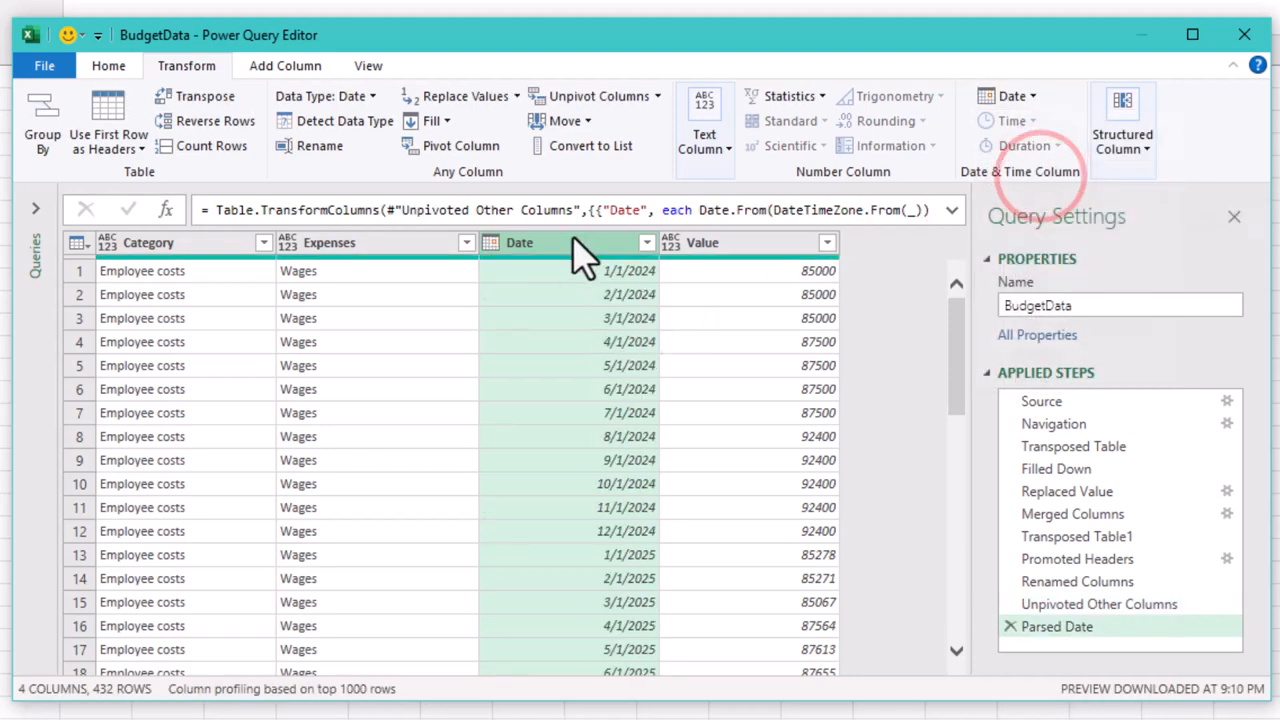
{"action": "scroll", "scroll_direction": "down", "scroll_amount": 3}
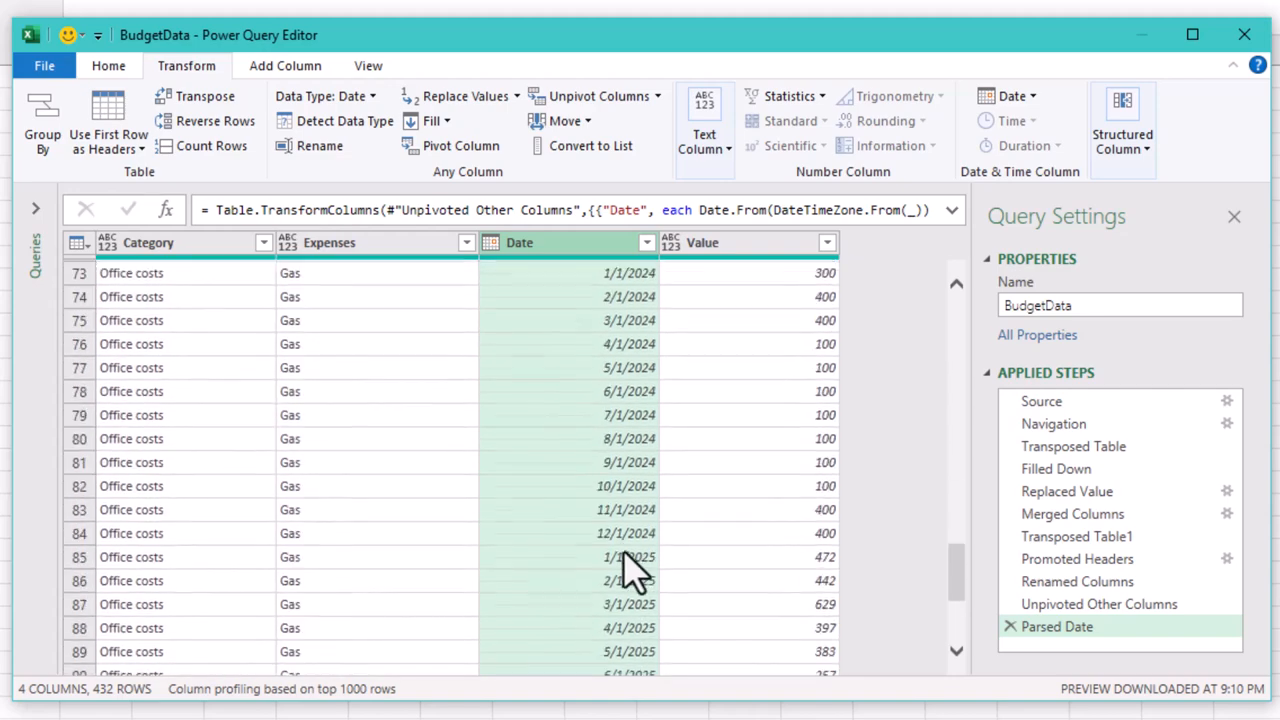
{"action": "left_click", "coordinate": [1252, 35]}
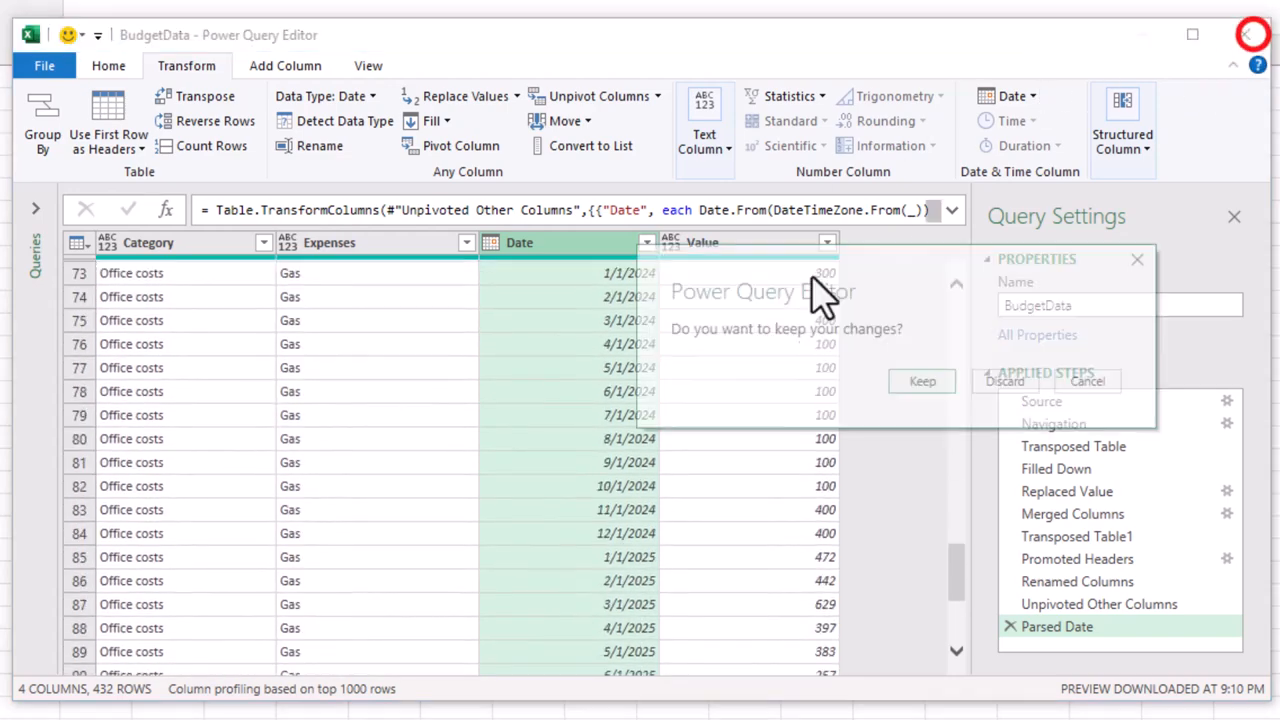
- Keep changes to load the 432-row BudgetData table, then pivot Value by Category, Expenses and Date
{"action": "left_click", "coordinate": [921, 381]}
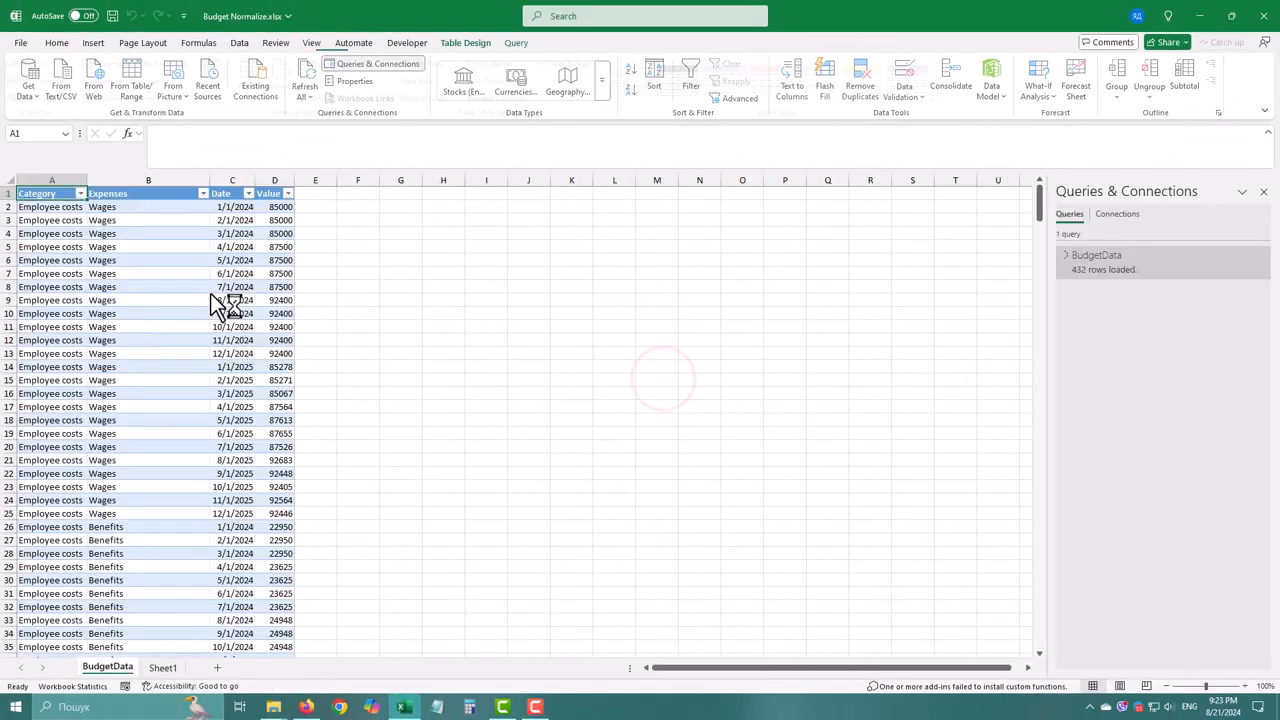
{"action": "left_click", "coordinate": [148, 273]}
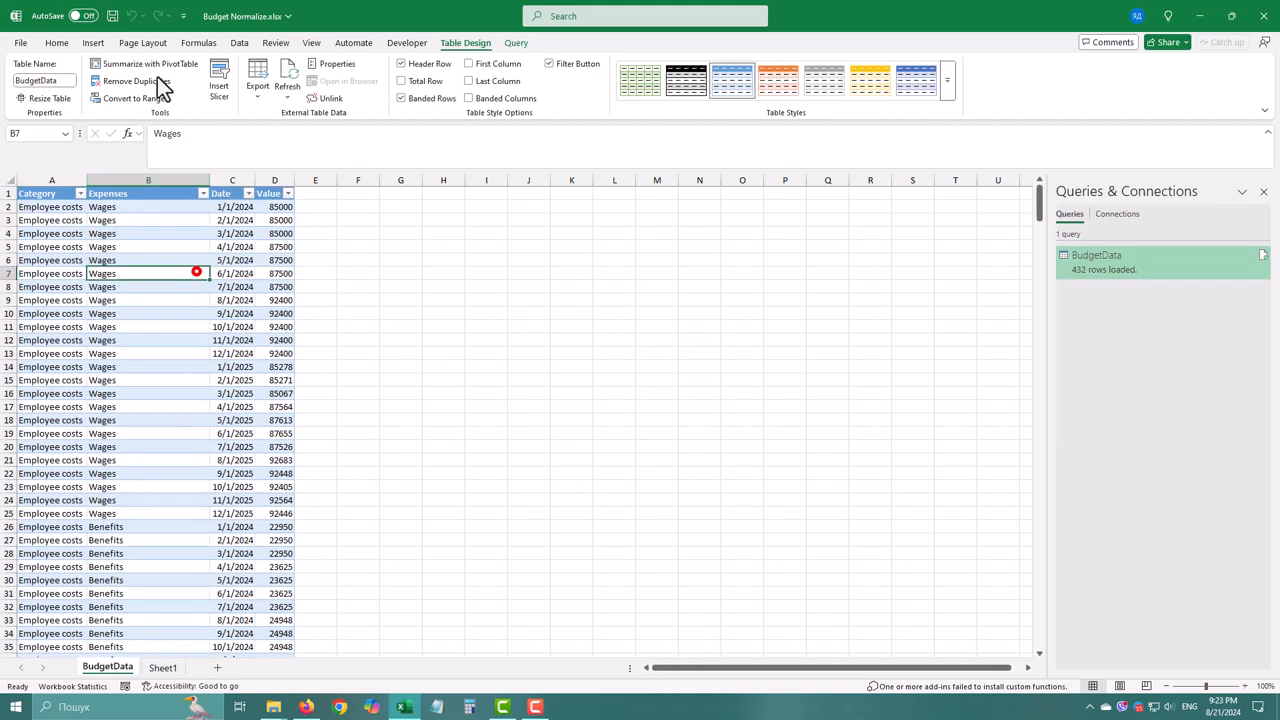
{"action": "left_click", "coordinate": [149, 63]}
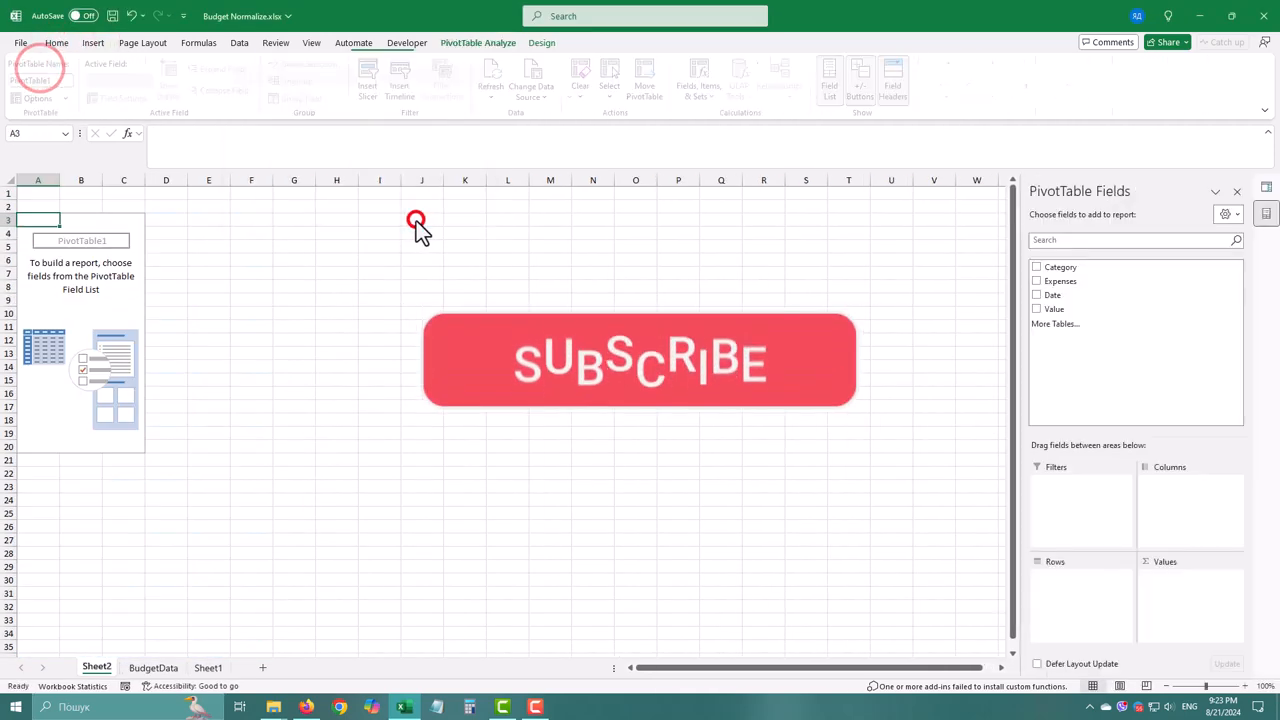
{"action": "left_click", "coordinate": [1037, 294]}
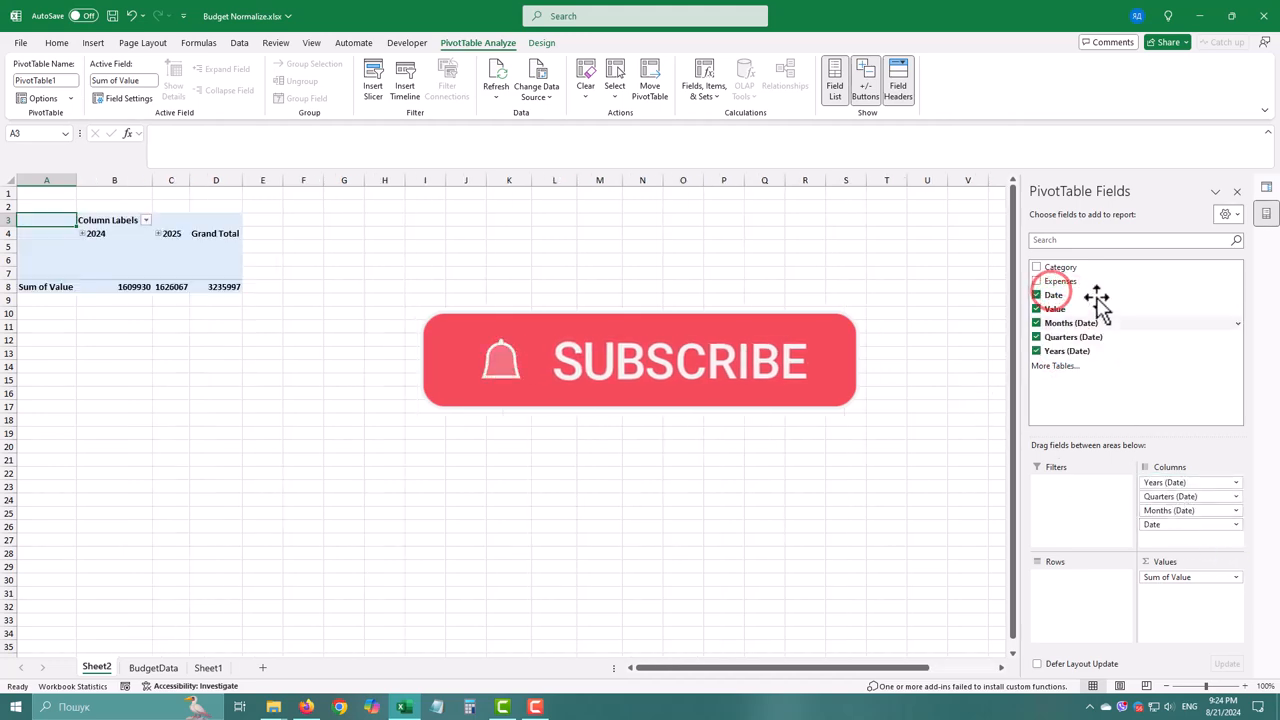
{"action": "left_click", "coordinate": [1037, 267]}
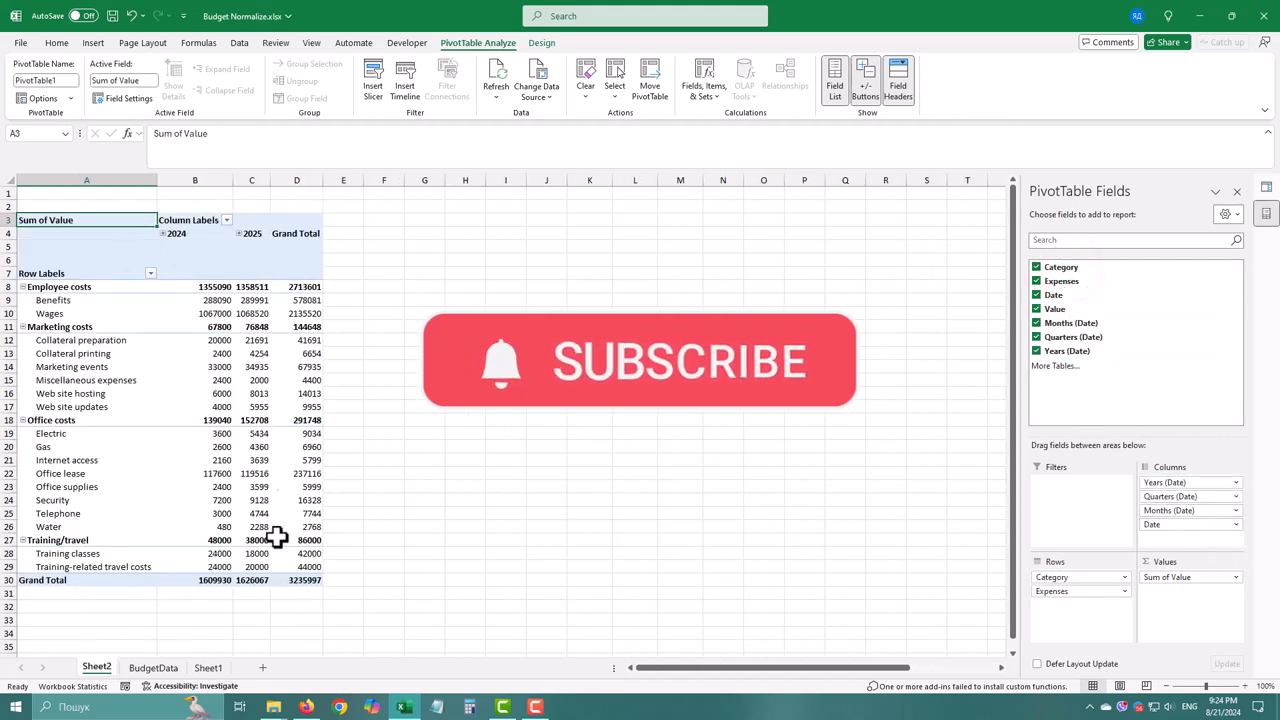